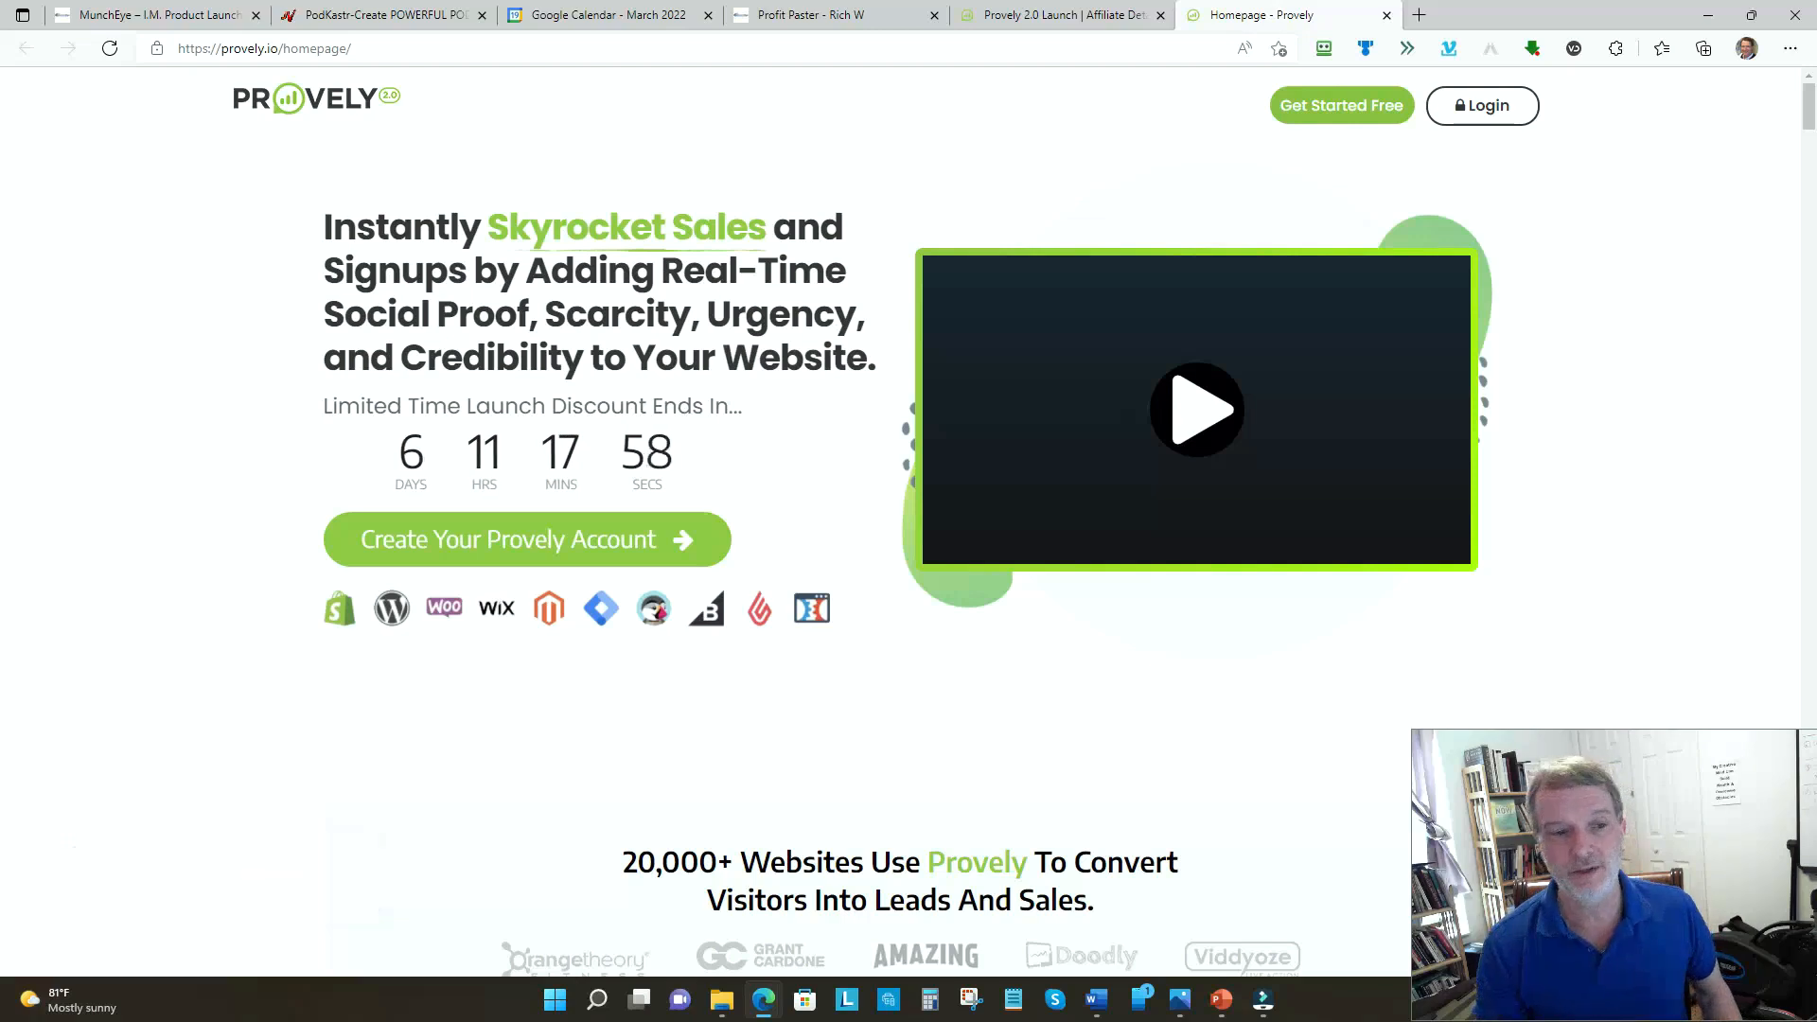
- Scroll the Provely homepage from the hero banner past customer logos to Live Conversions
scroll("down", 3)
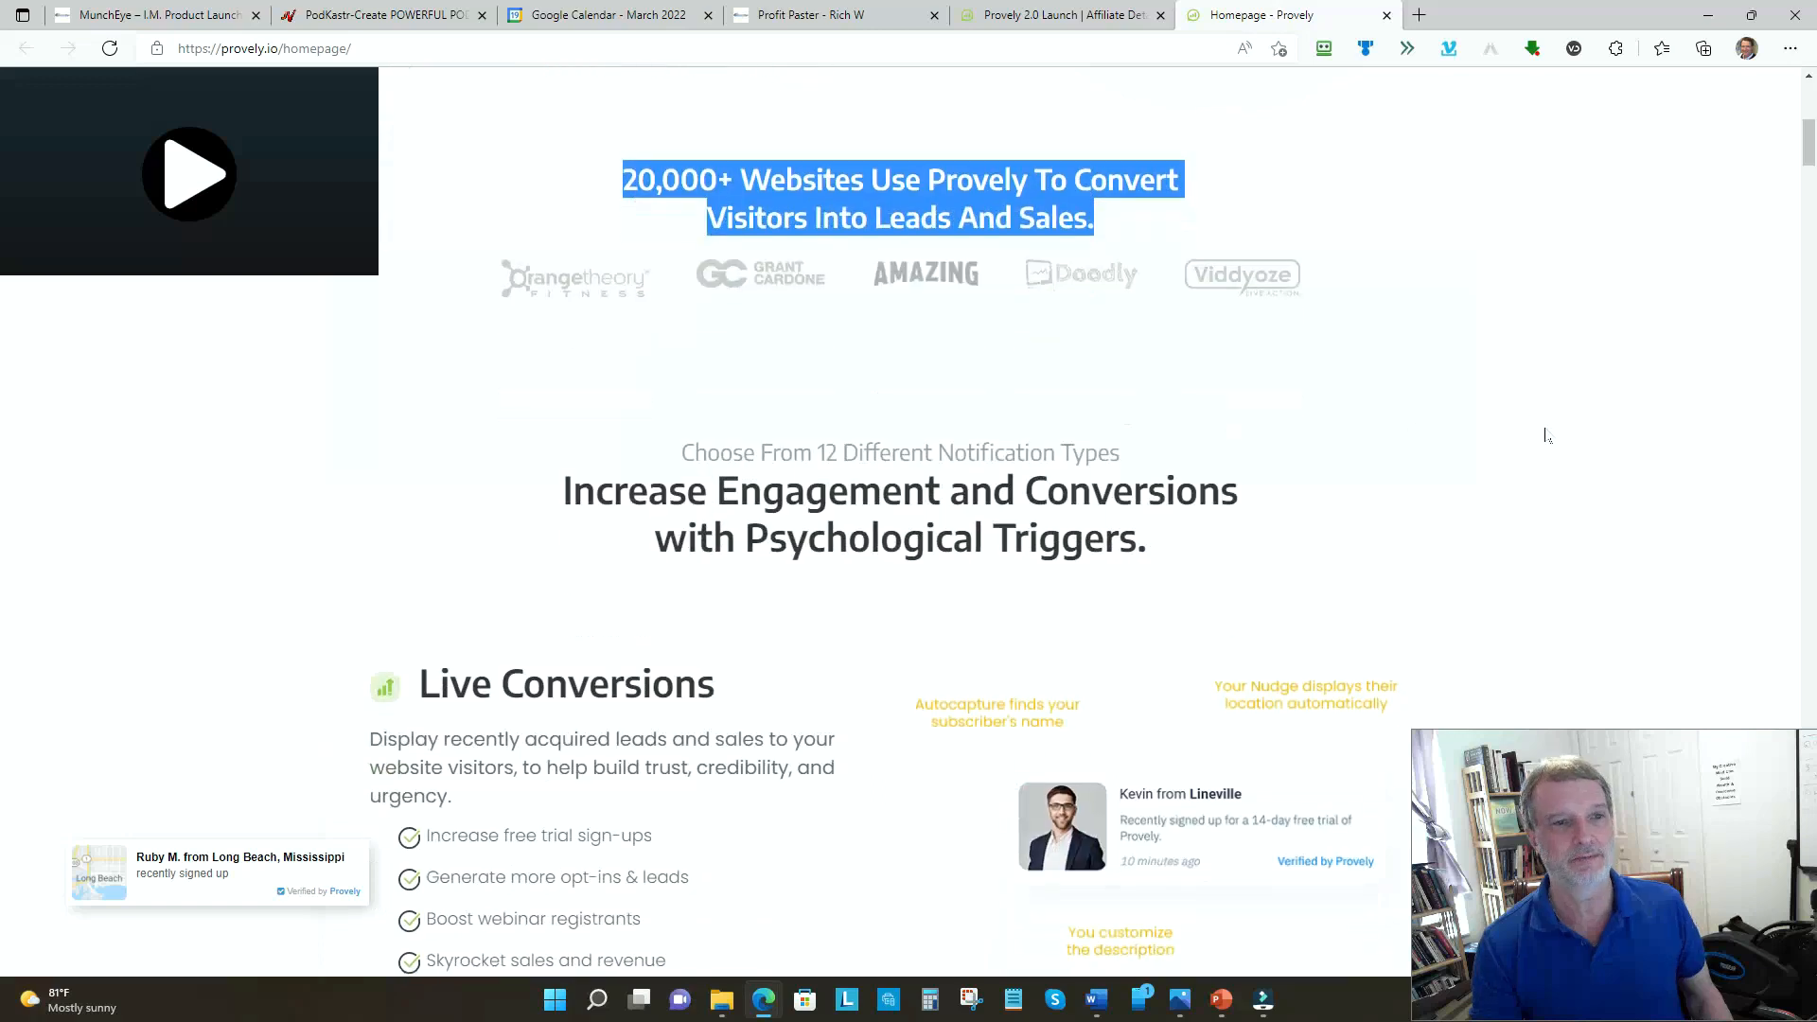
scroll("down", 3)
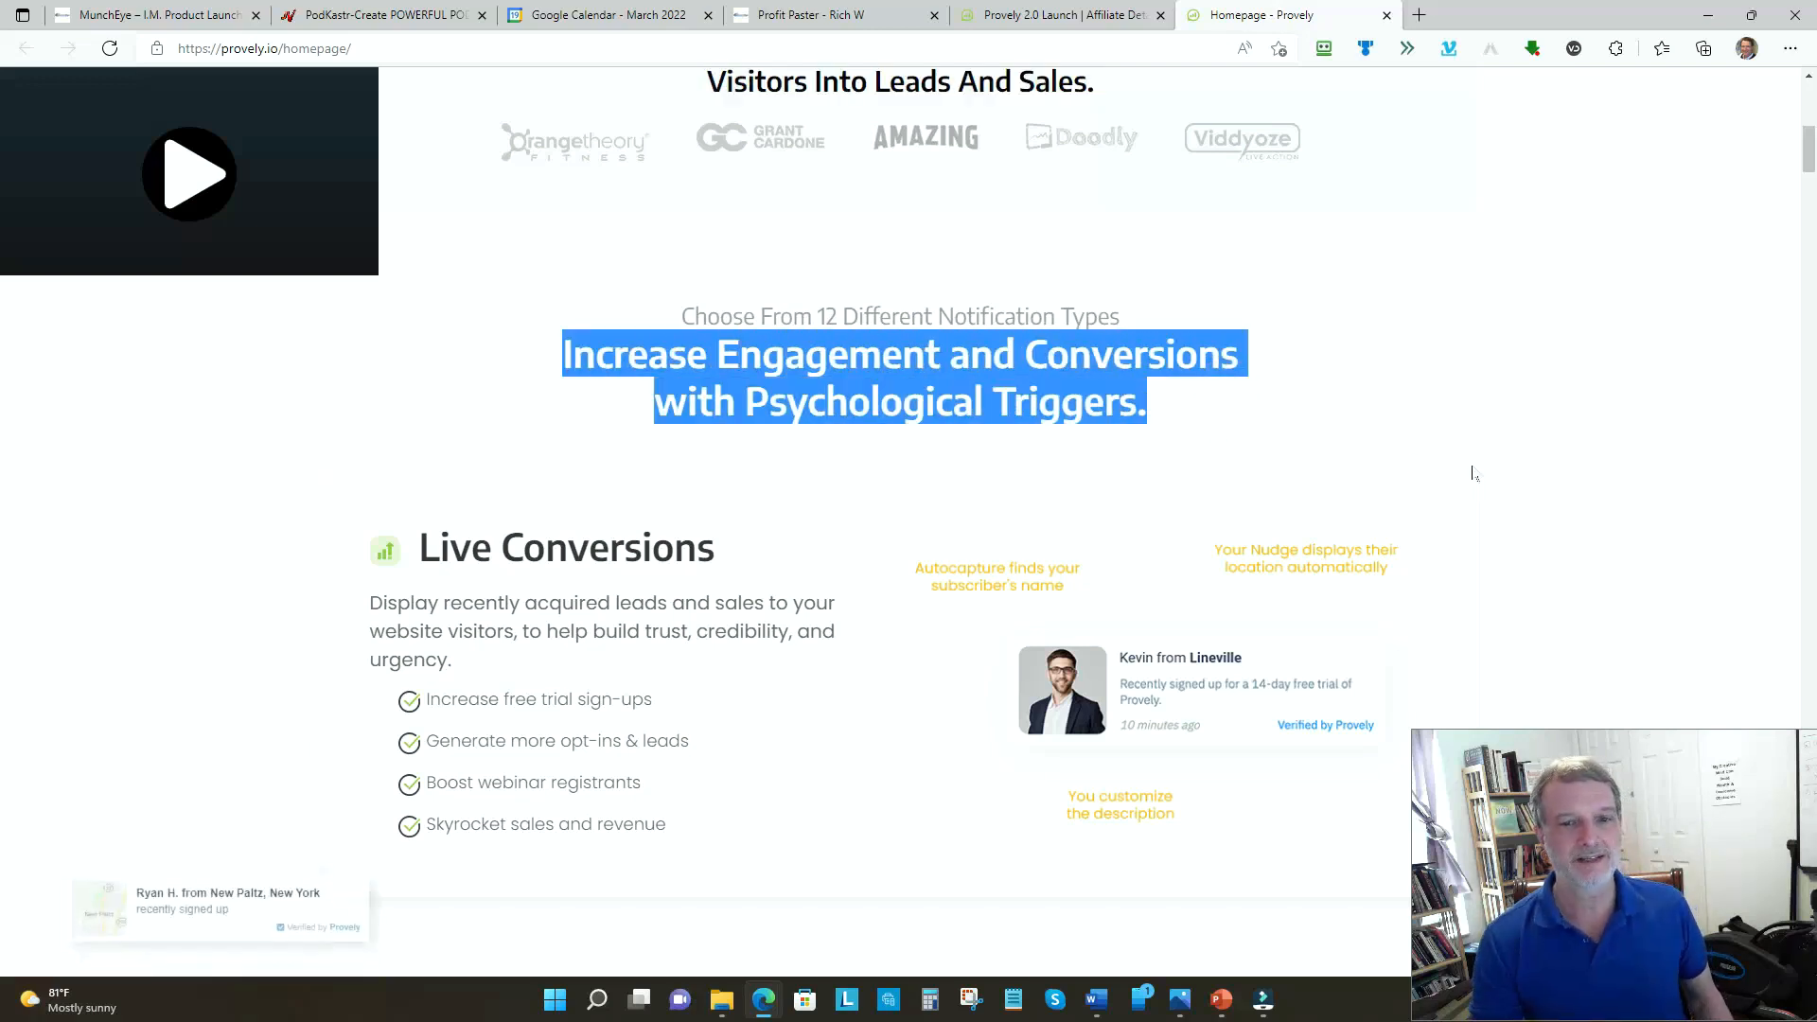
scroll("down", 3)
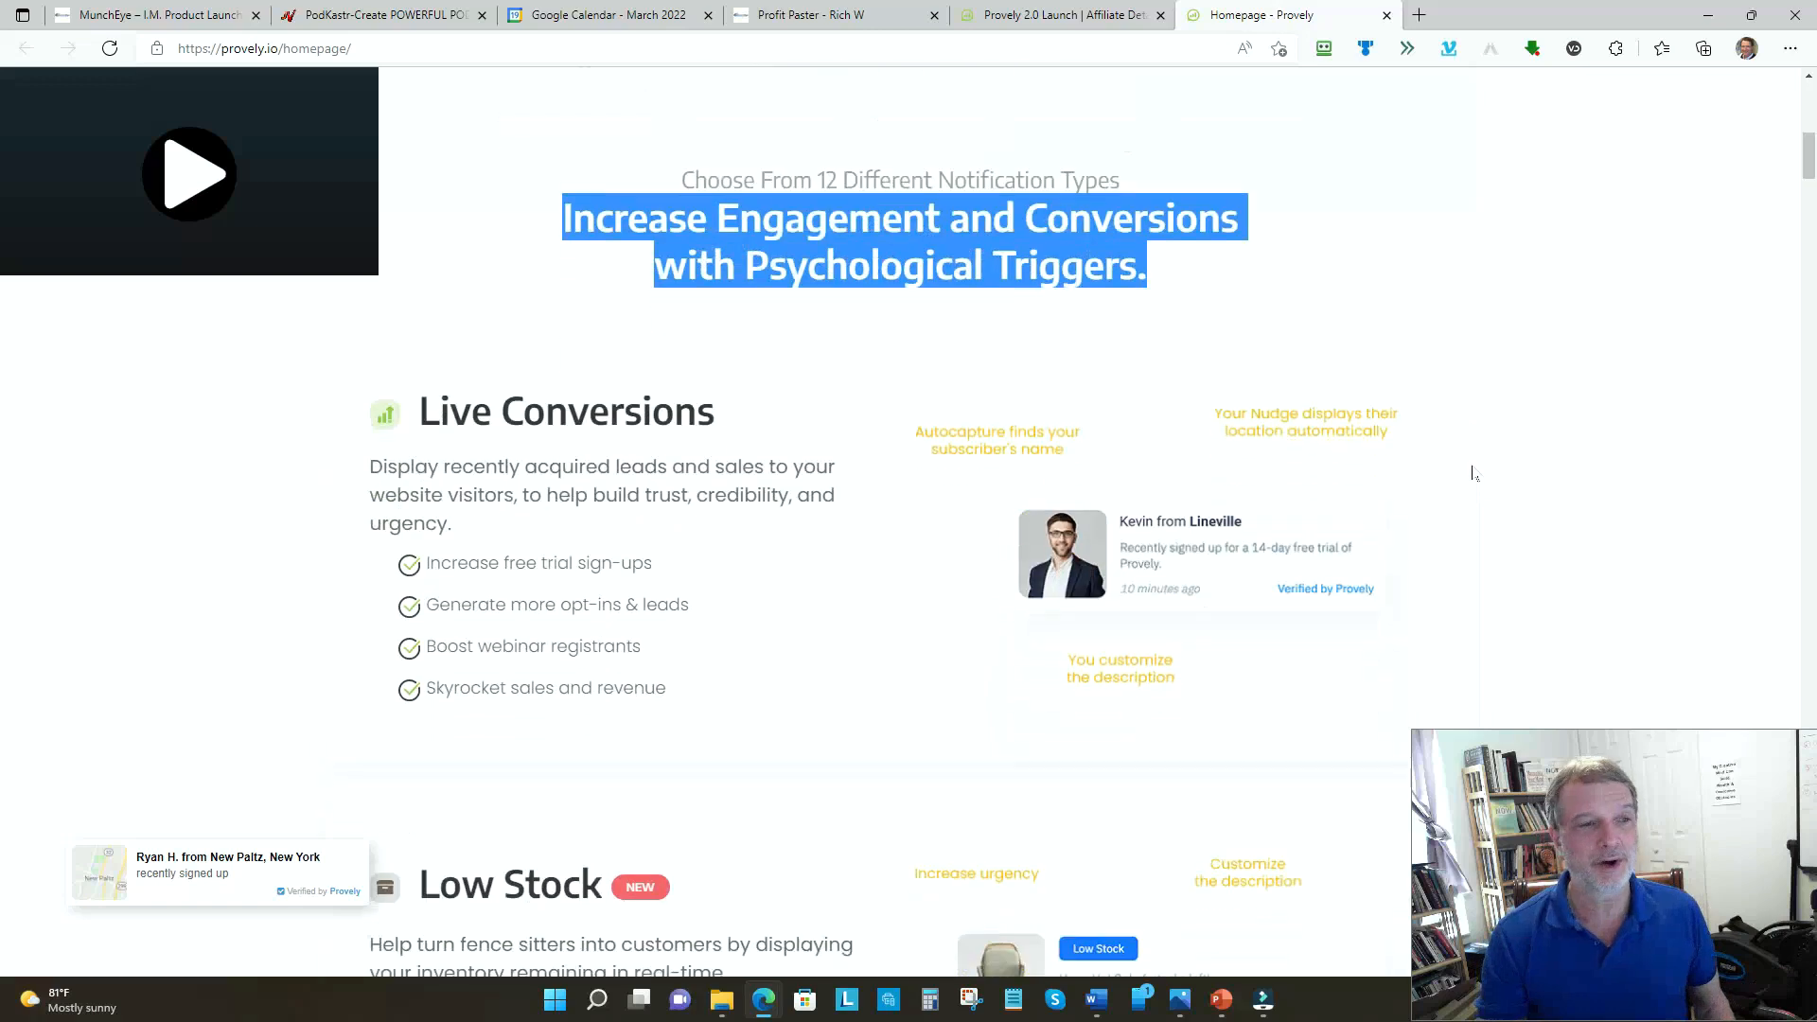
scroll("down", 3)
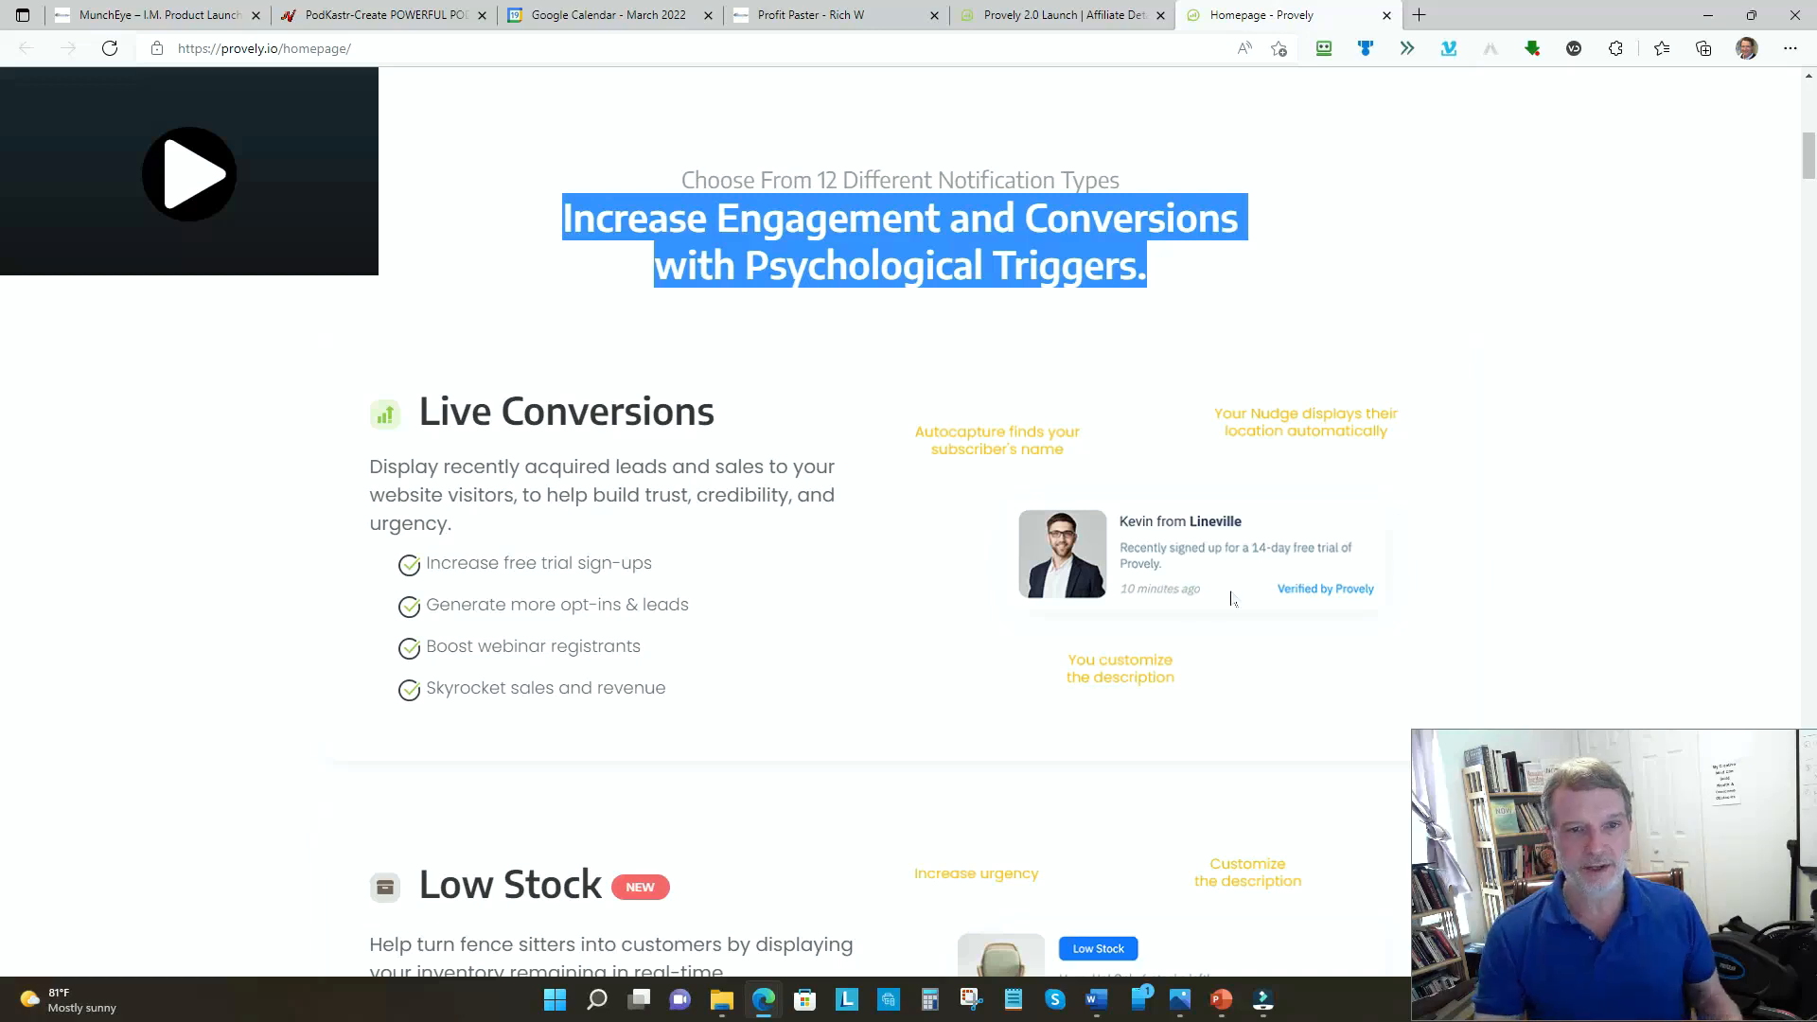
- Scroll through Low Stock, Urgency, Timer and Reviews / Ratings down to Live Visitors
scroll("down", 3)
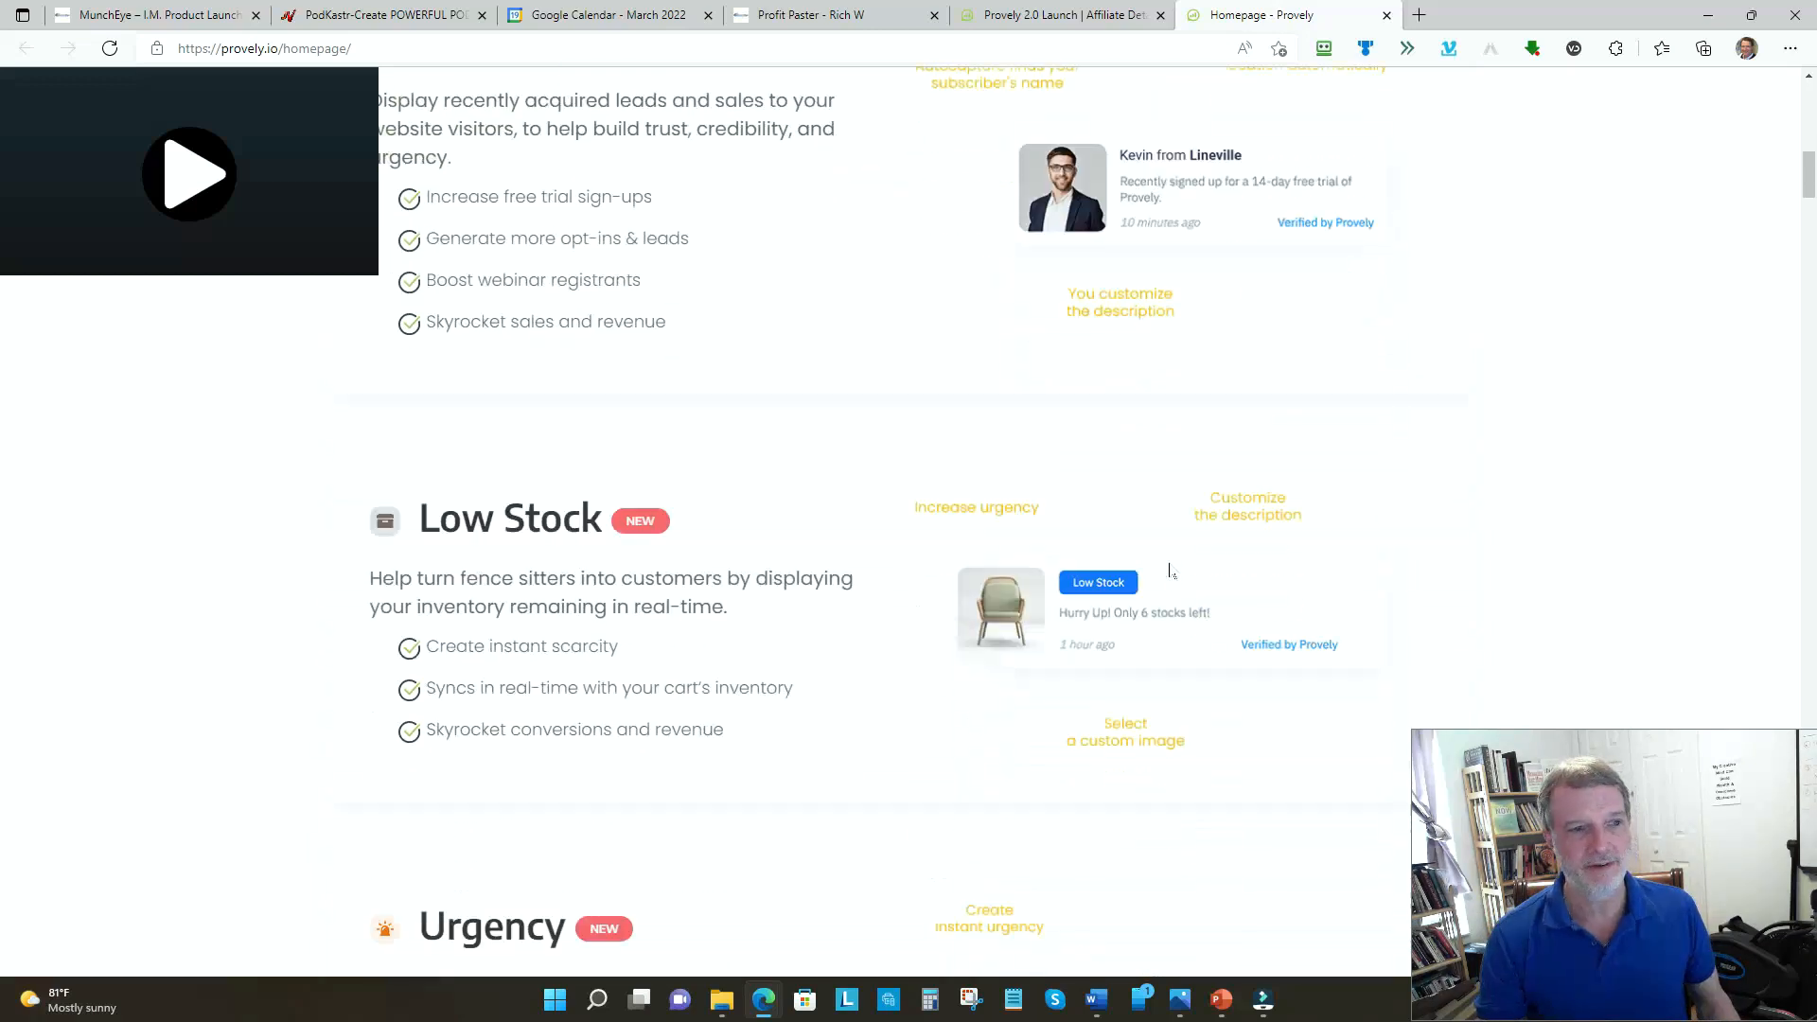
scroll("down", 3)
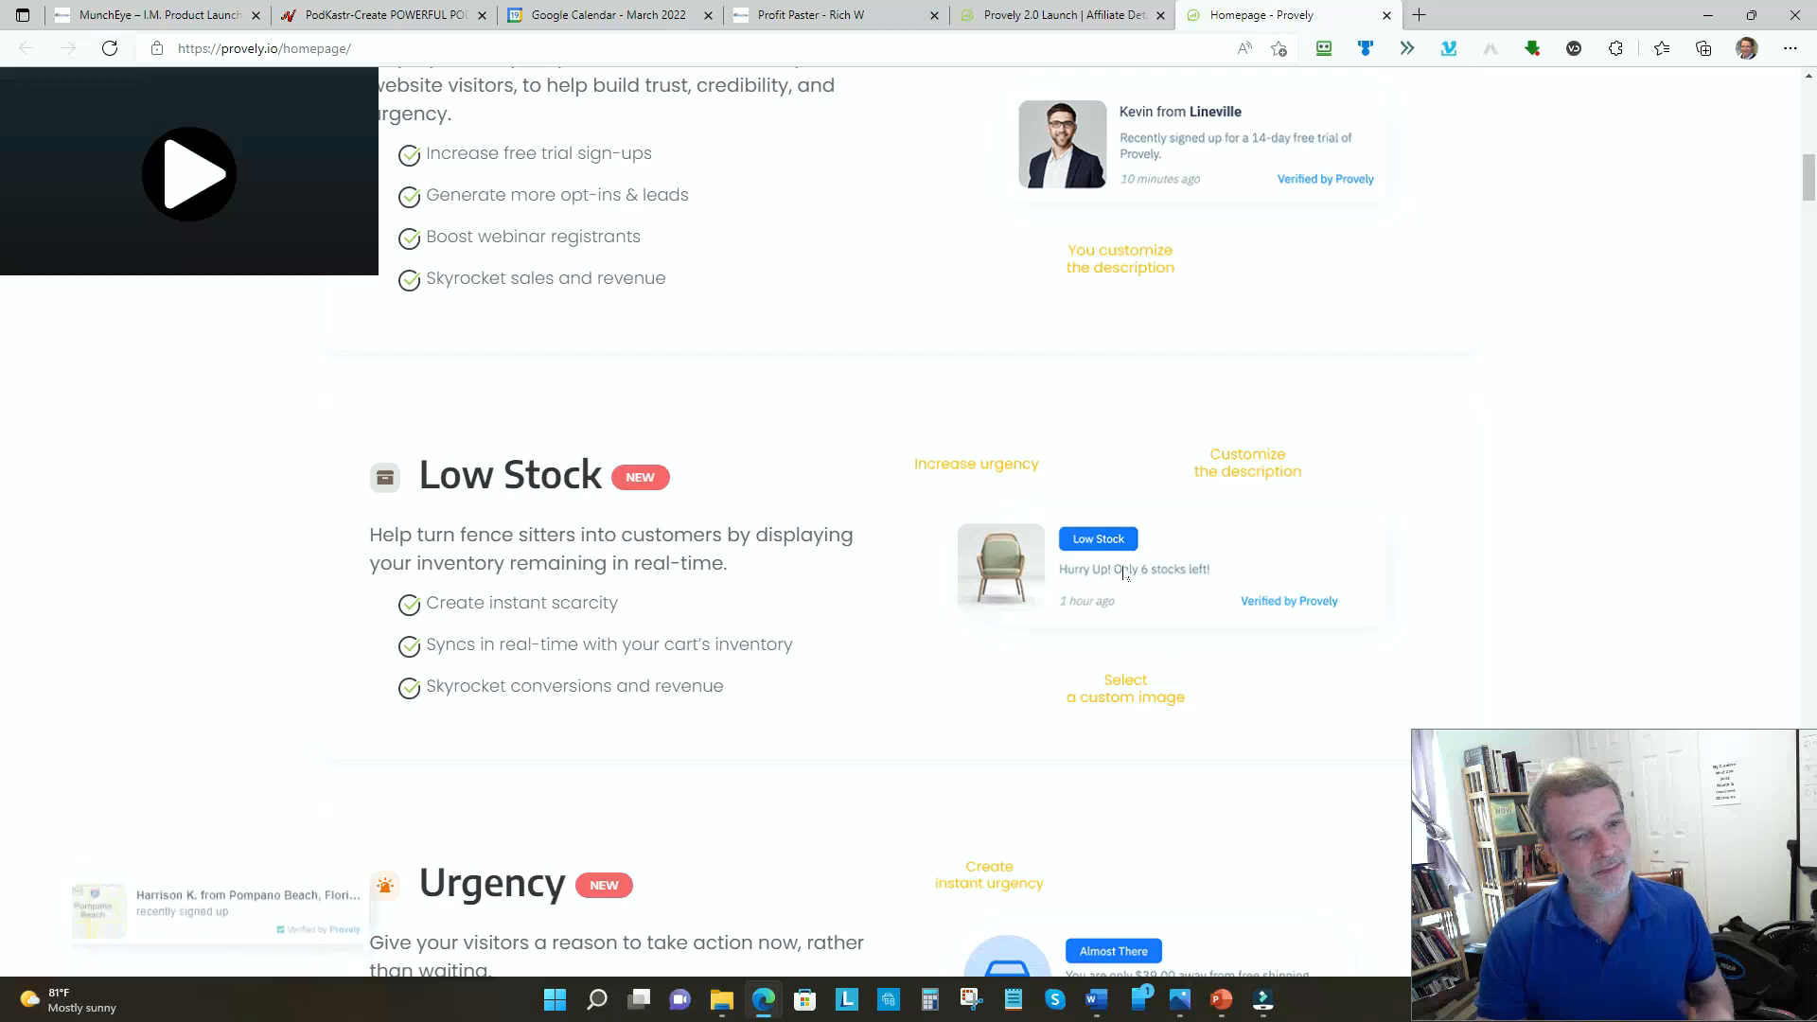
scroll("down", 3)
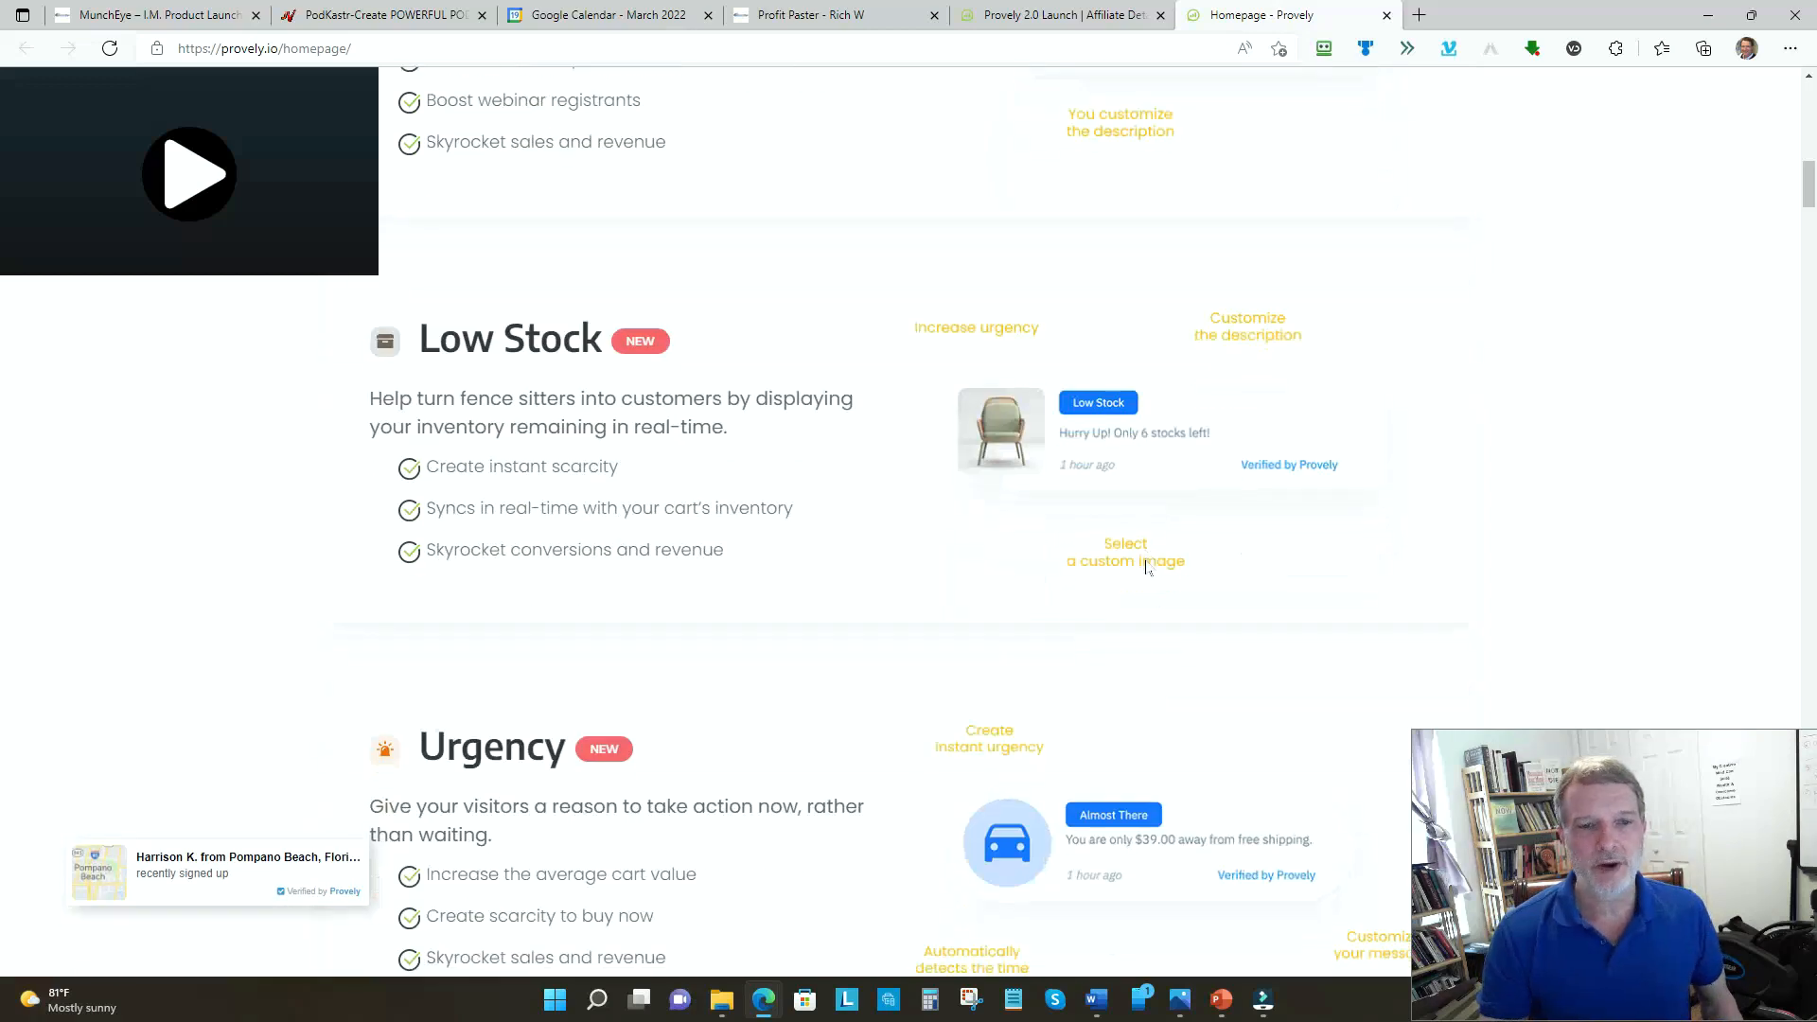
scroll("down", 3)
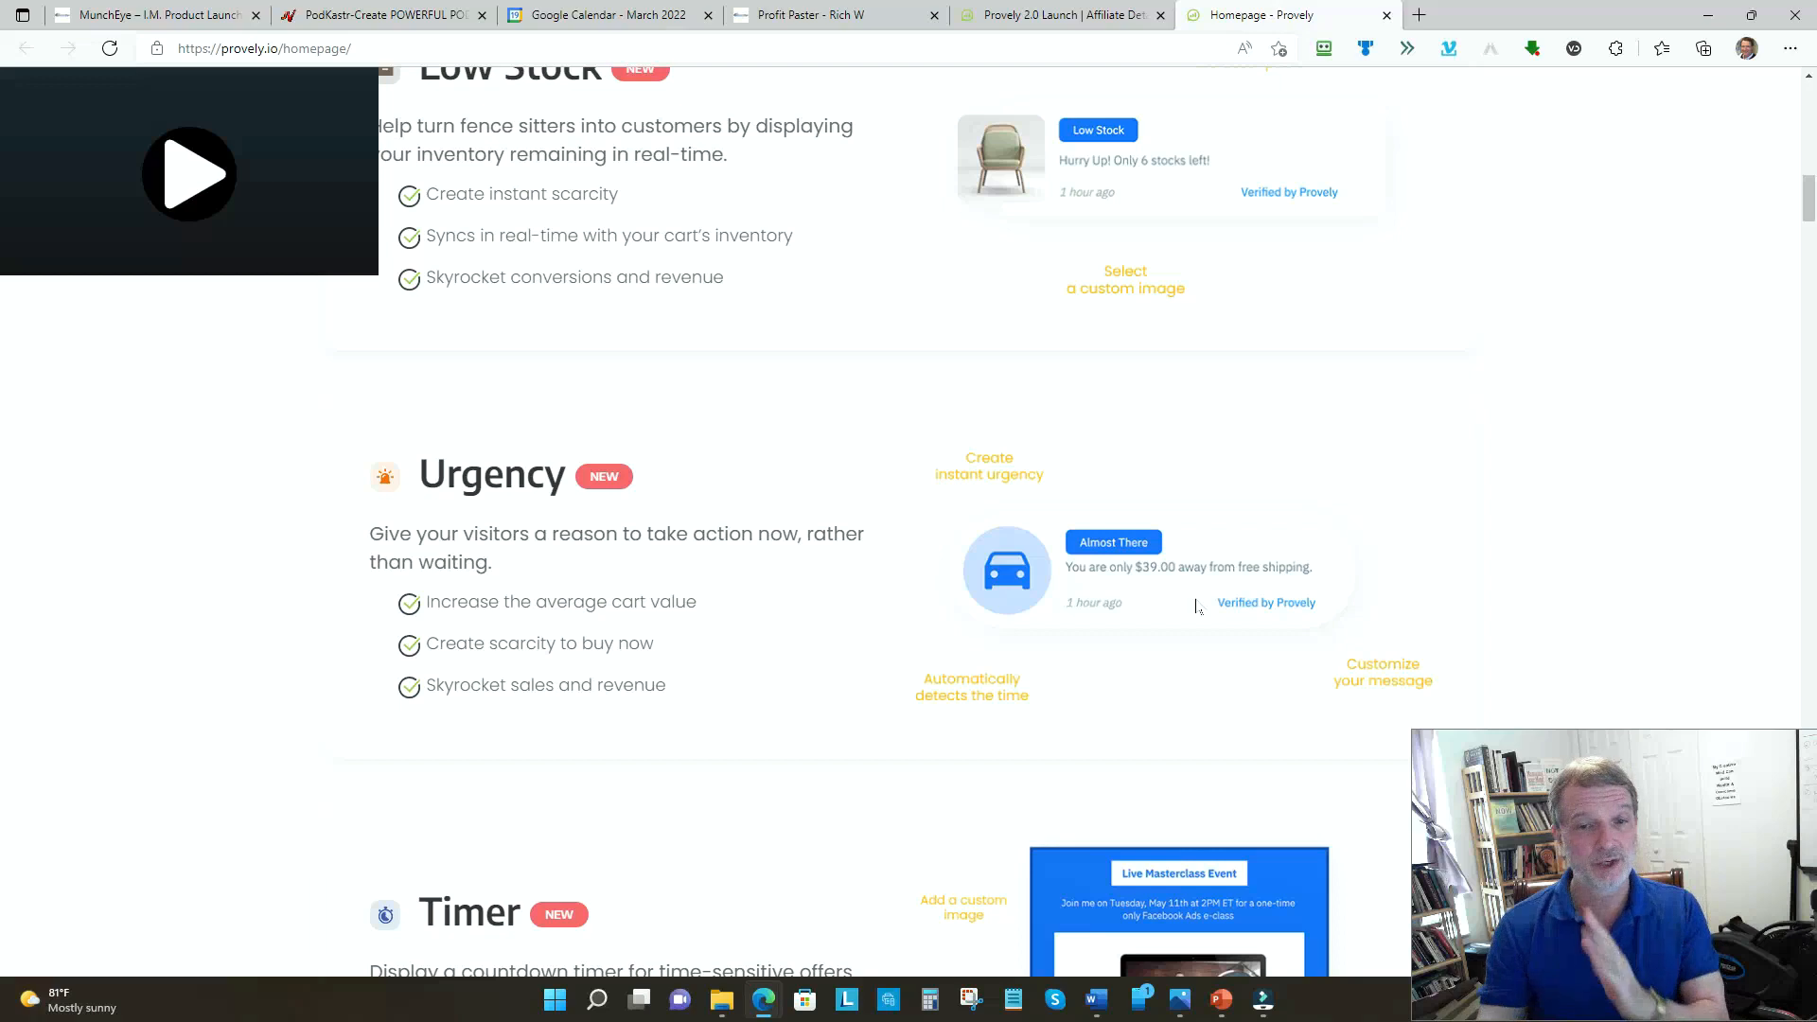
scroll("down", 3)
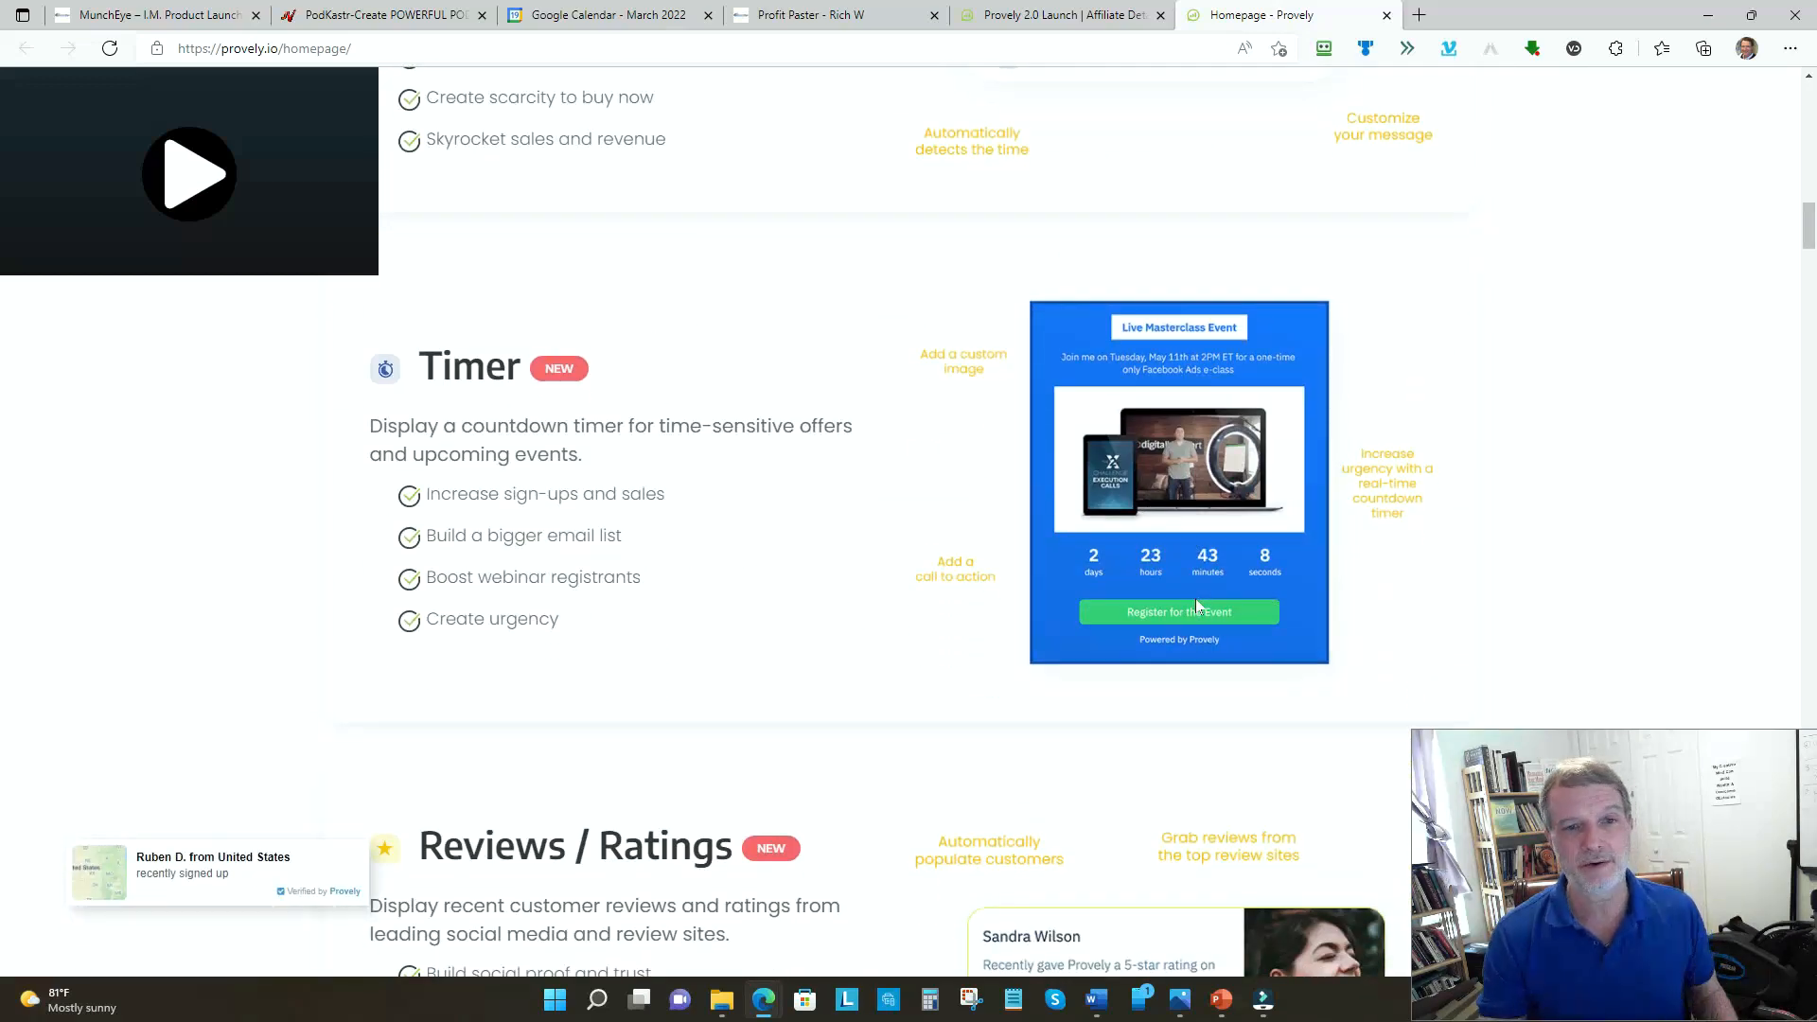
scroll("down", 3)
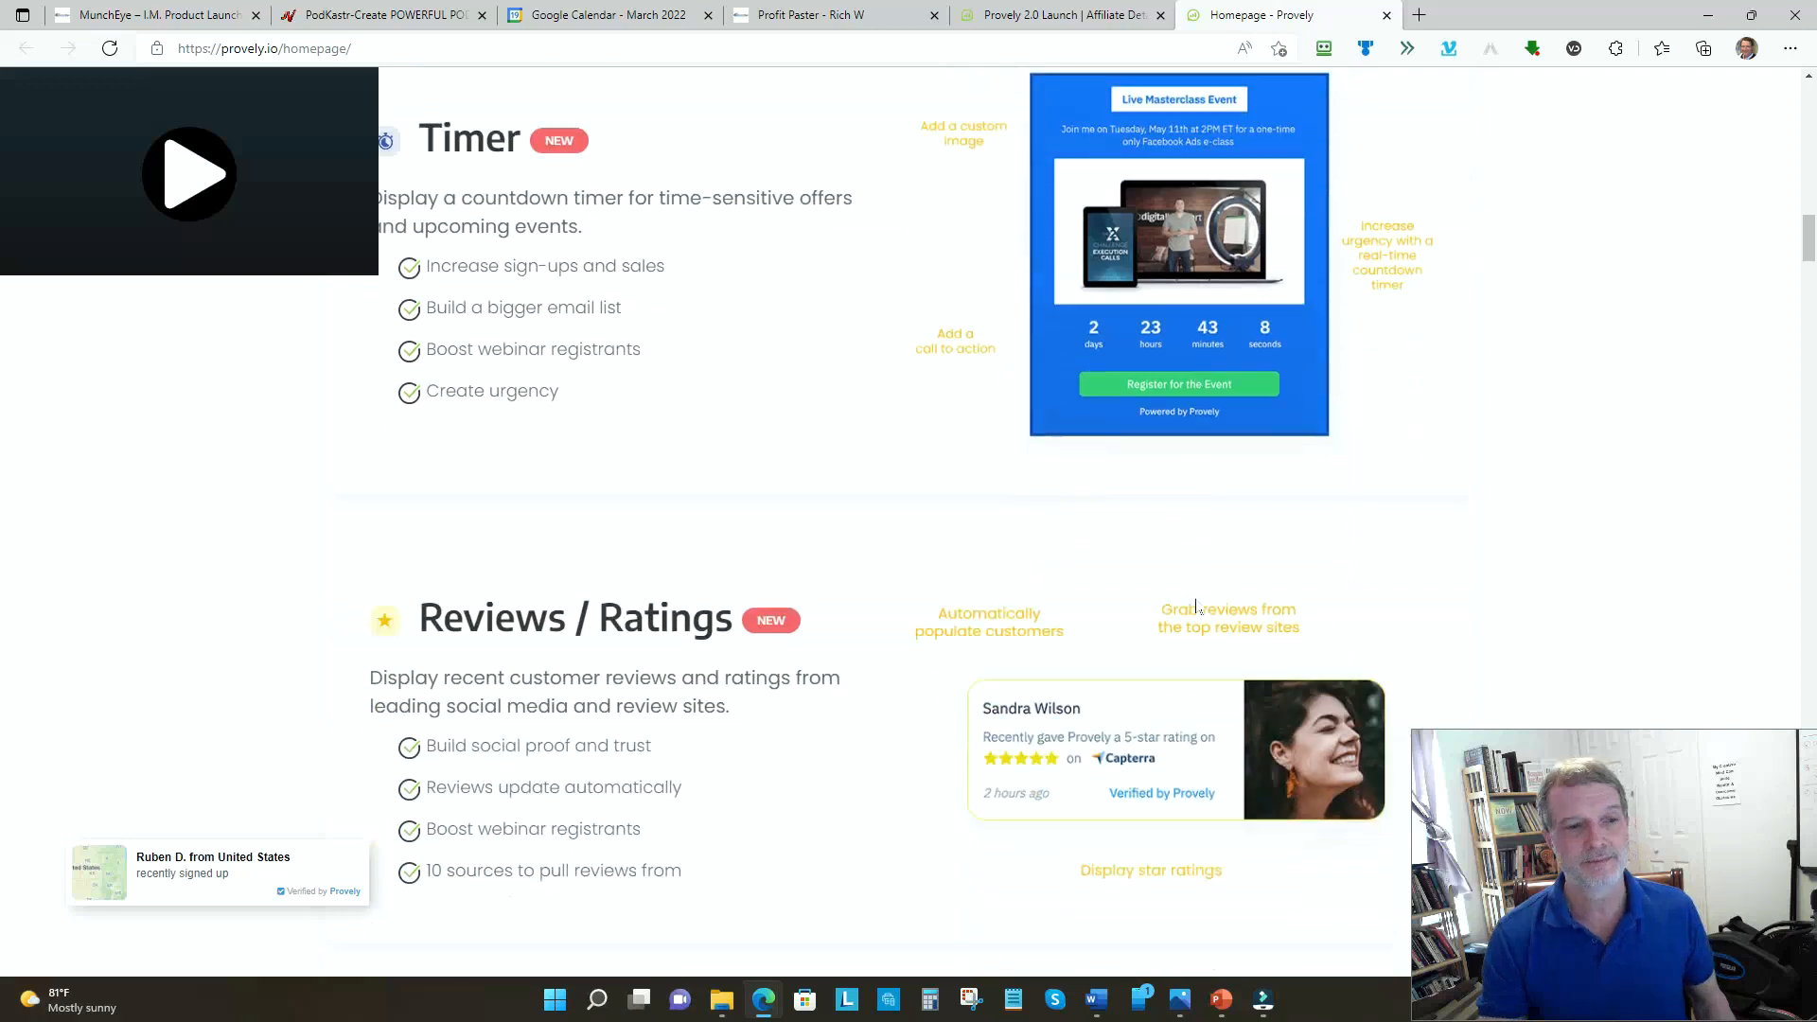
scroll("down", 3)
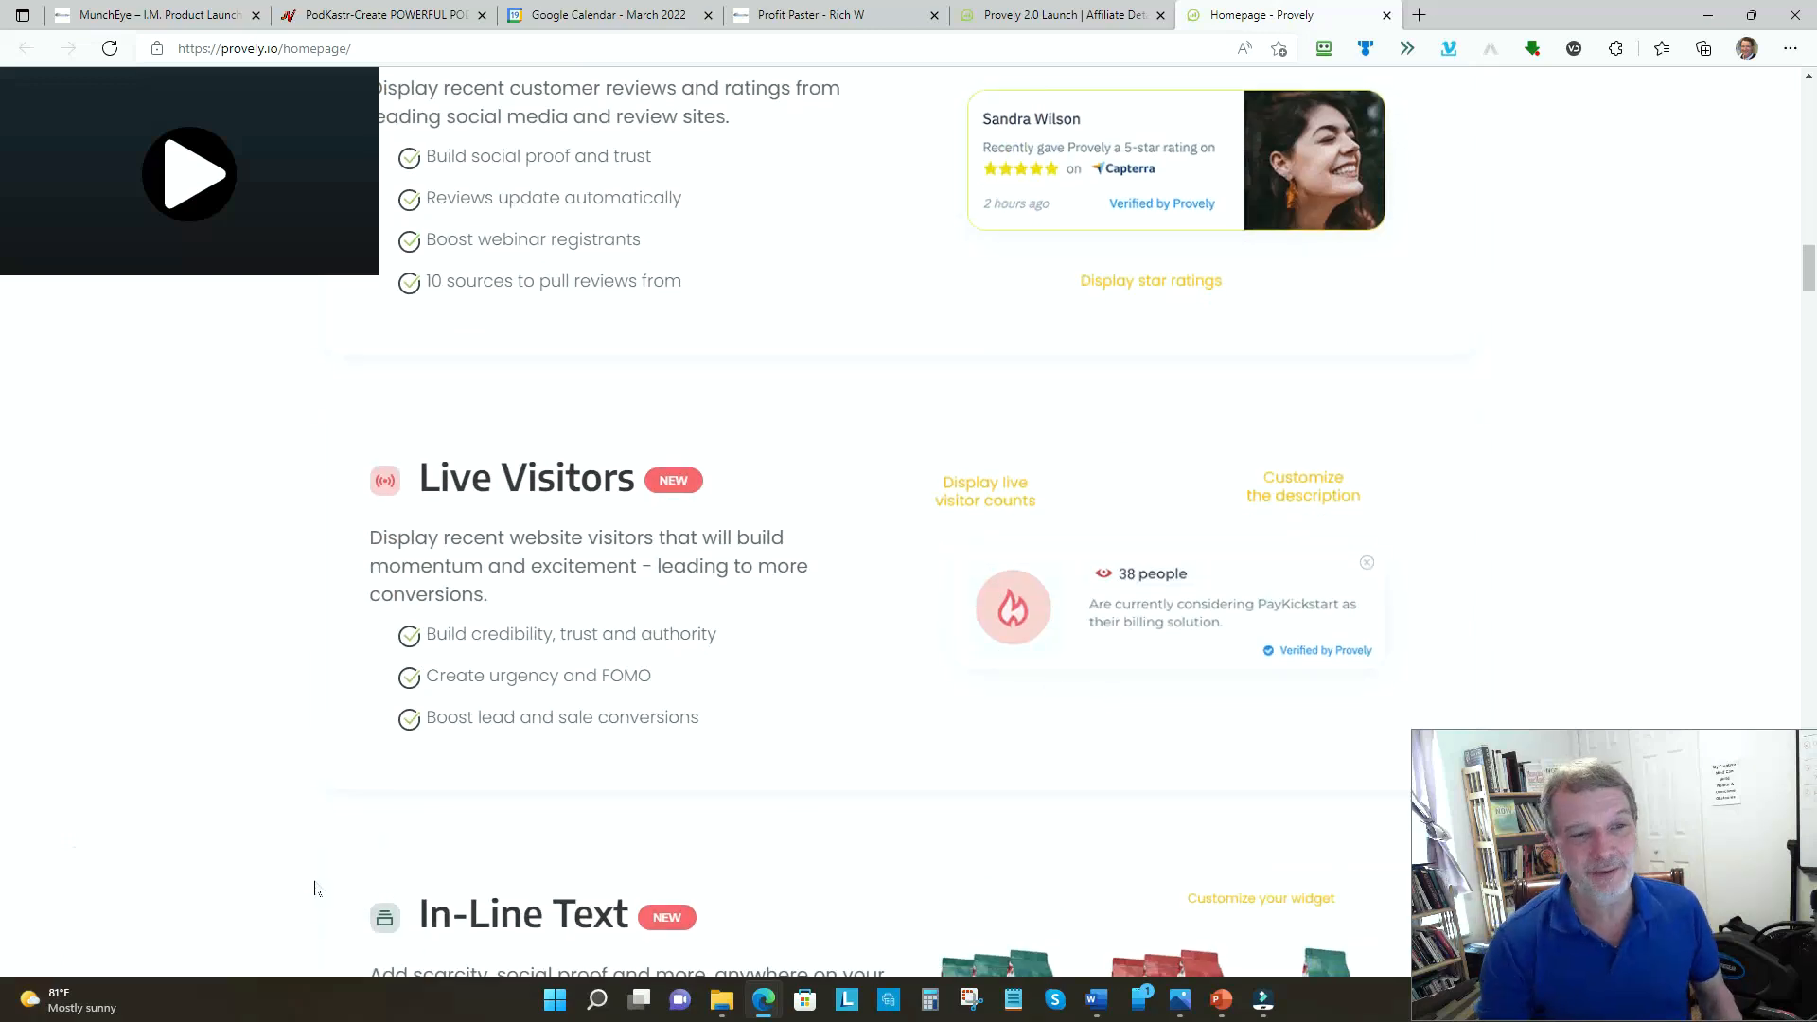
- Scroll past the Optin section and streams section to the three setup steps
scroll("down", 3)
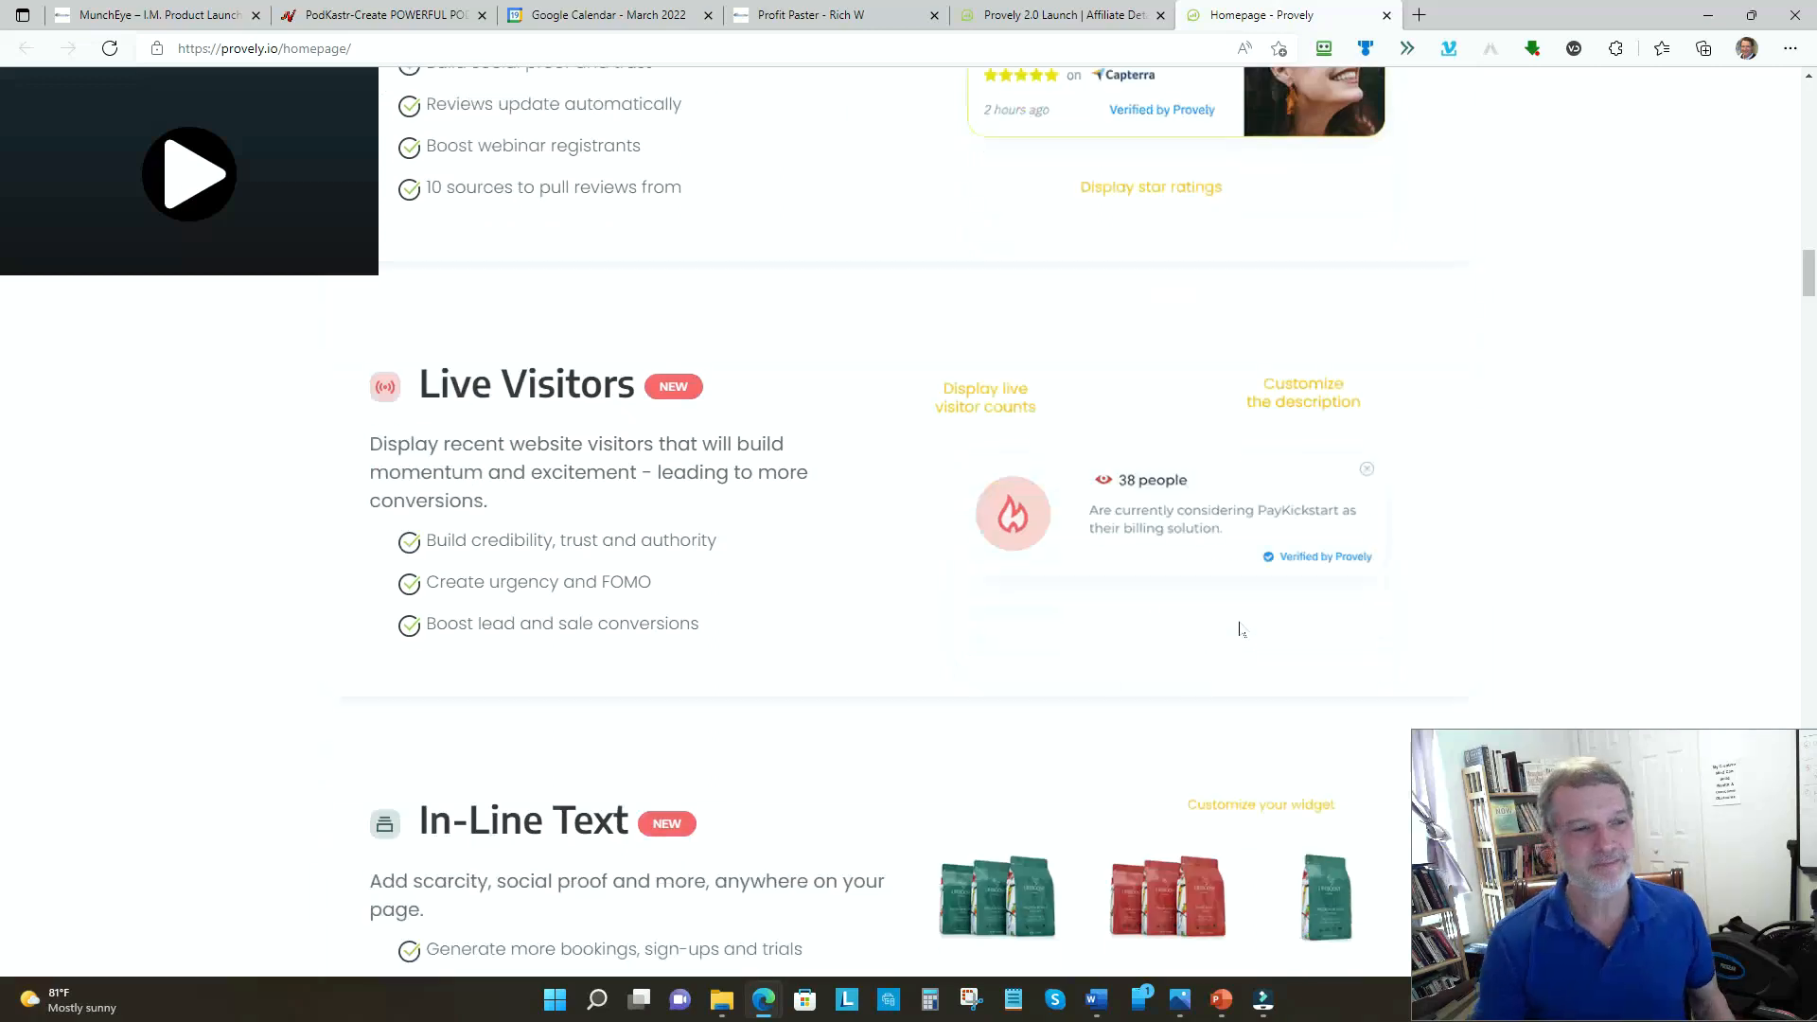
scroll("down", 3)
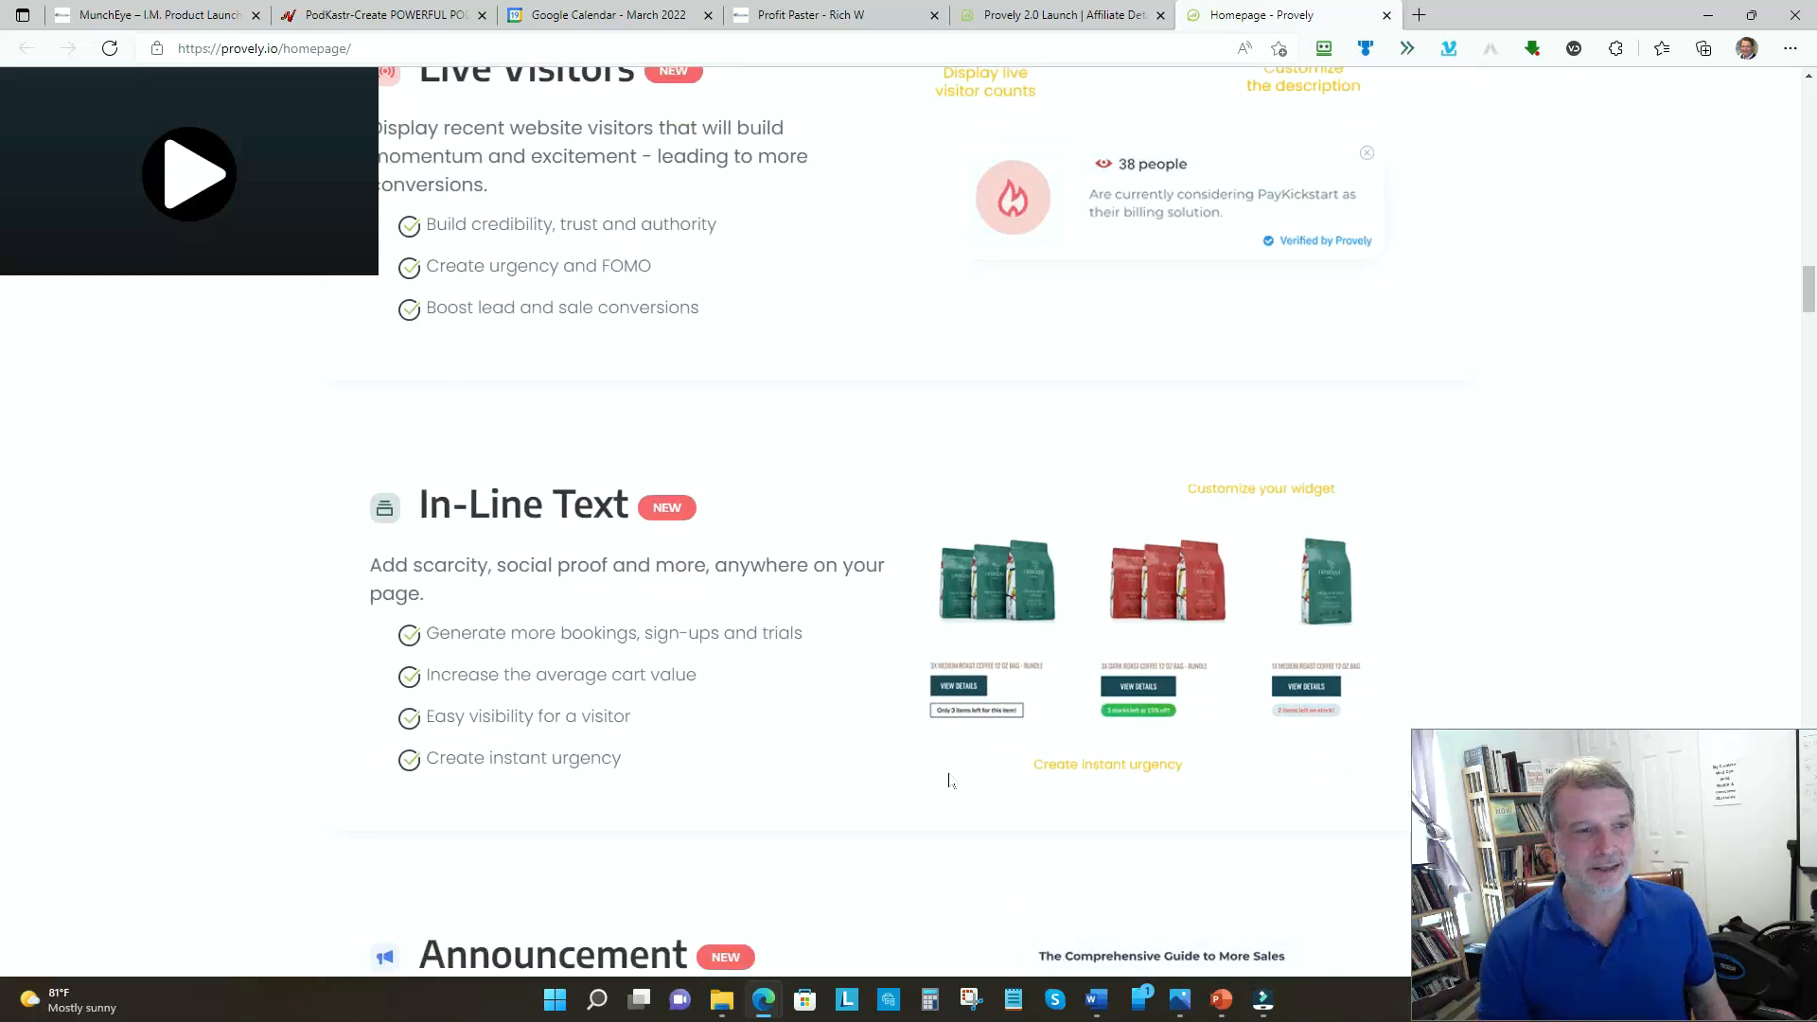
scroll("down", 3)
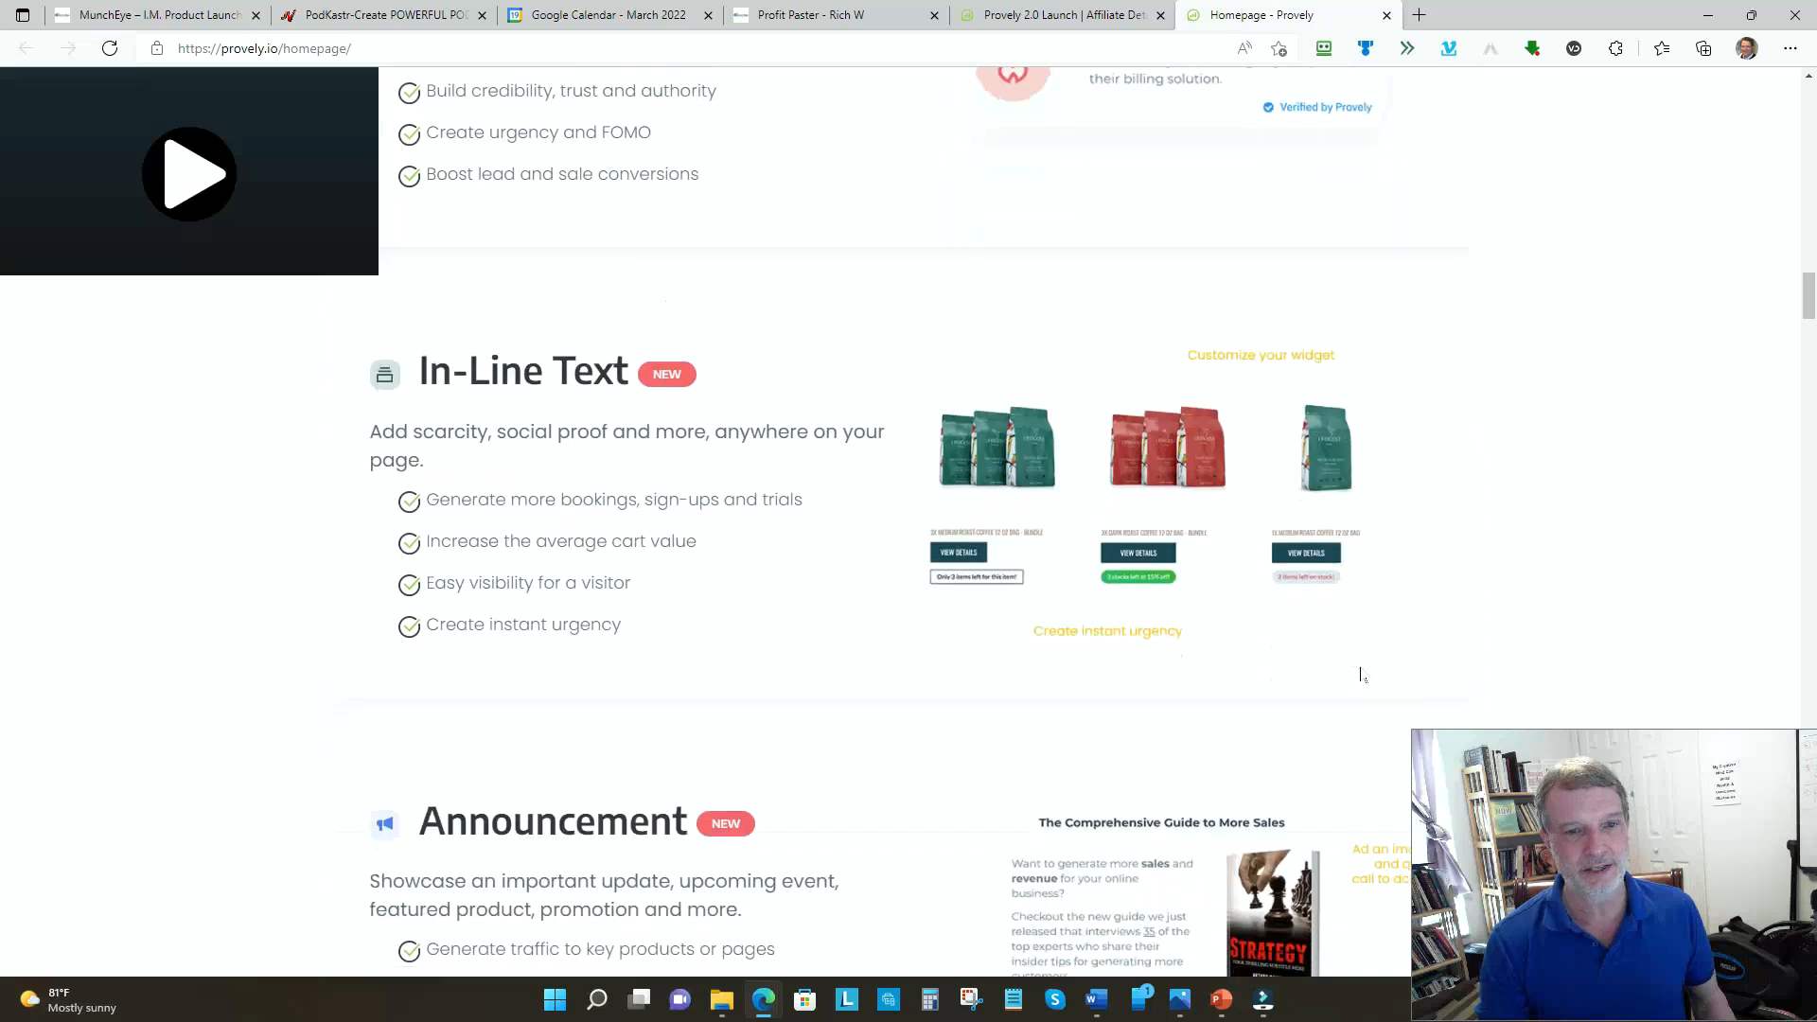
scroll("down", 3)
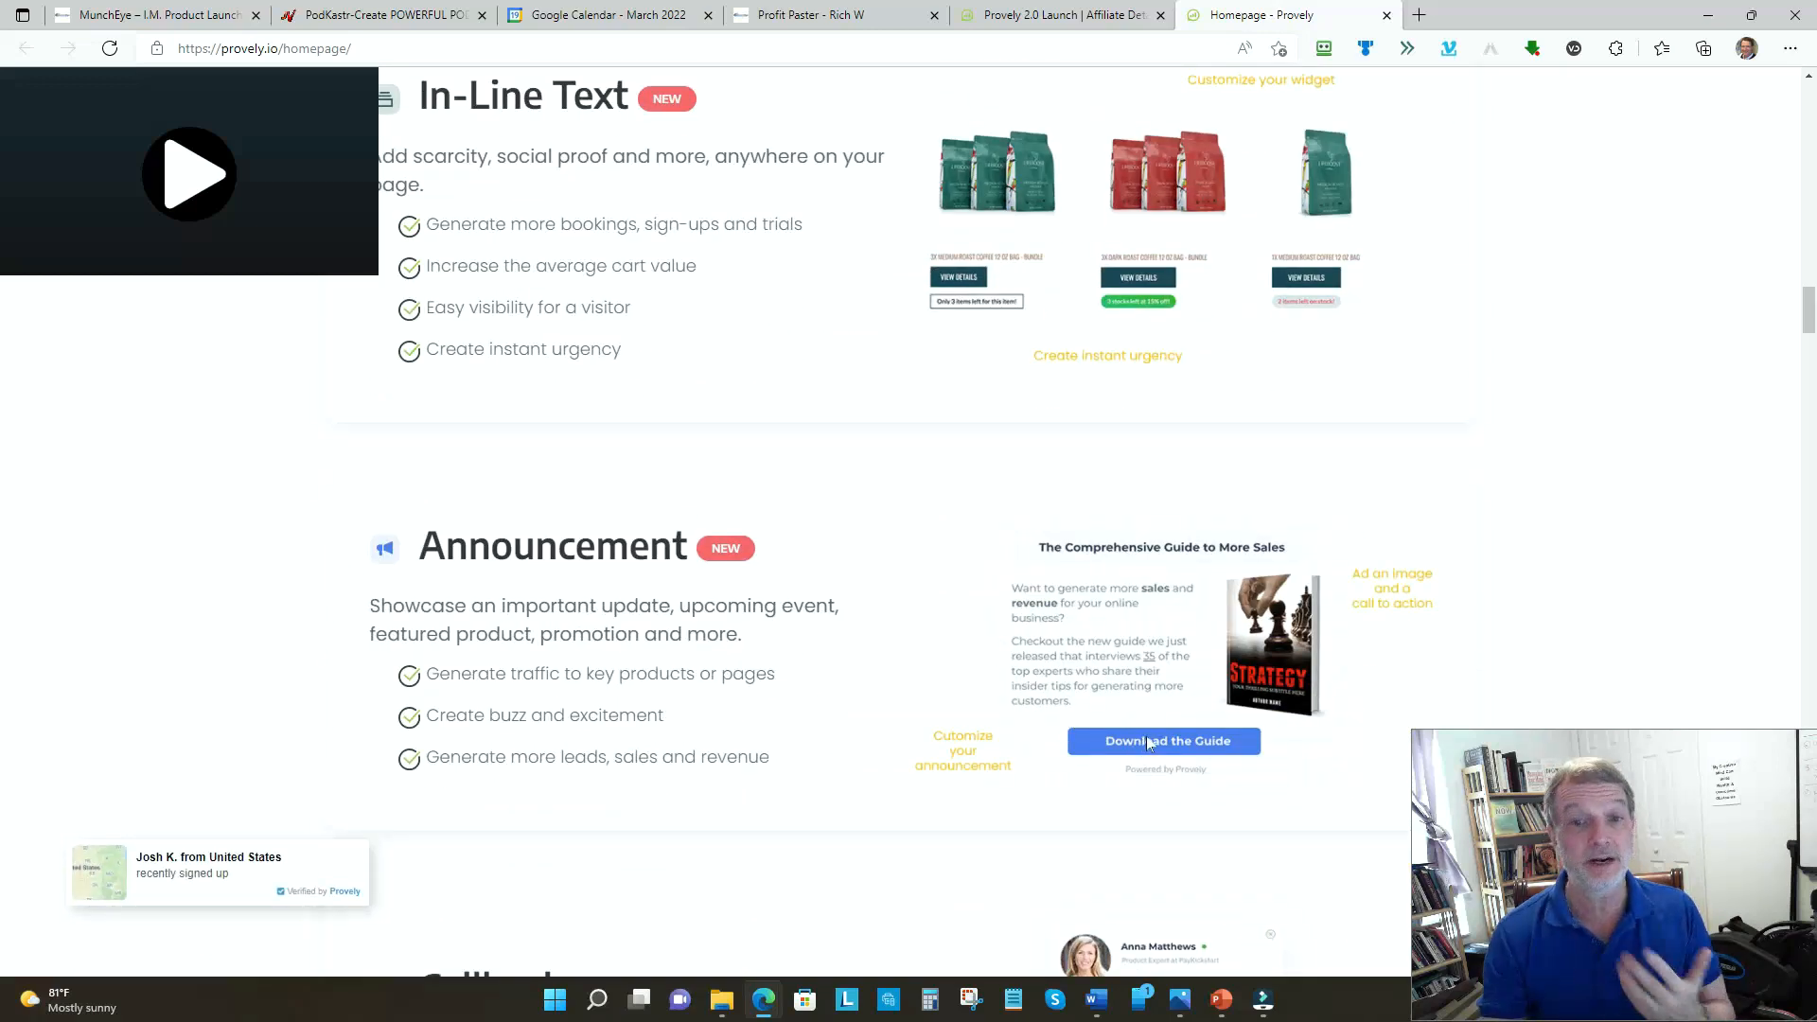
scroll("down", 3)
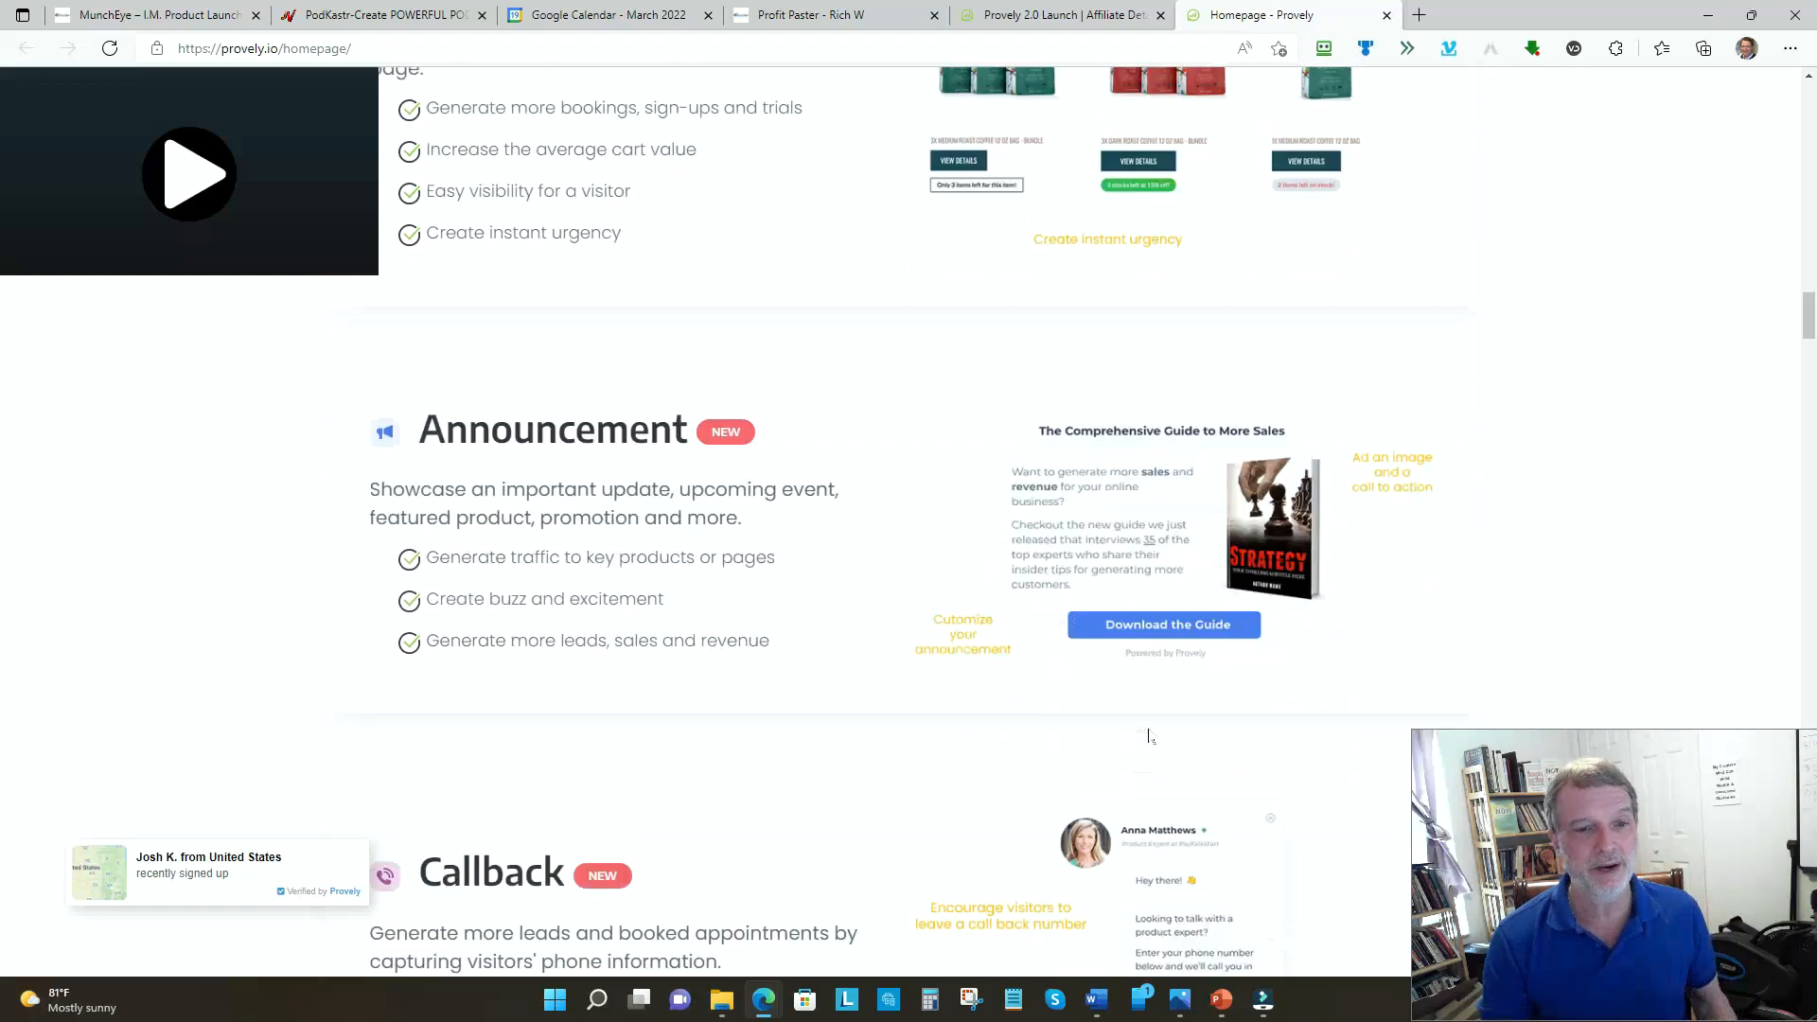
scroll("down", 3)
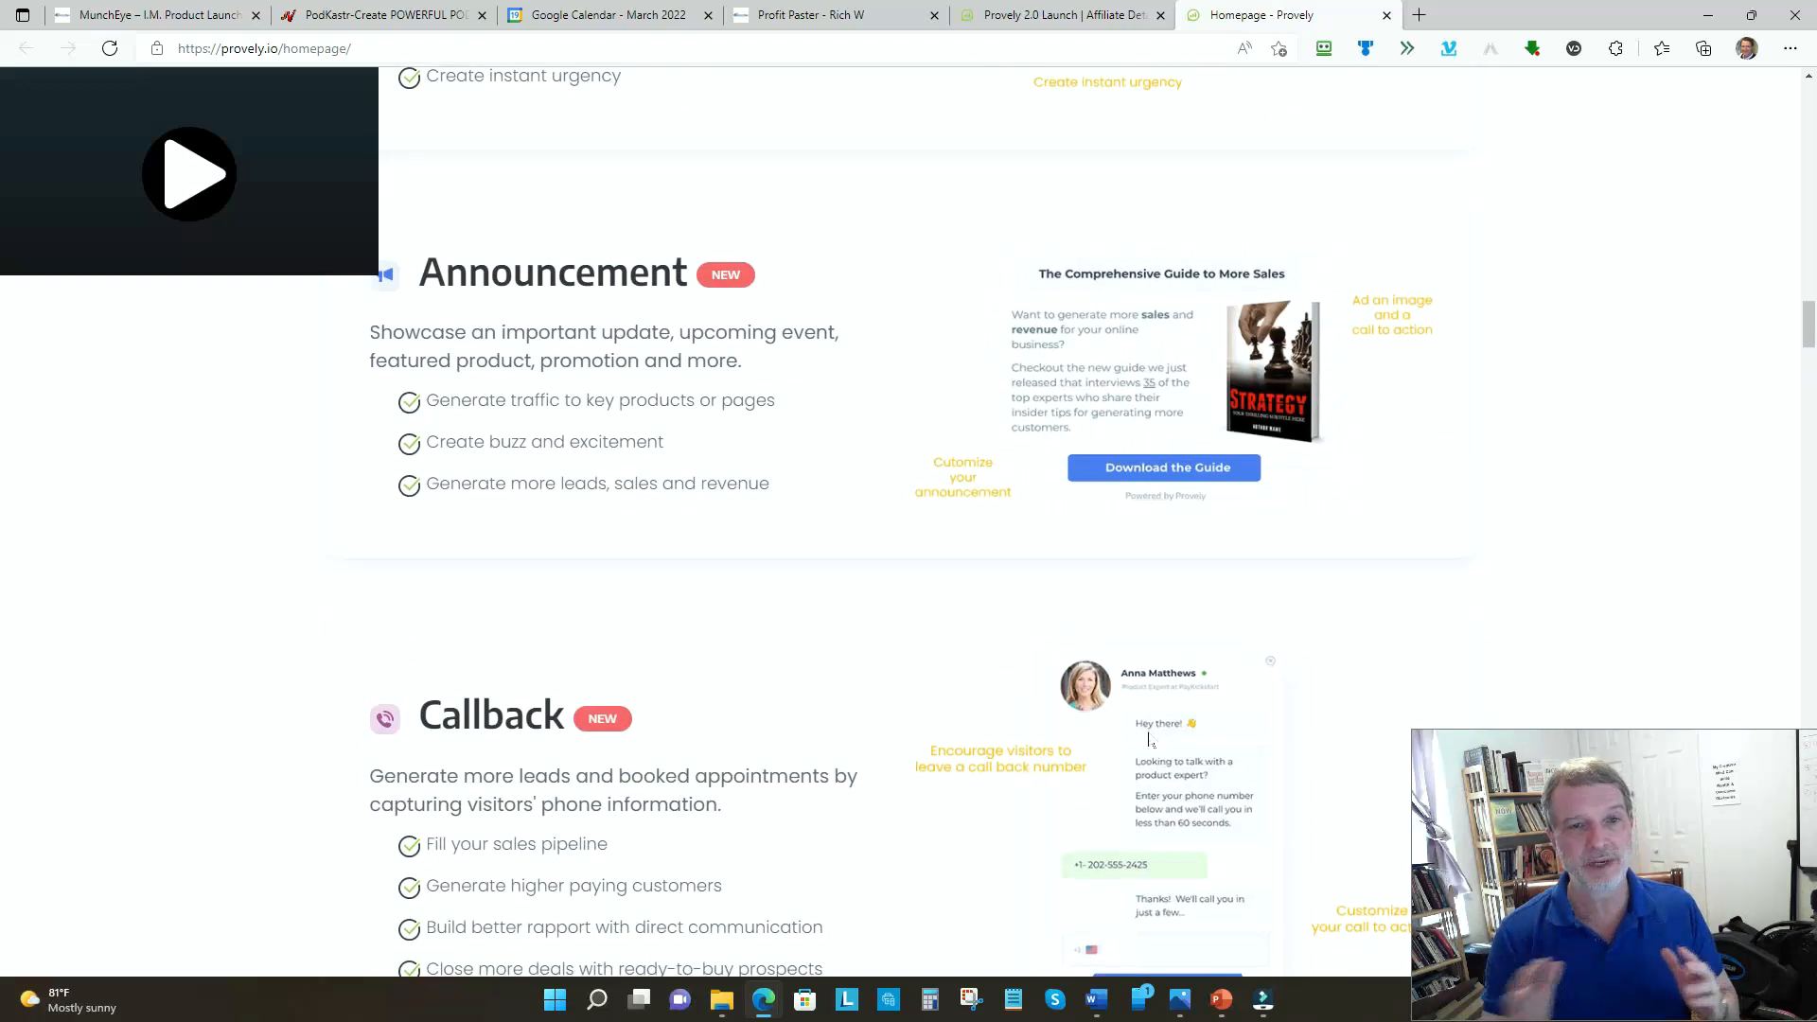
scroll("down", 3)
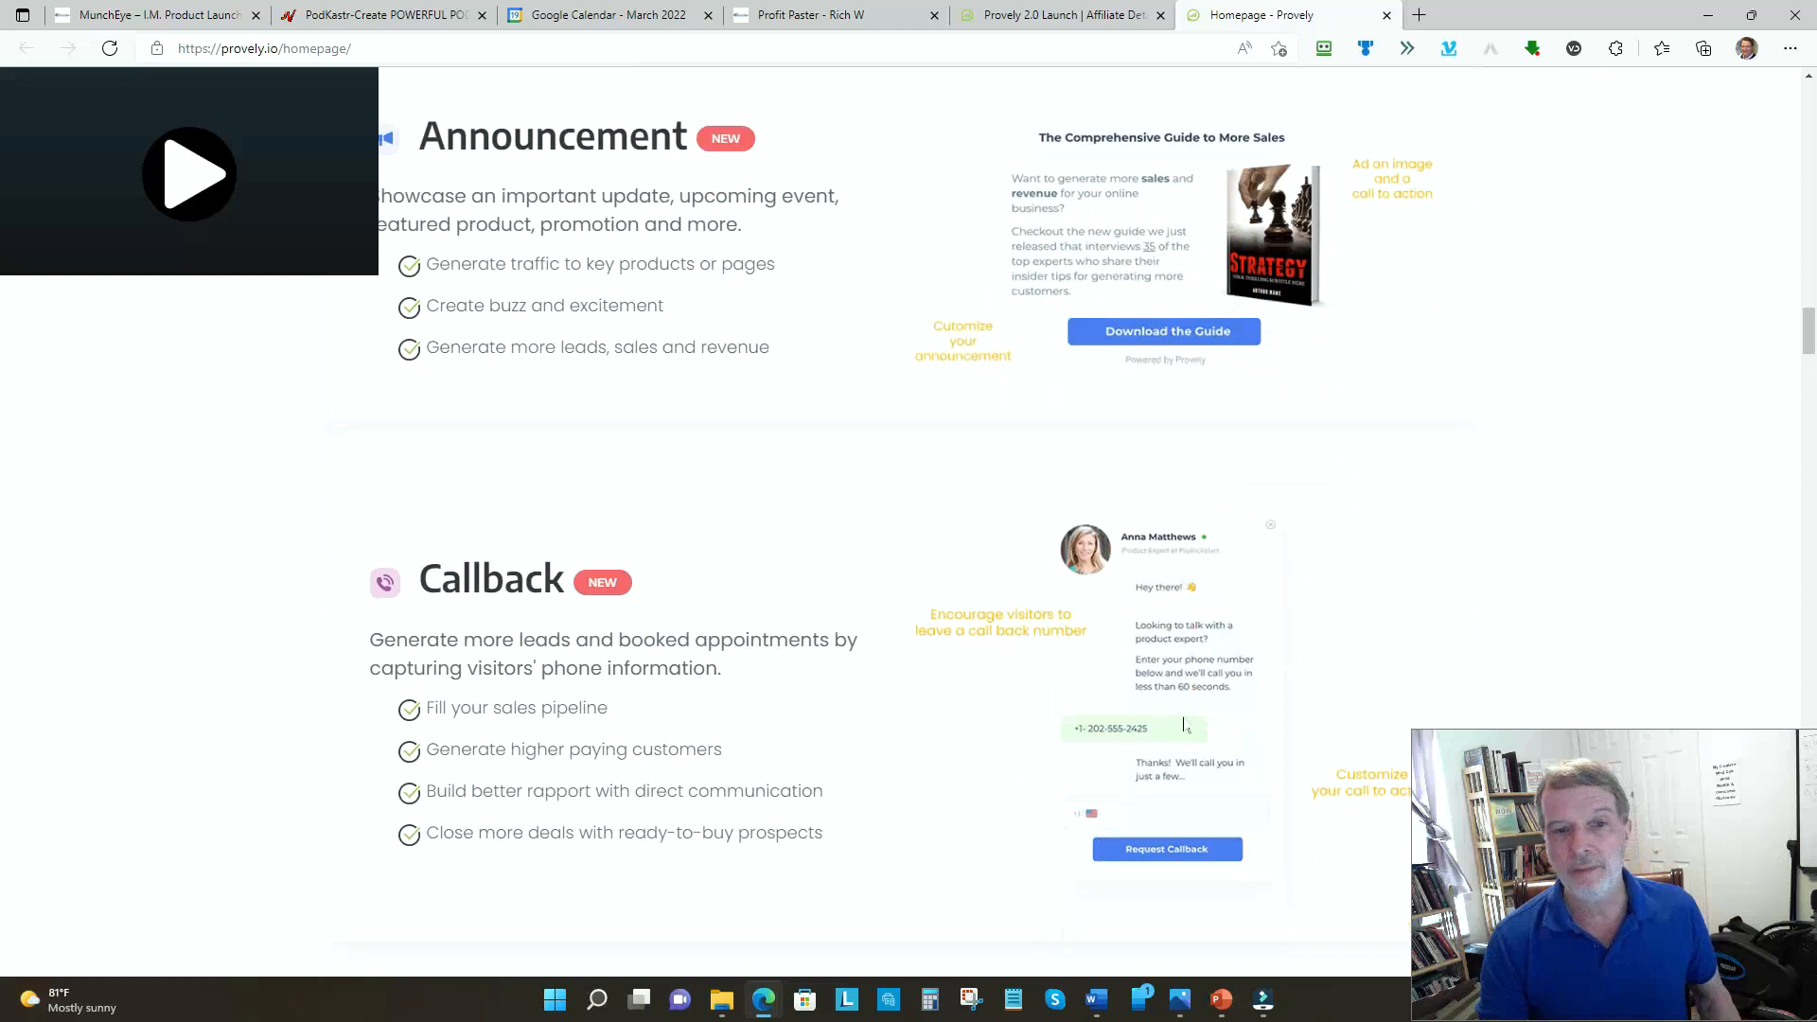
scroll("down", 3)
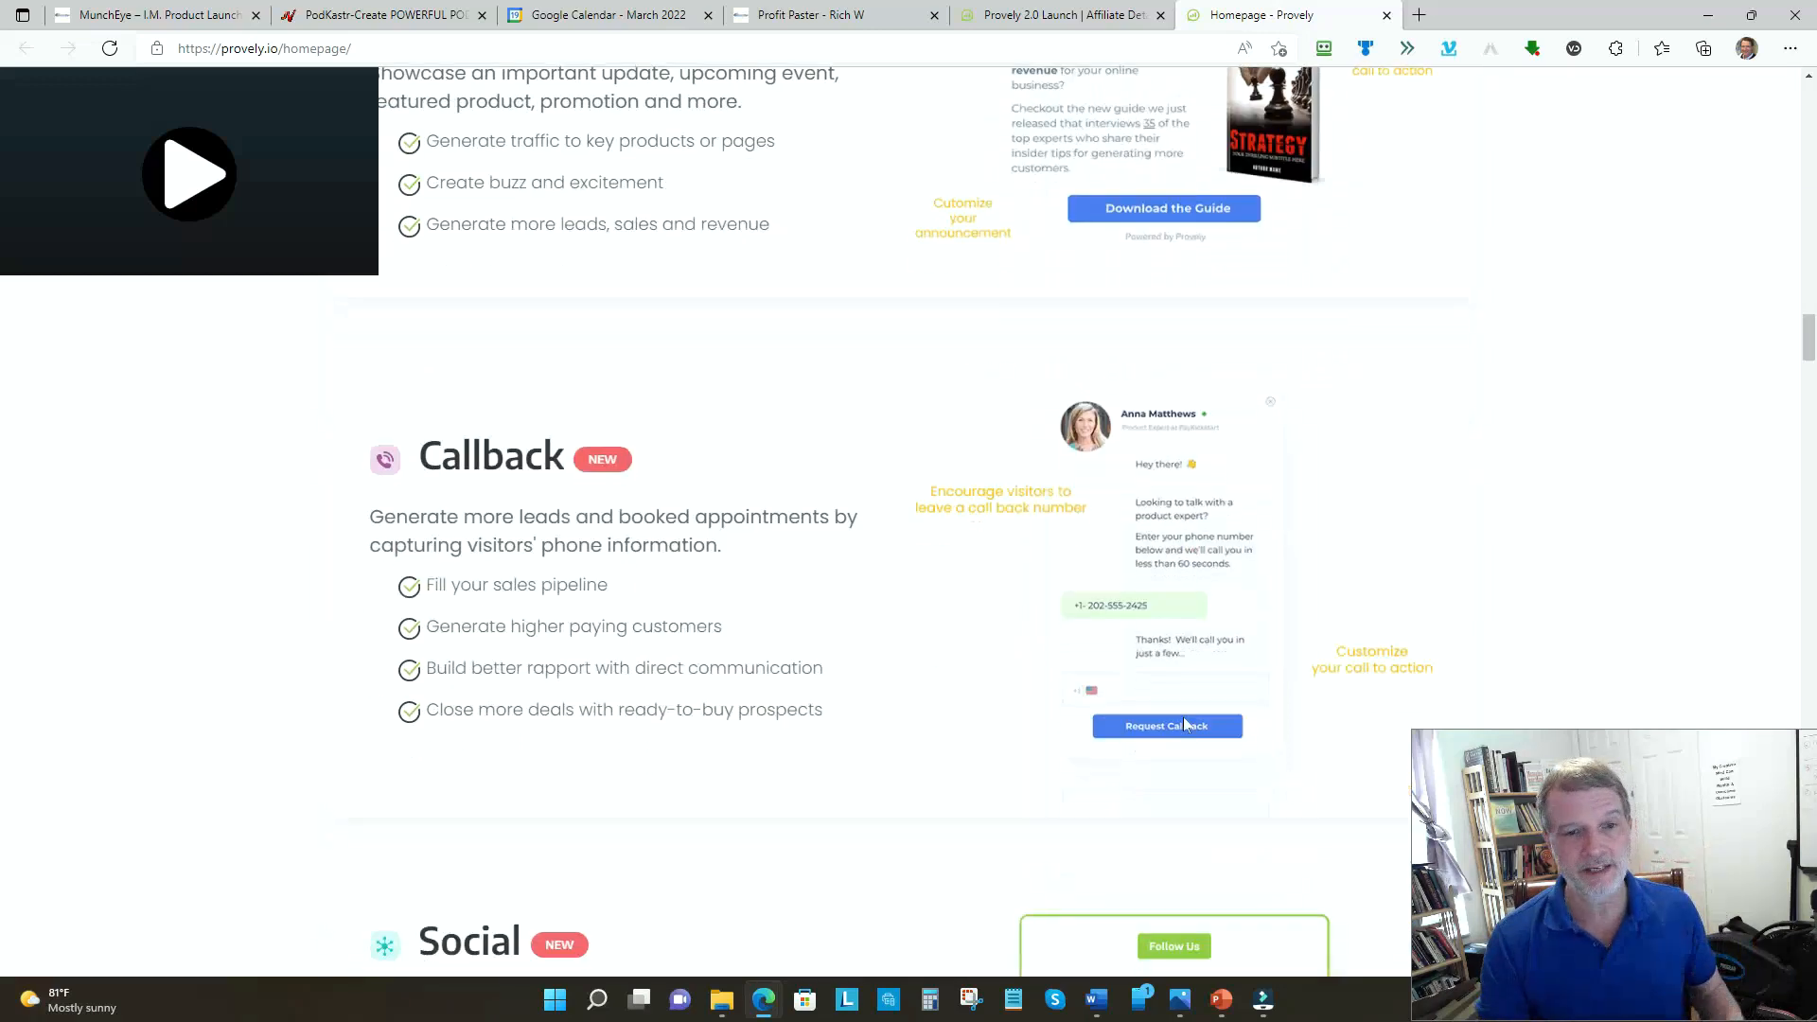
scroll("down", 3)
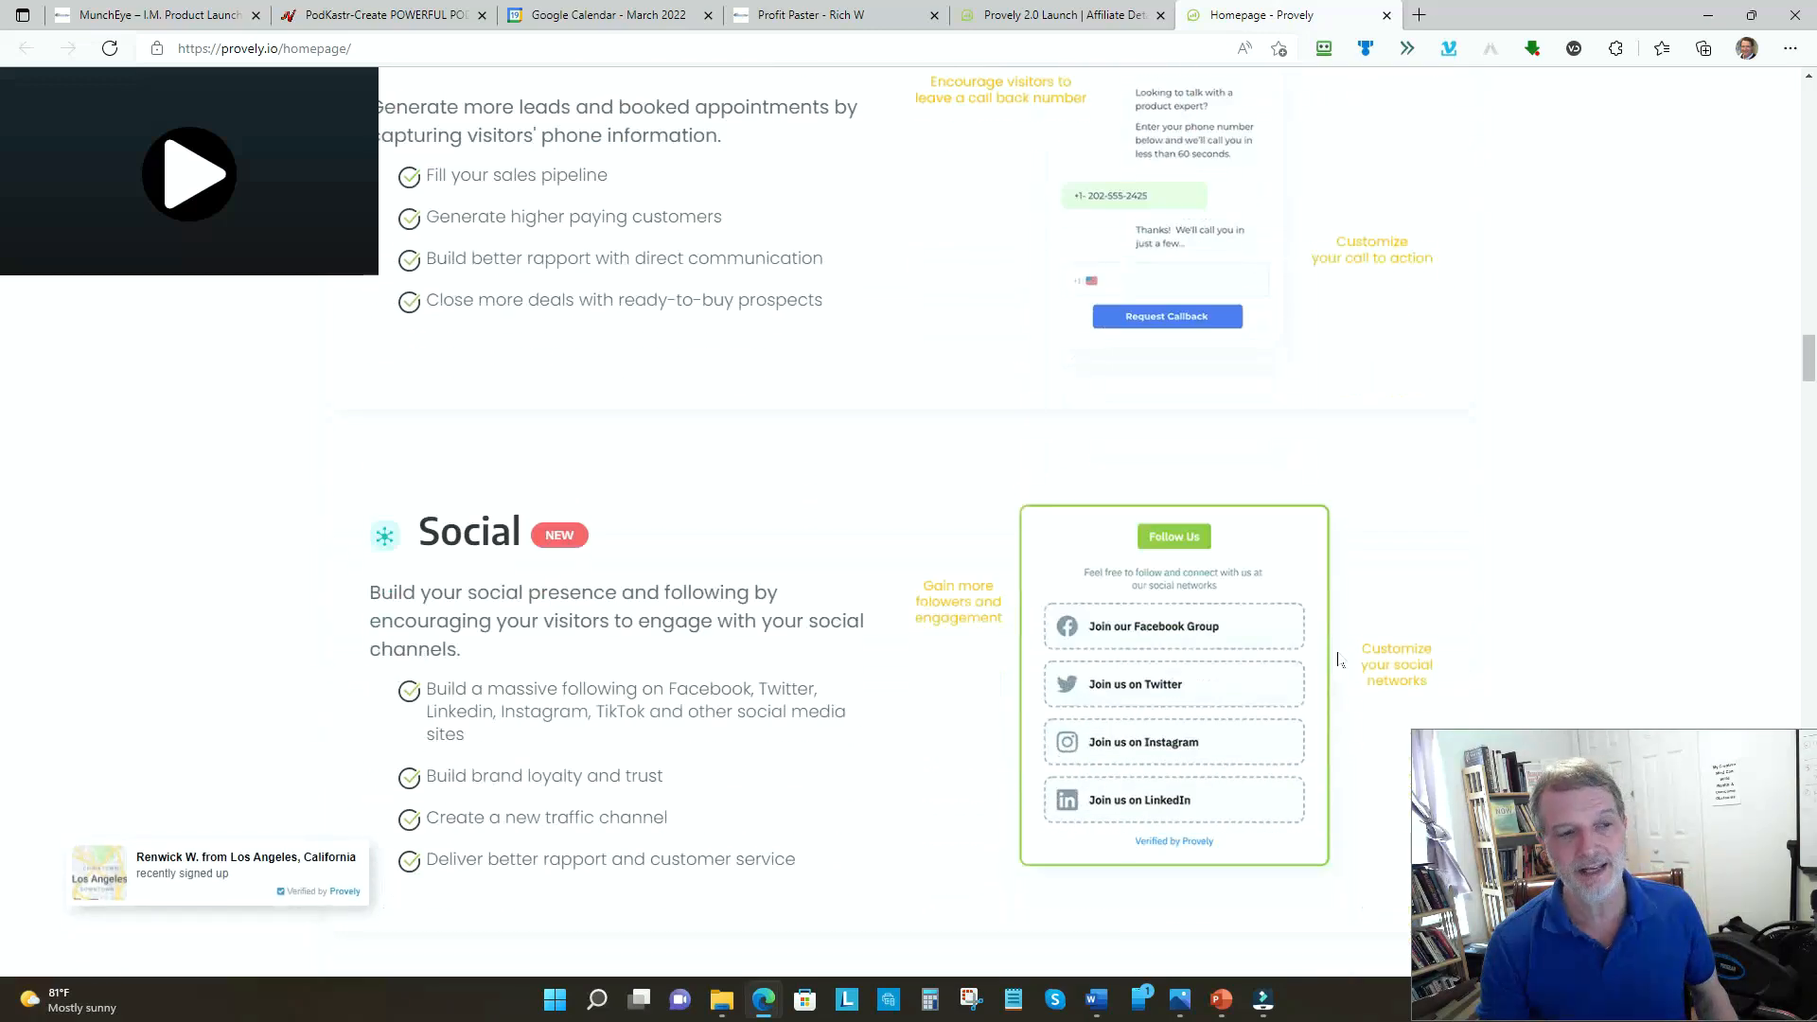
scroll("down", 3)
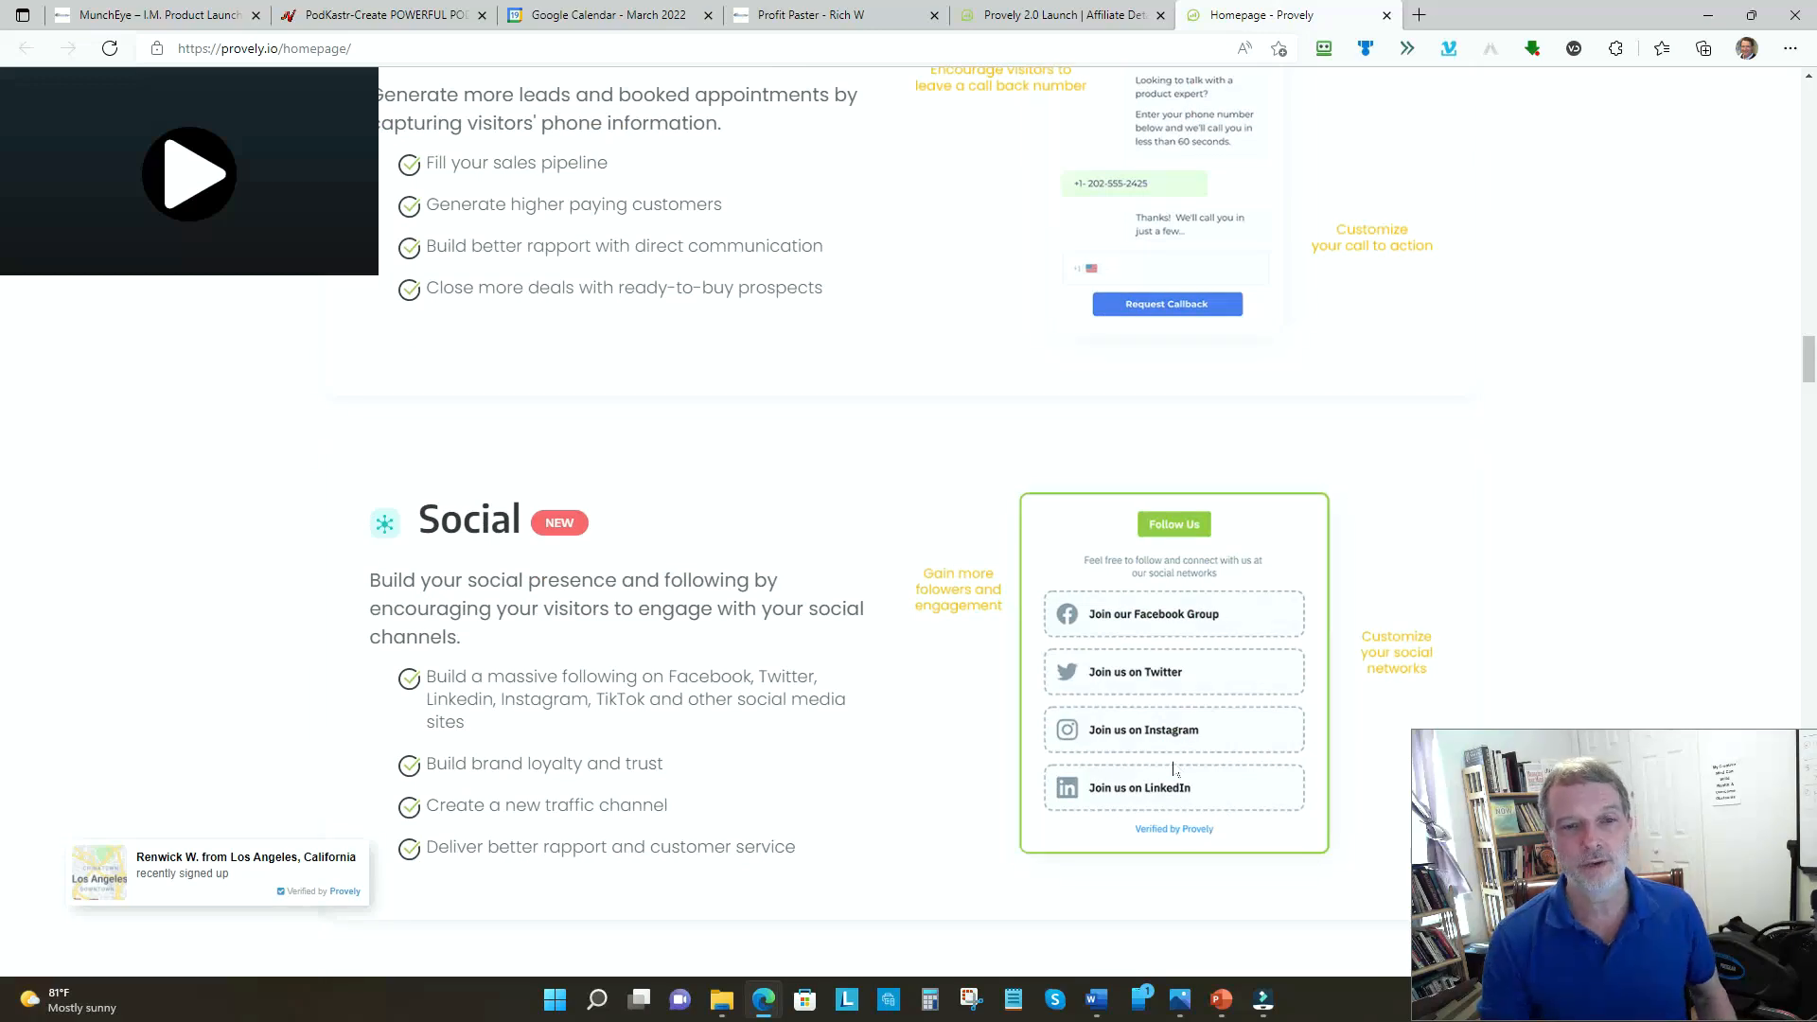
scroll("down", 3)
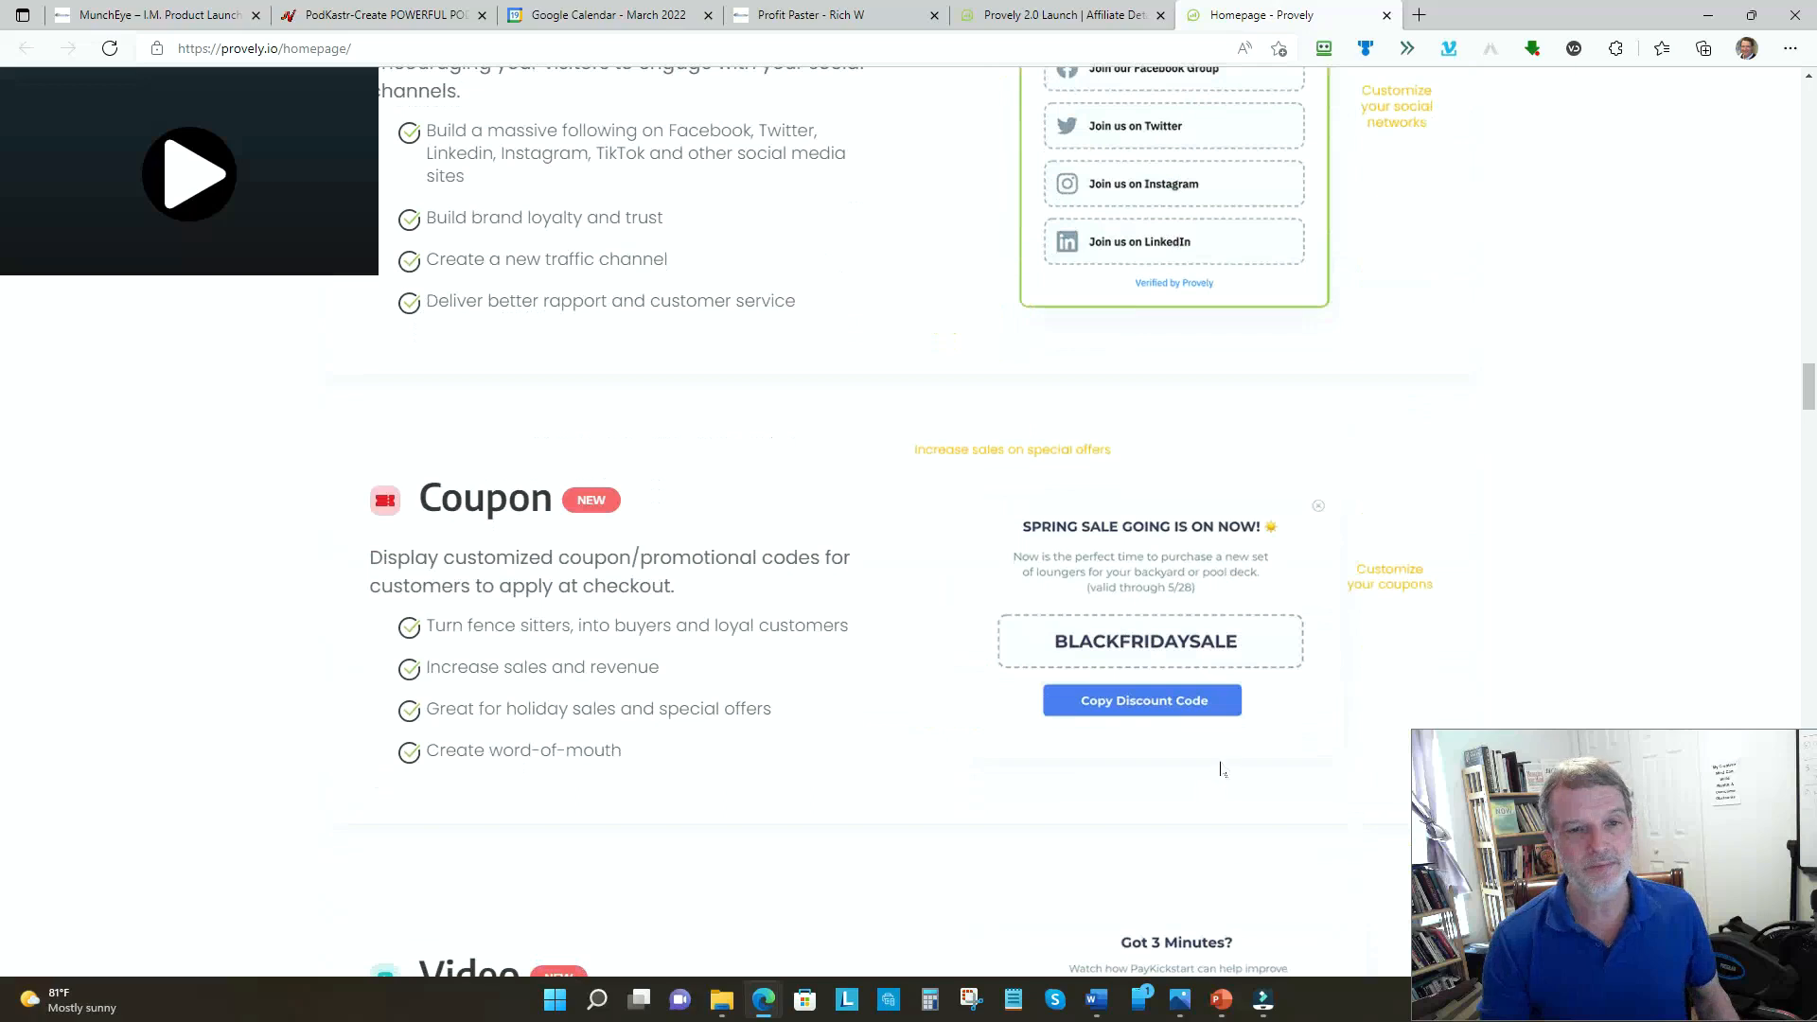
- Scroll past live/past data to 'Integrate Seamlessly With Your Existing Website and Apps'
scroll("down", 3)
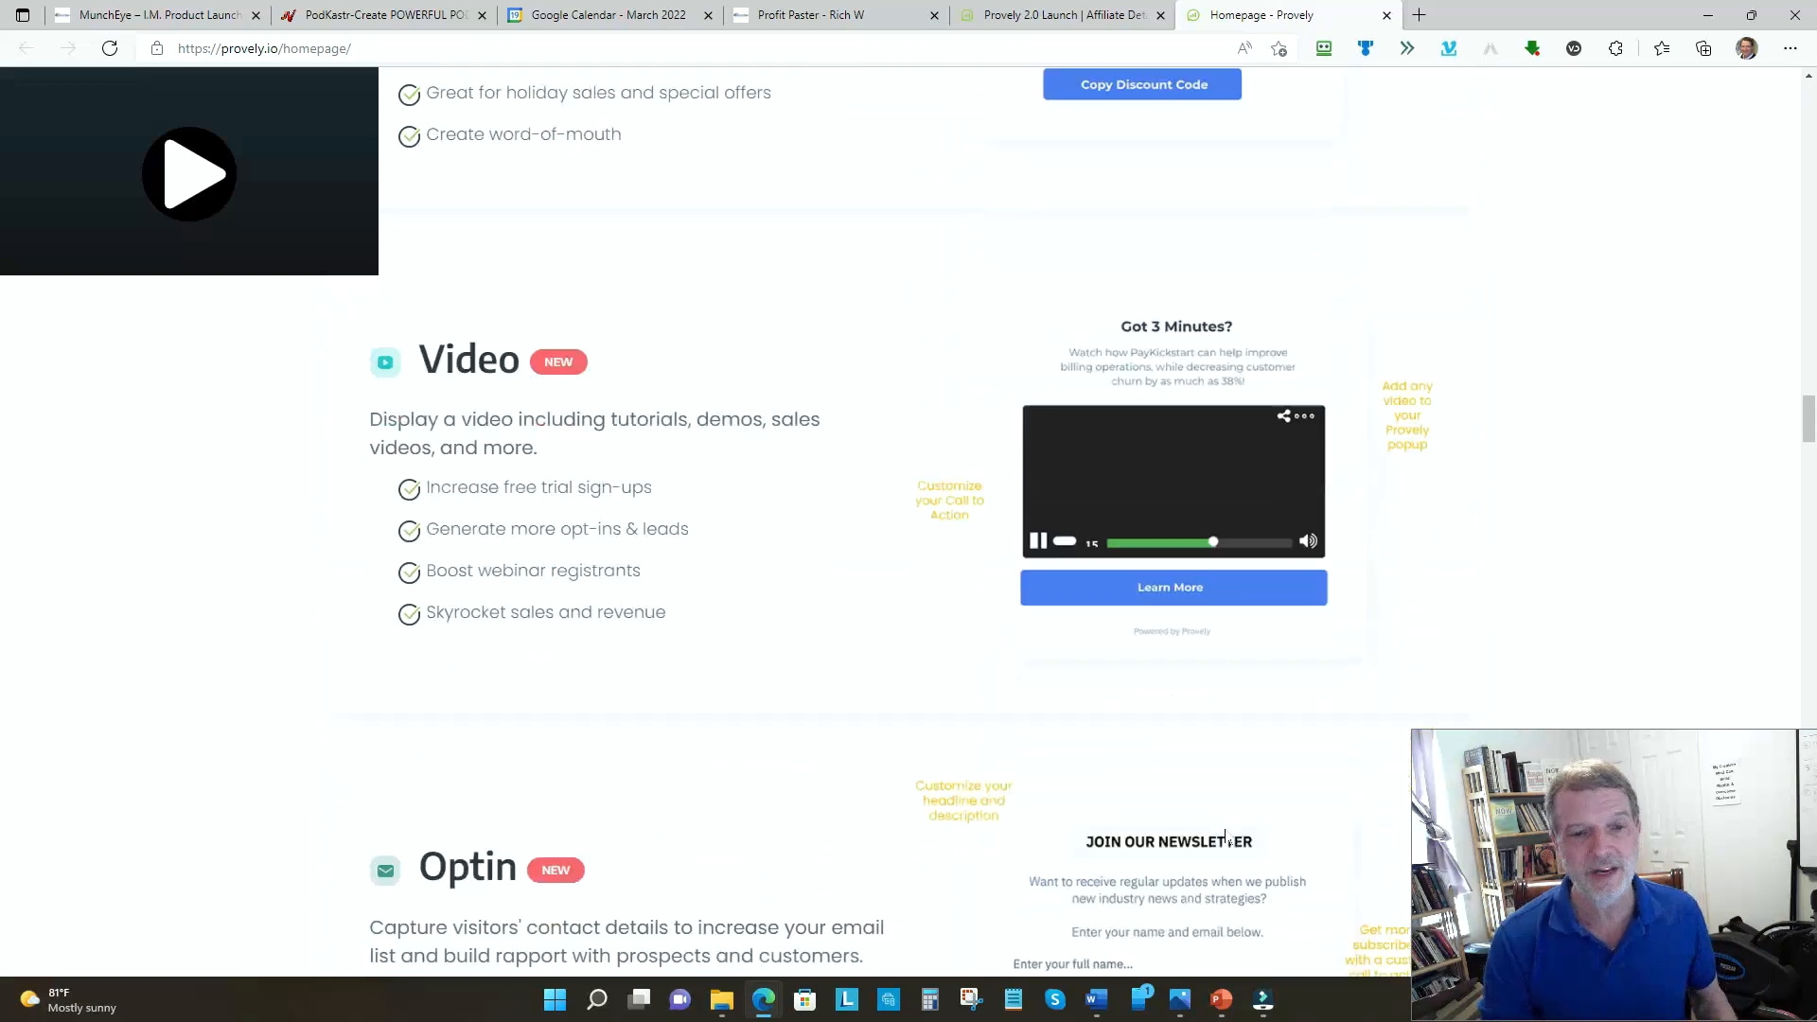
scroll("down", 3)
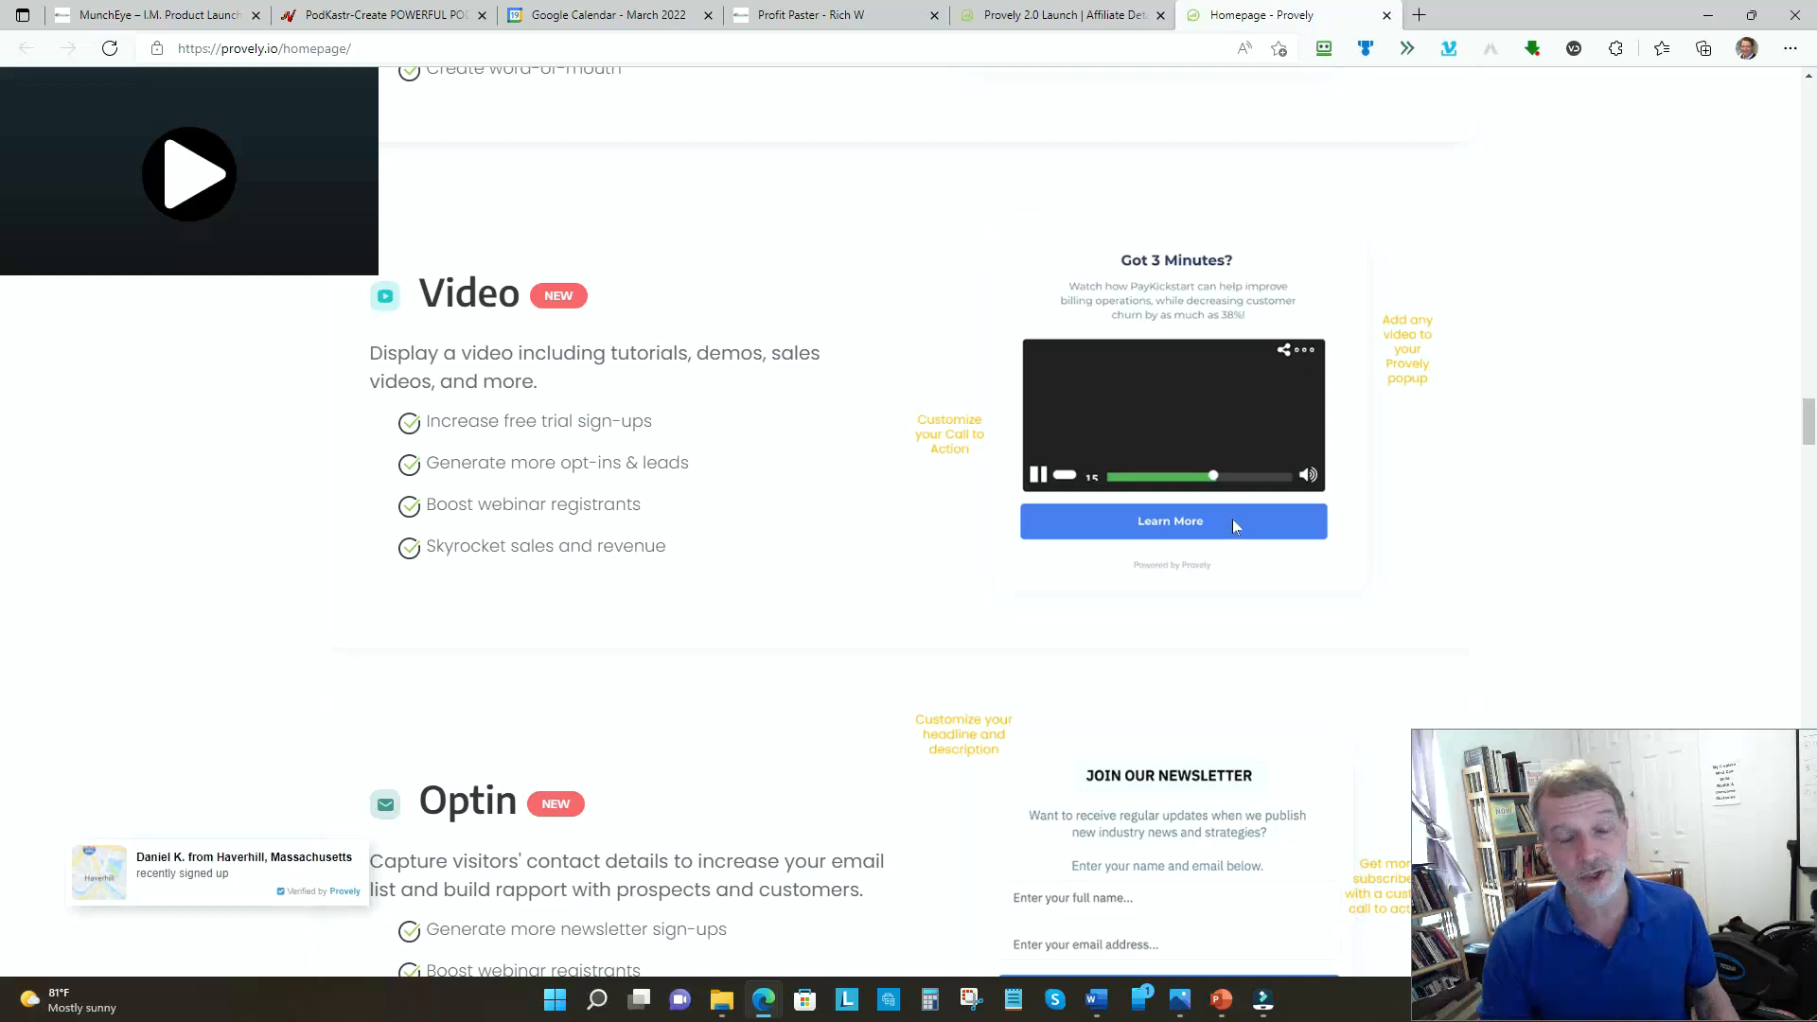
scroll("down", 3)
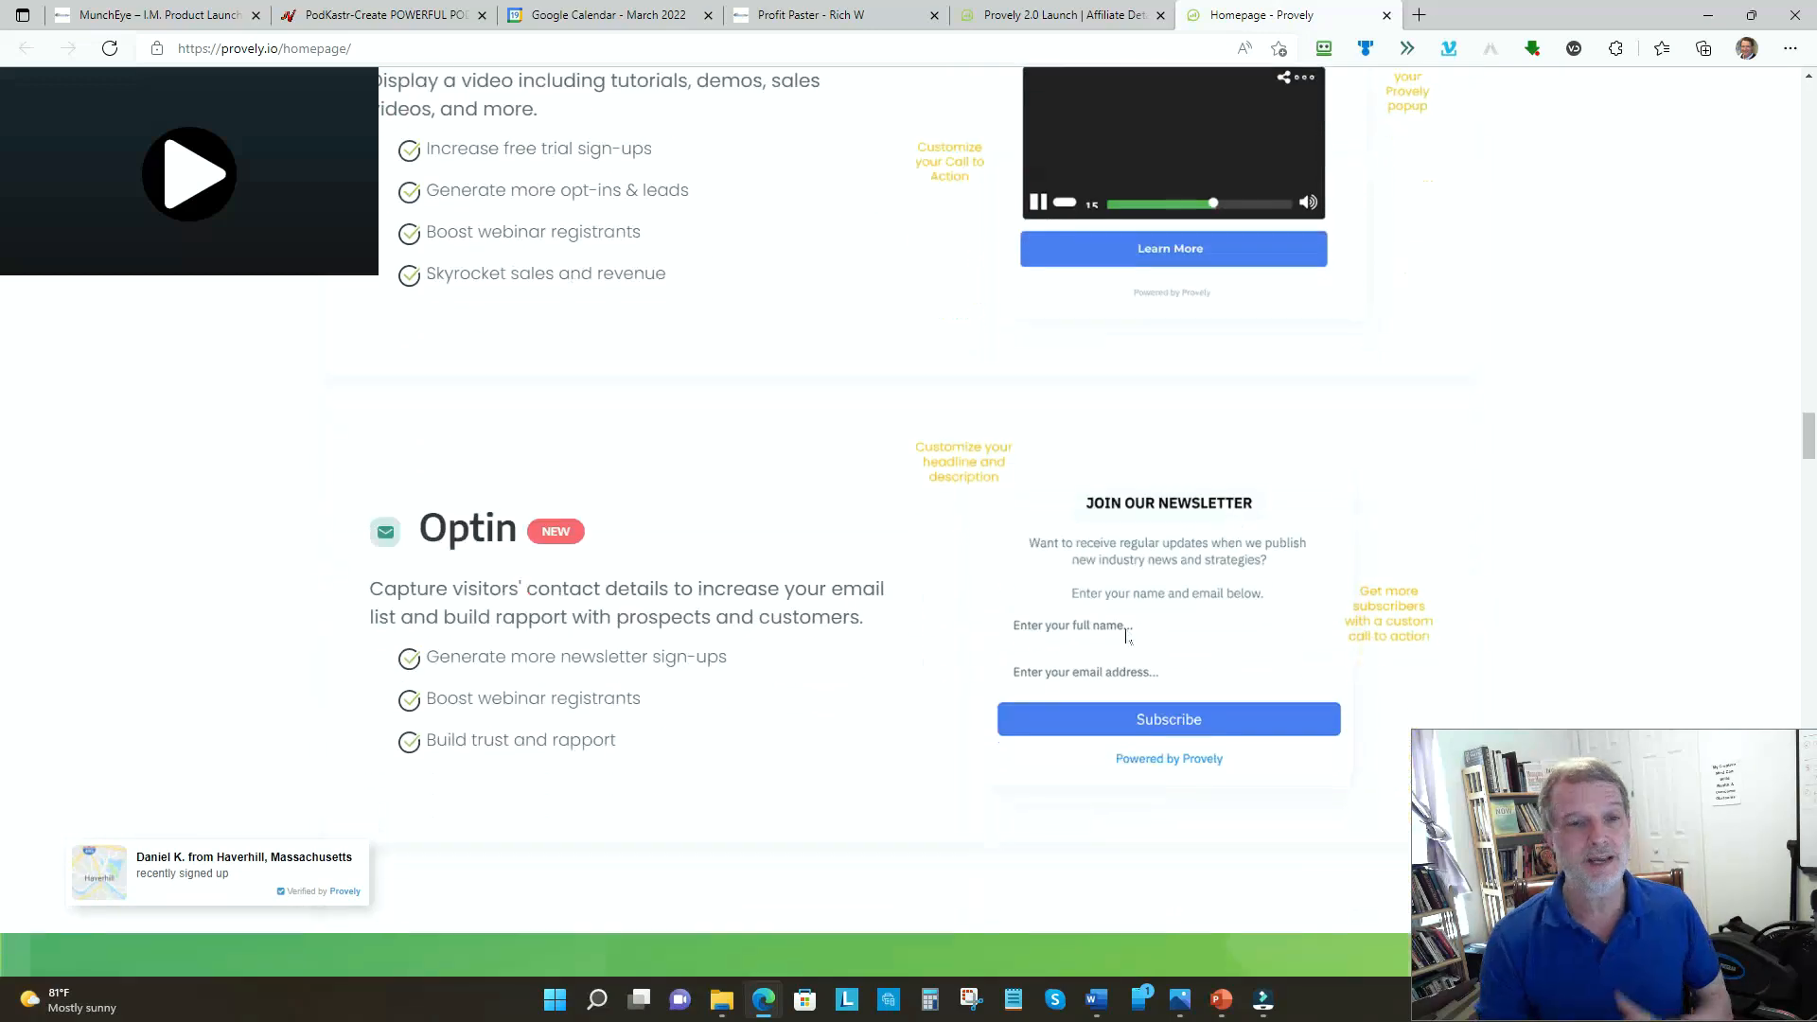
scroll("down", 3)
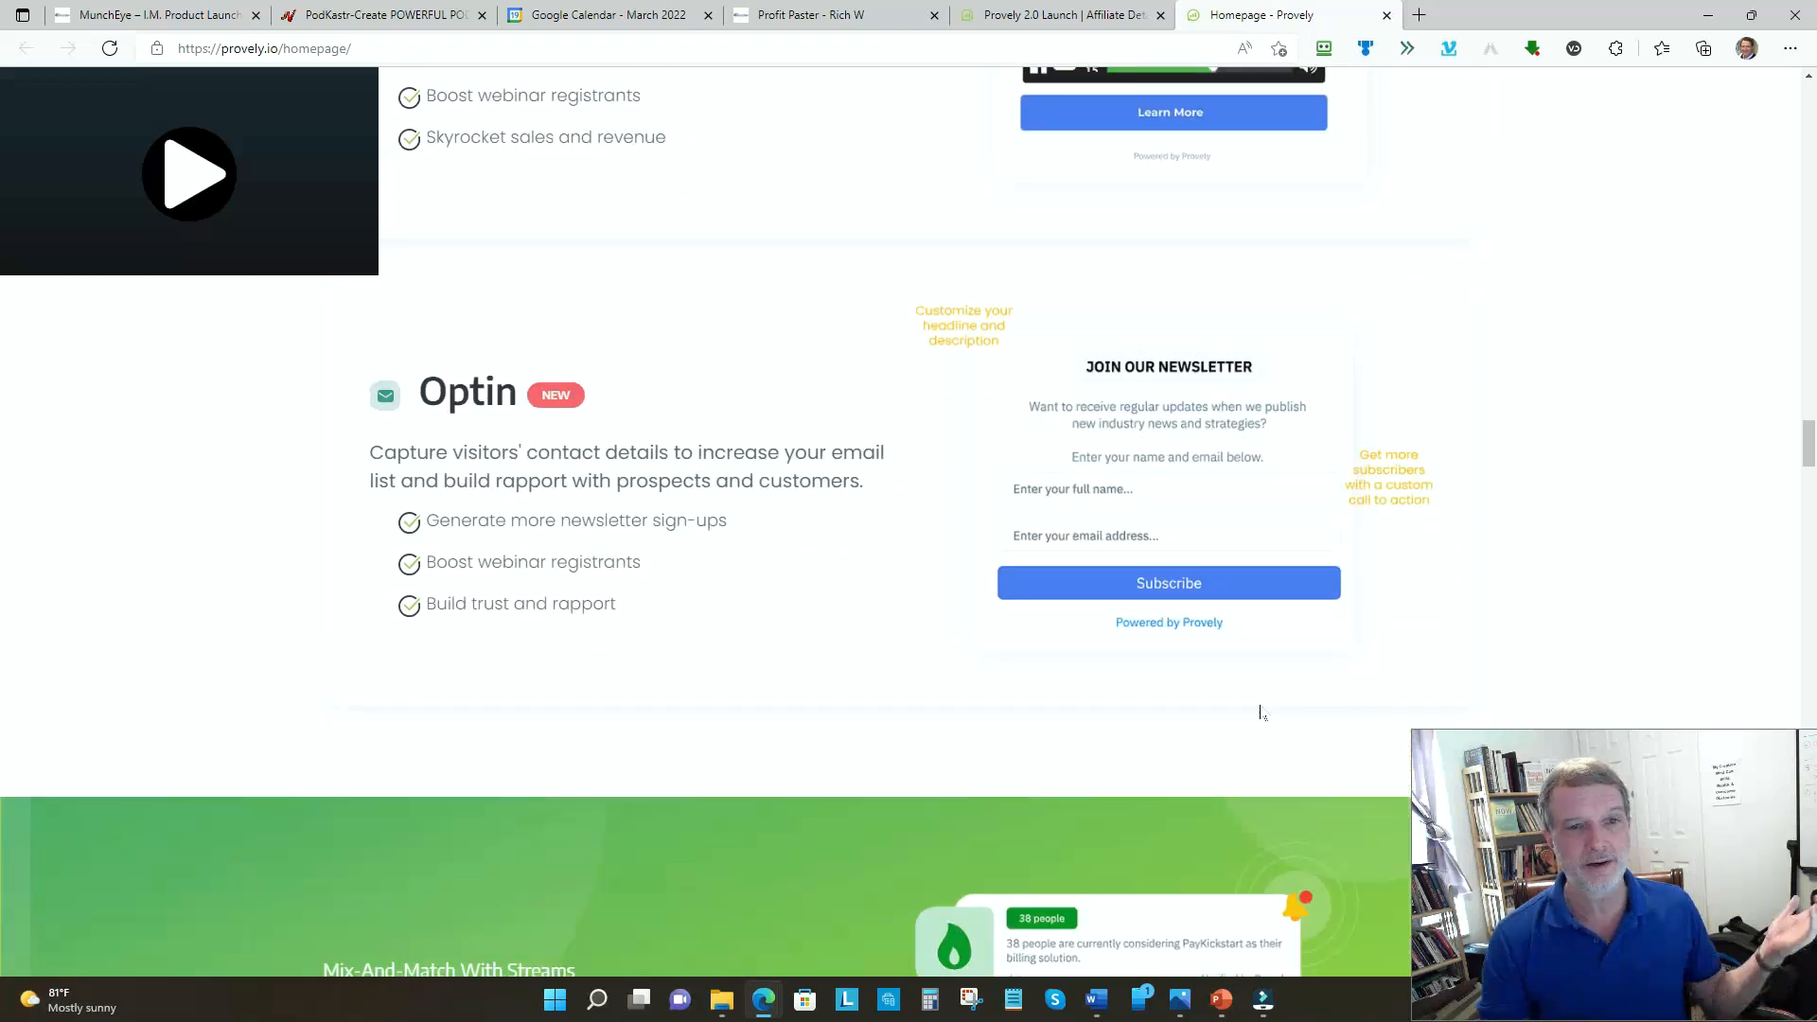
scroll("down", 3)
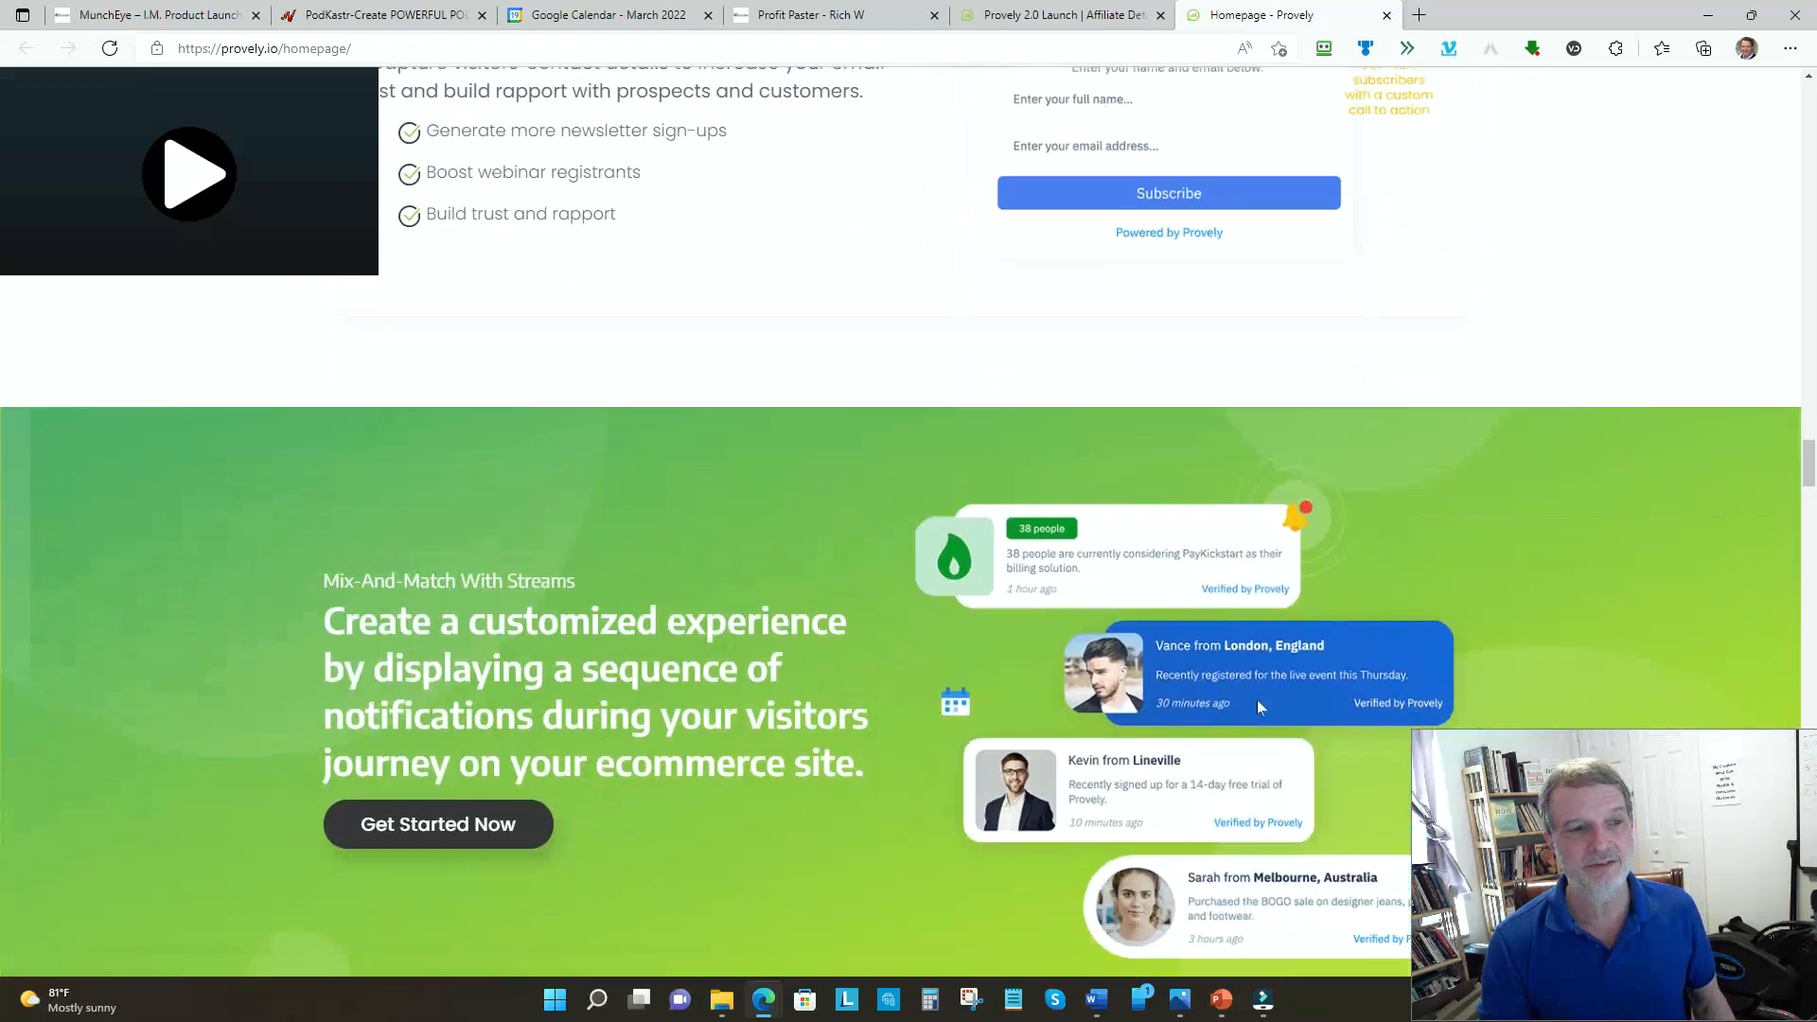
scroll("down", 3)
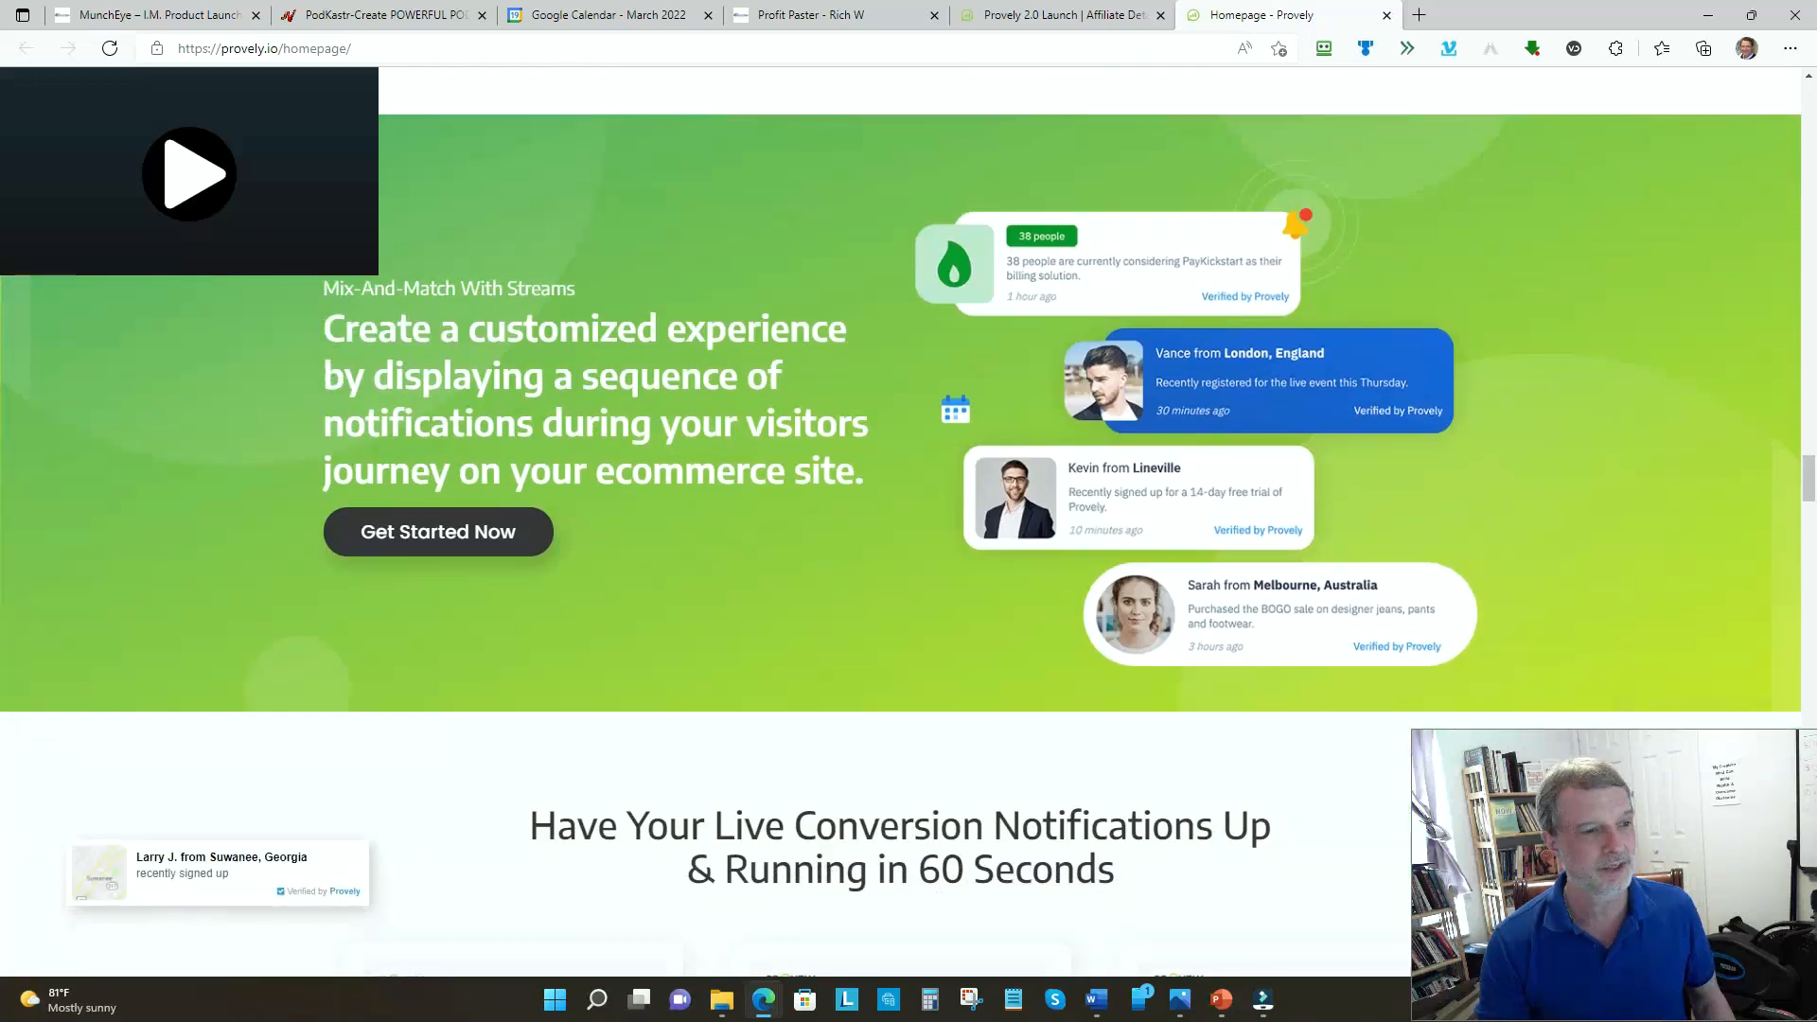
scroll("down", 3)
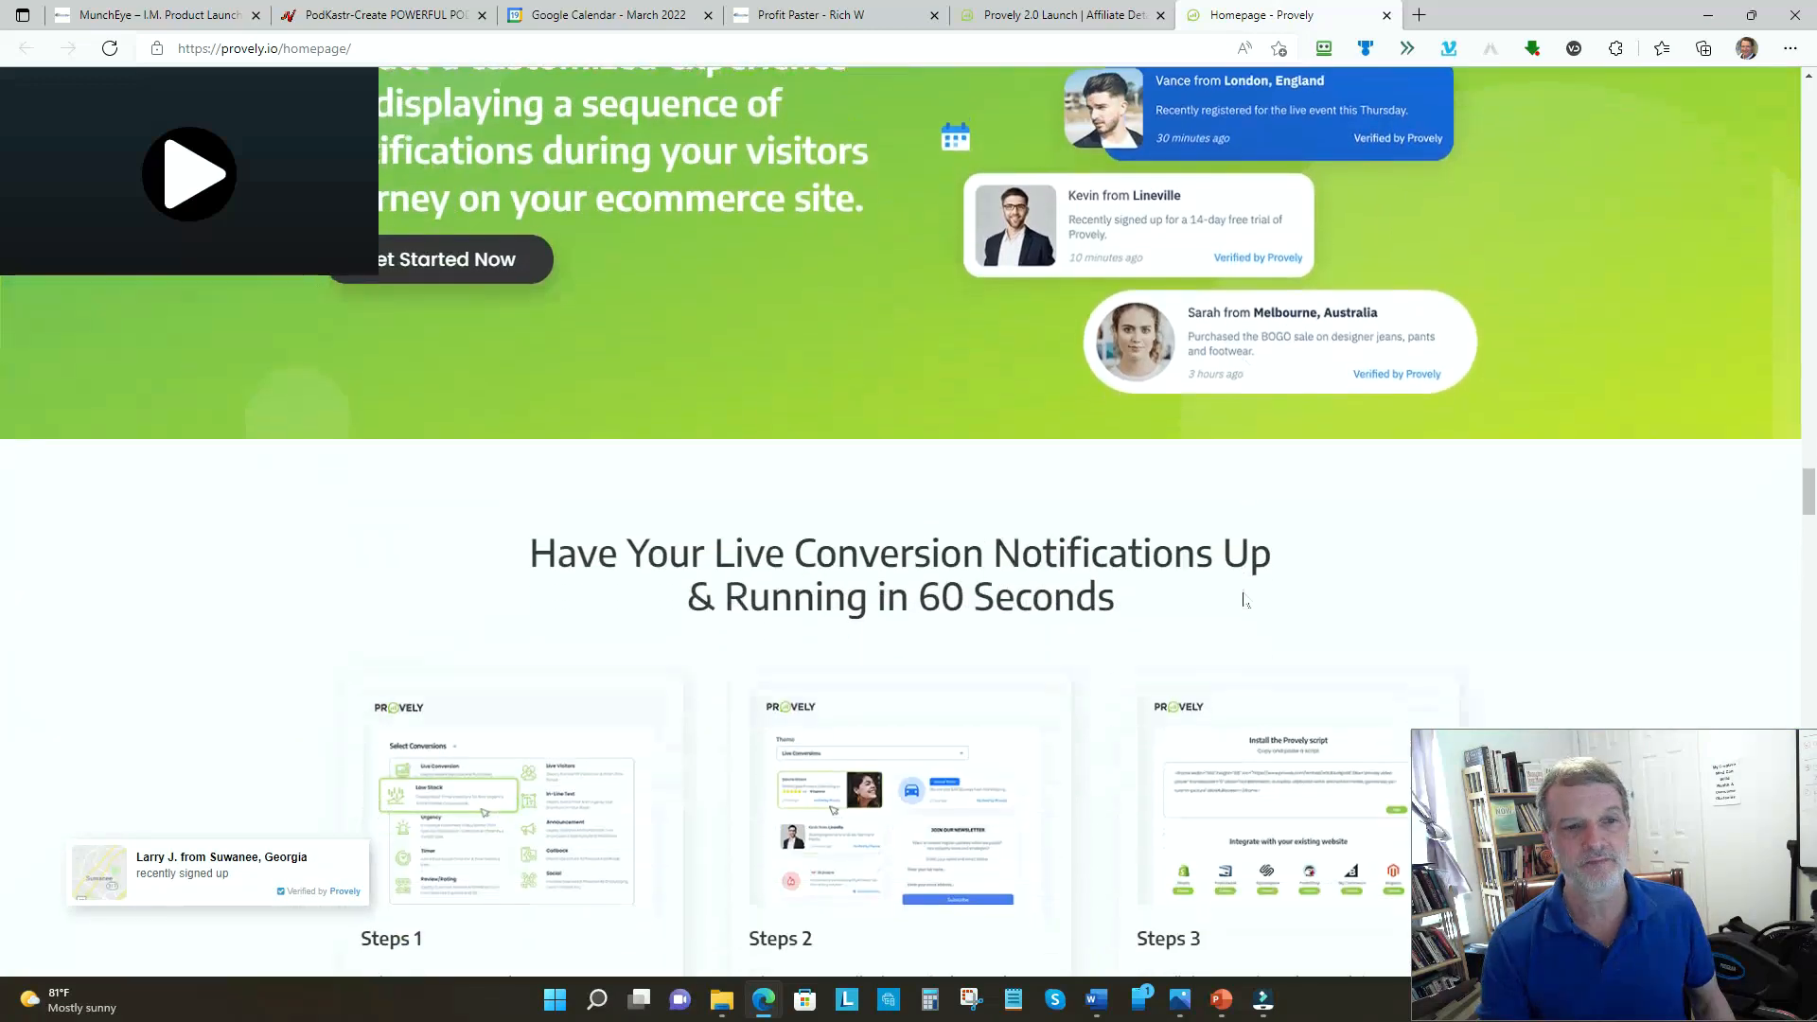
scroll("down", 3)
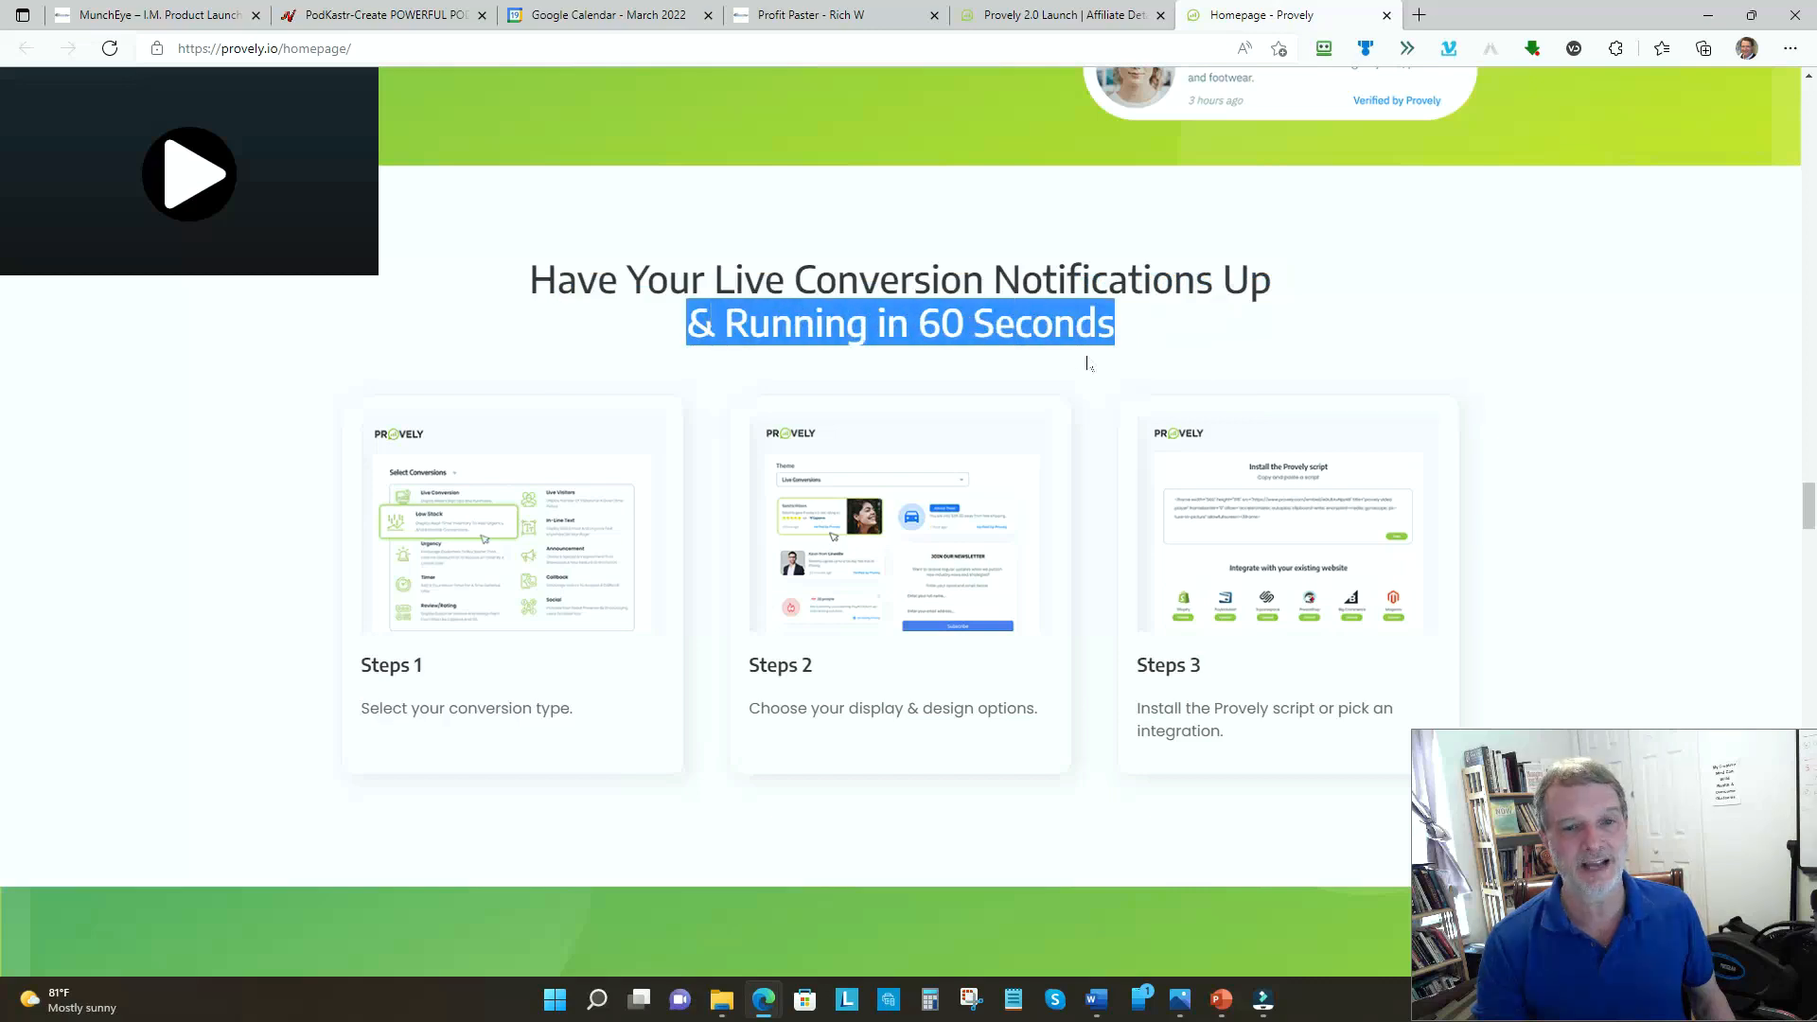
scroll("down", 3)
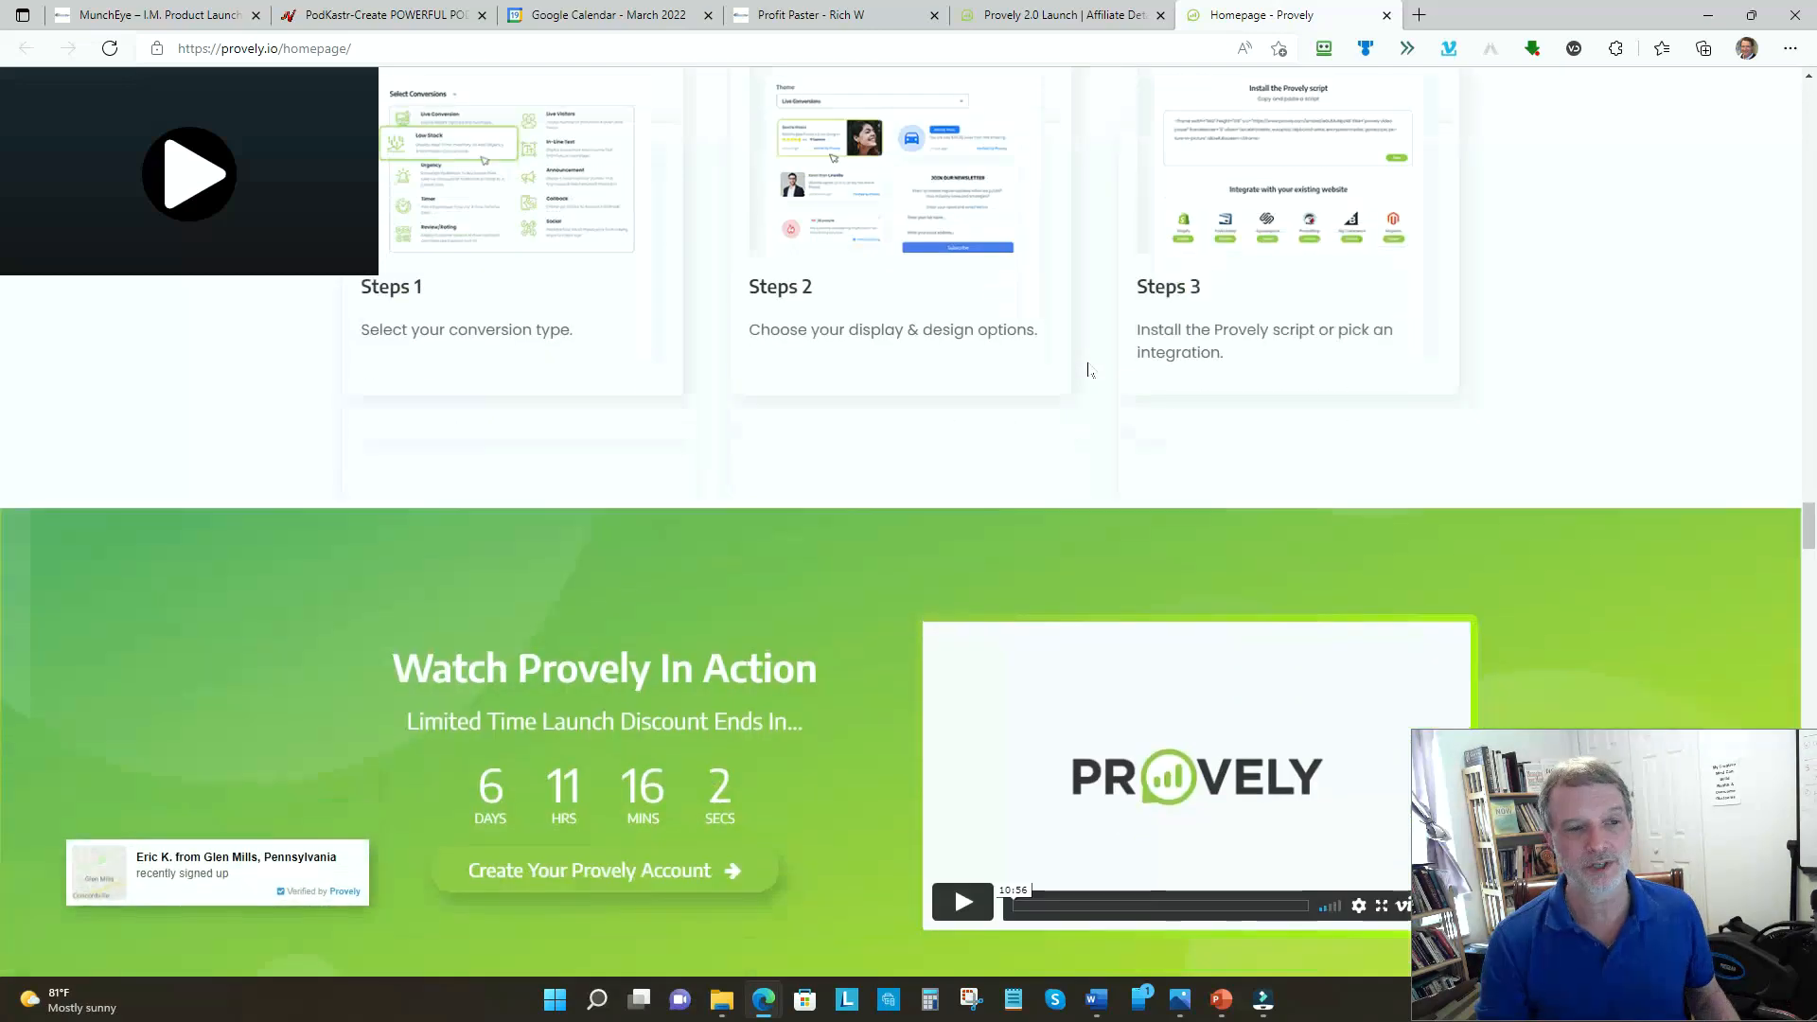
scroll("down", 3)
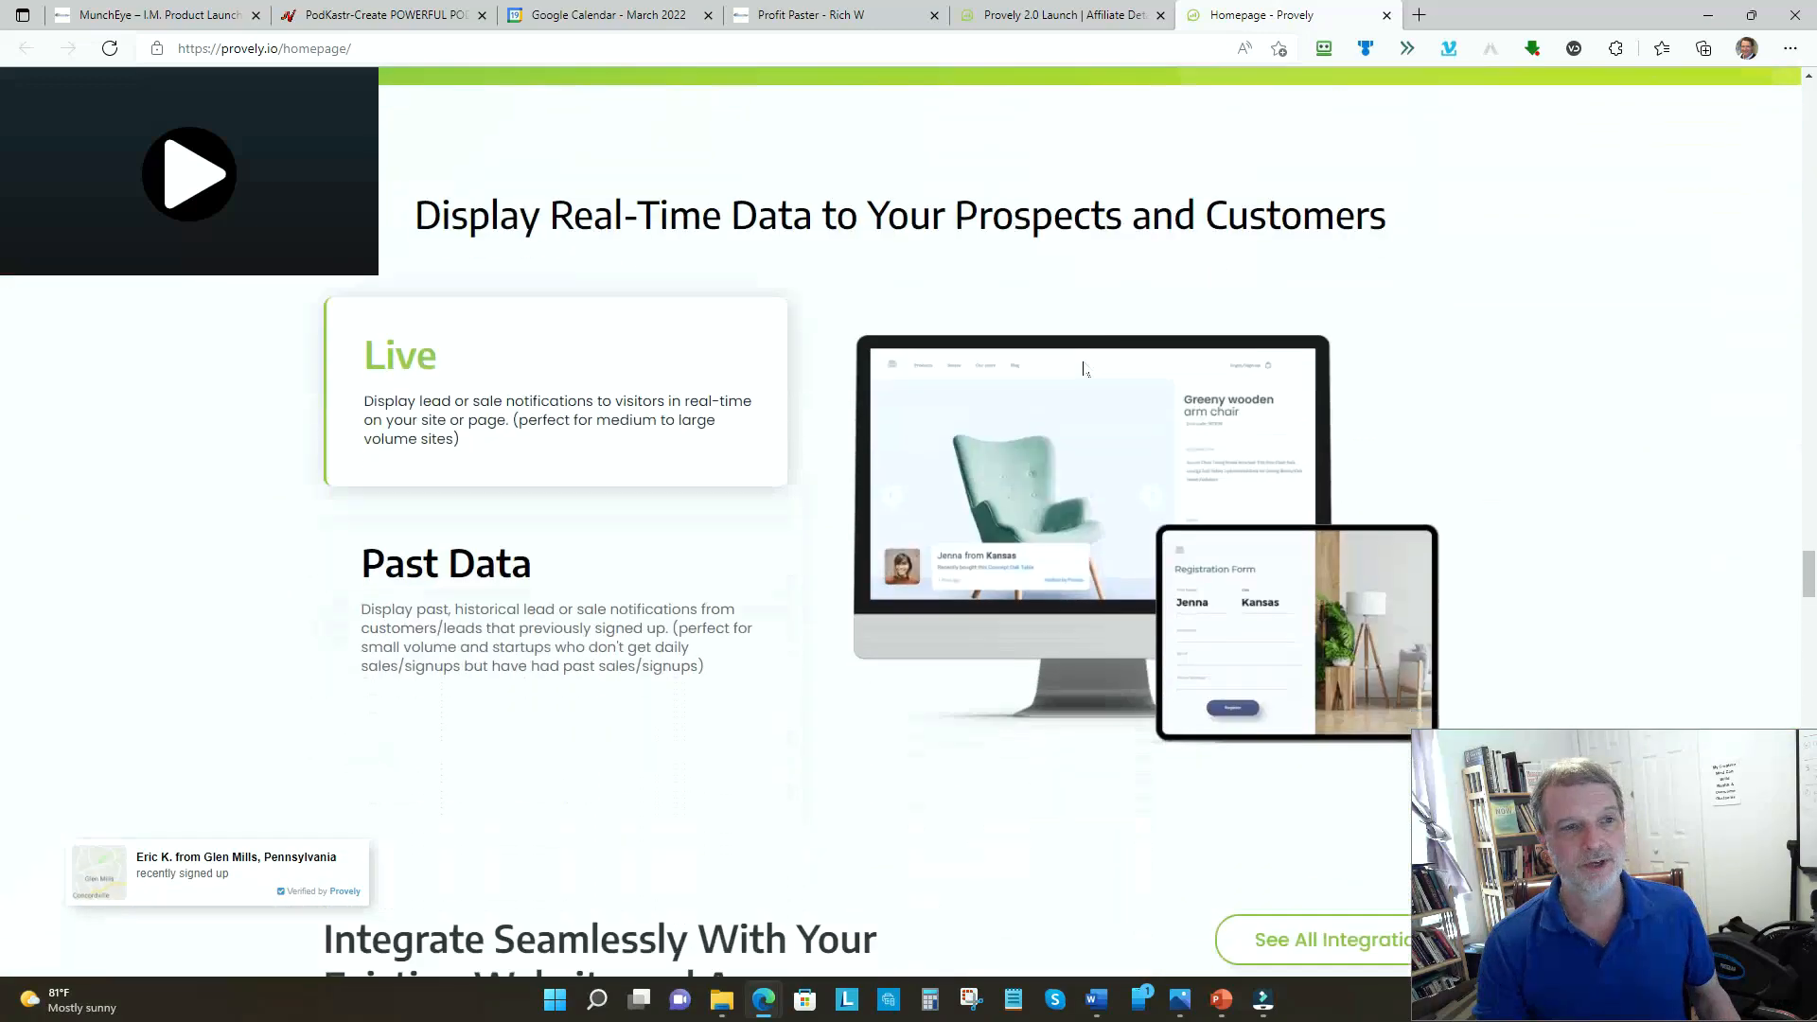
scroll("down", 3)
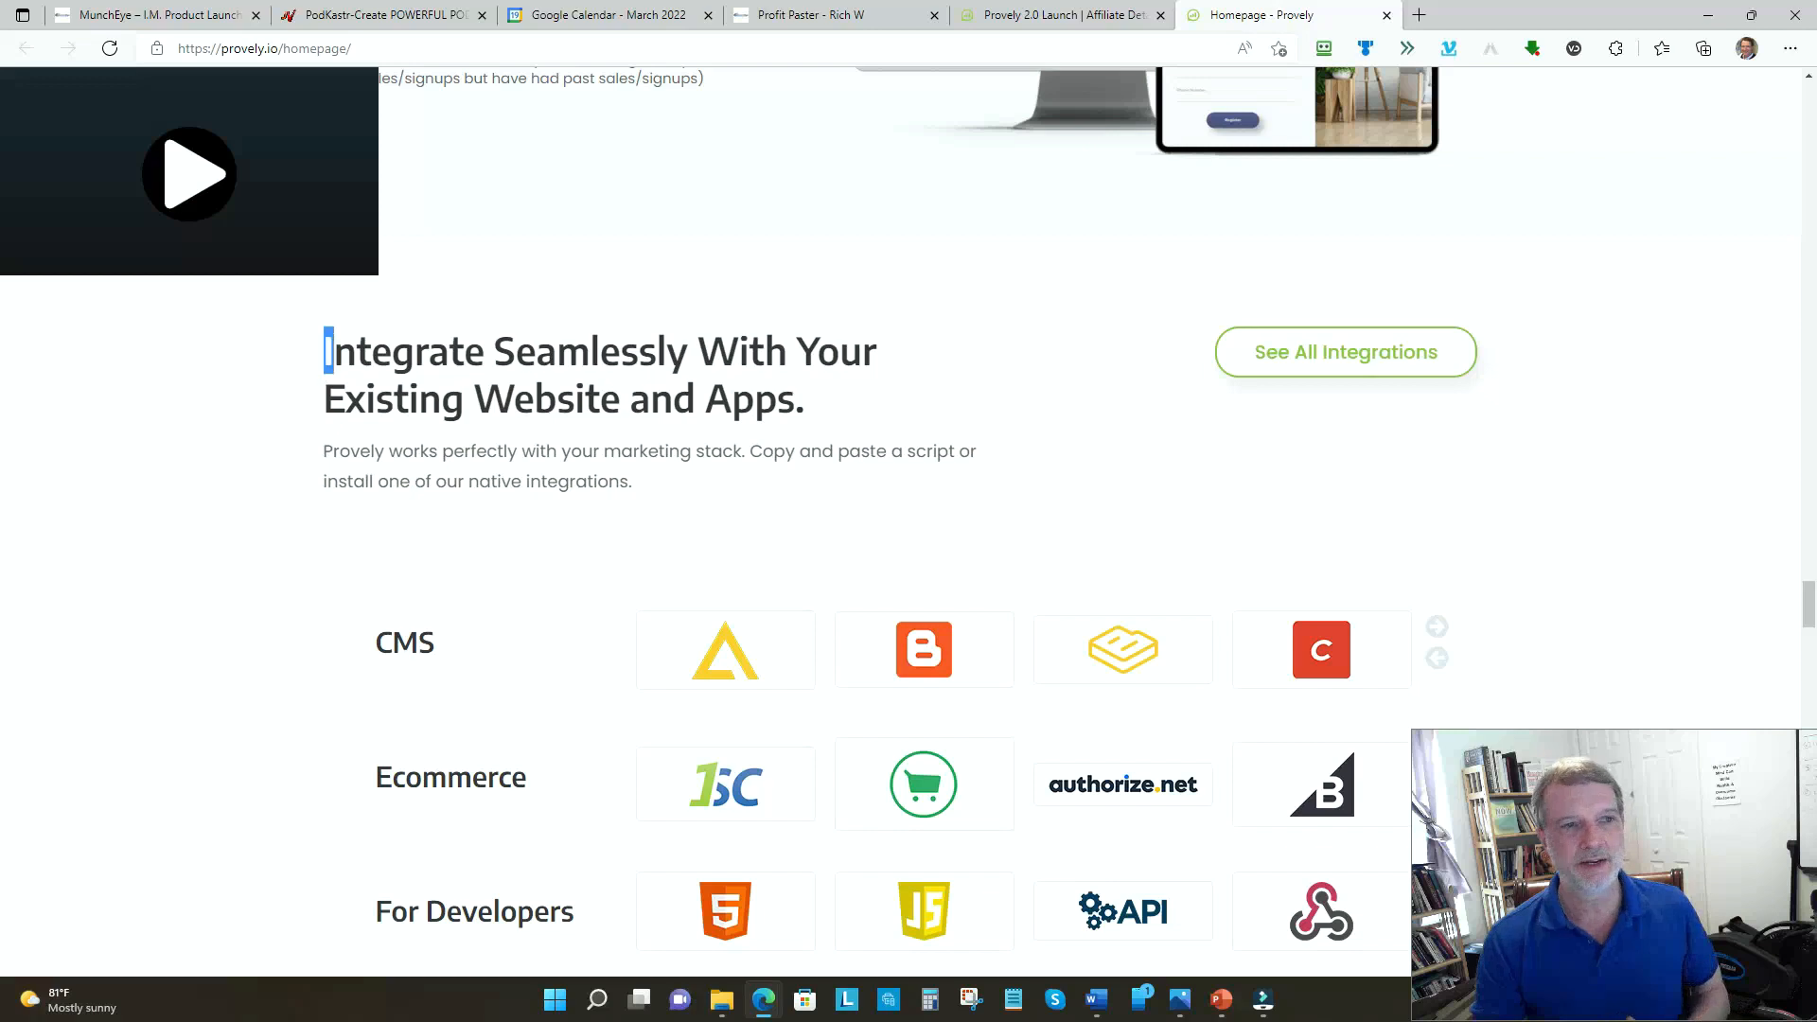
- Play the Provely promo video through the login demo to the PayKickstart sale notification
left_click_drag(327, 352, 802, 397)
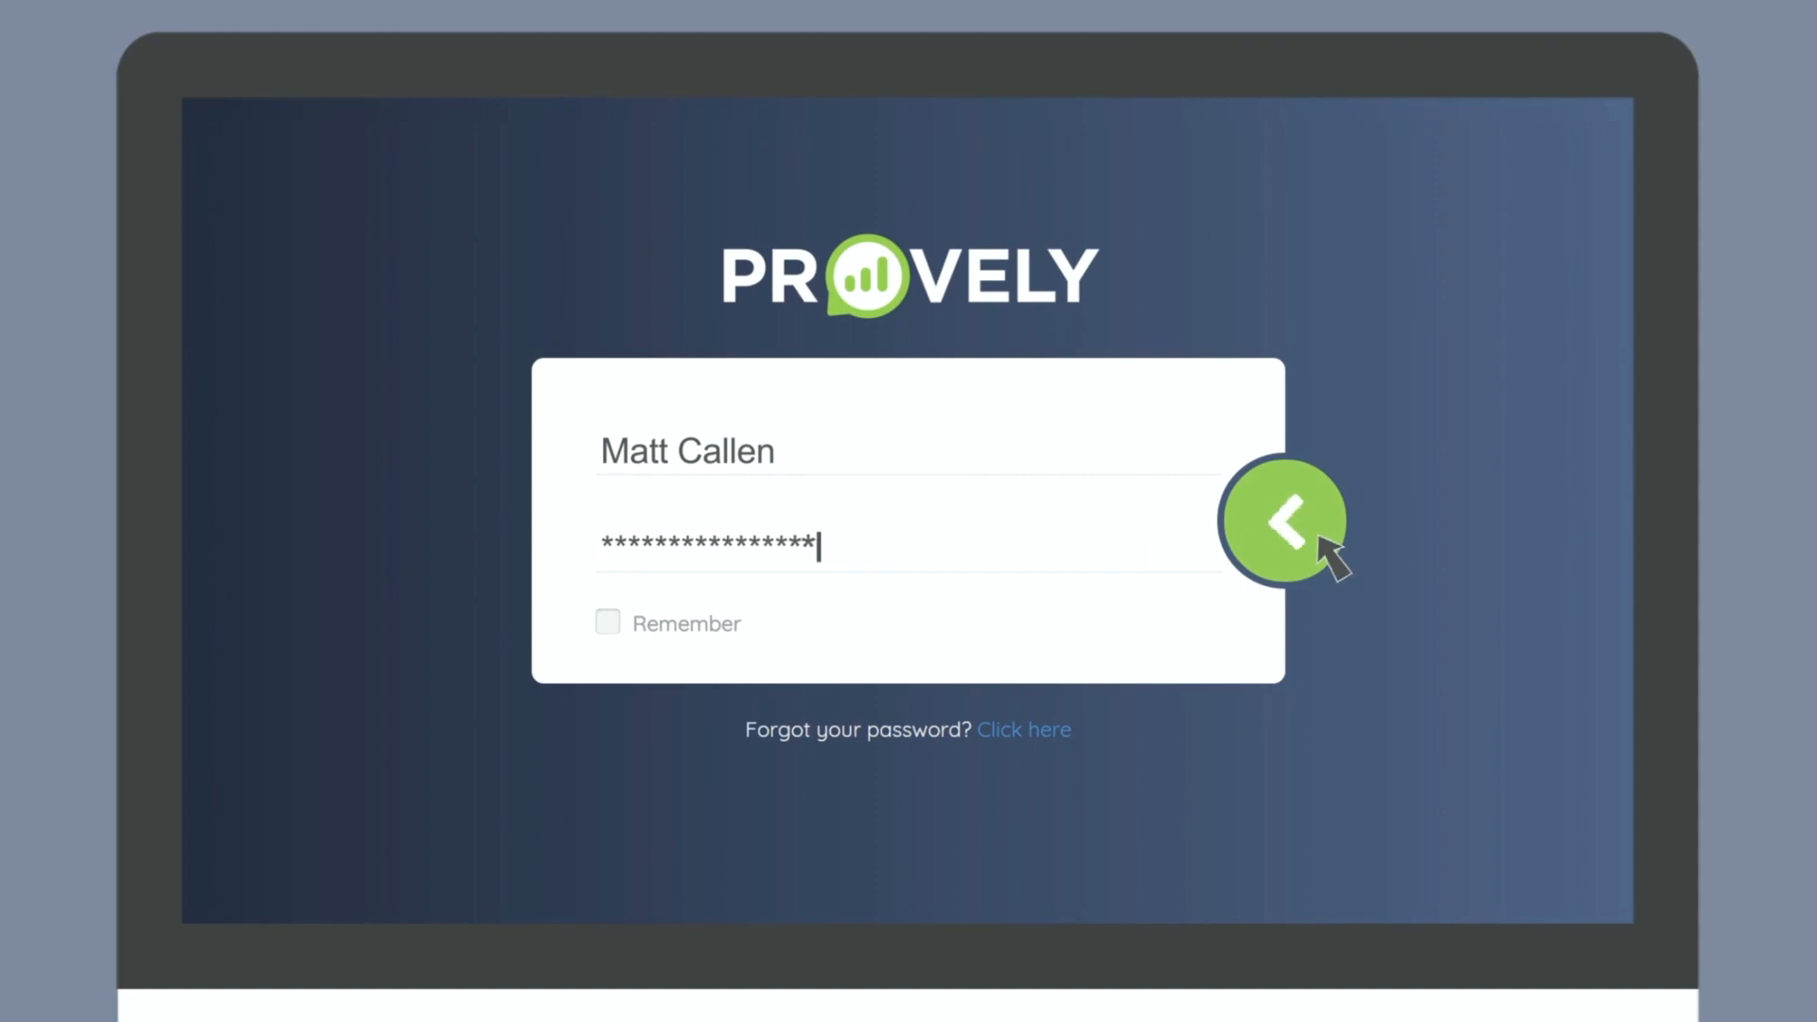
left_click(1283, 522)
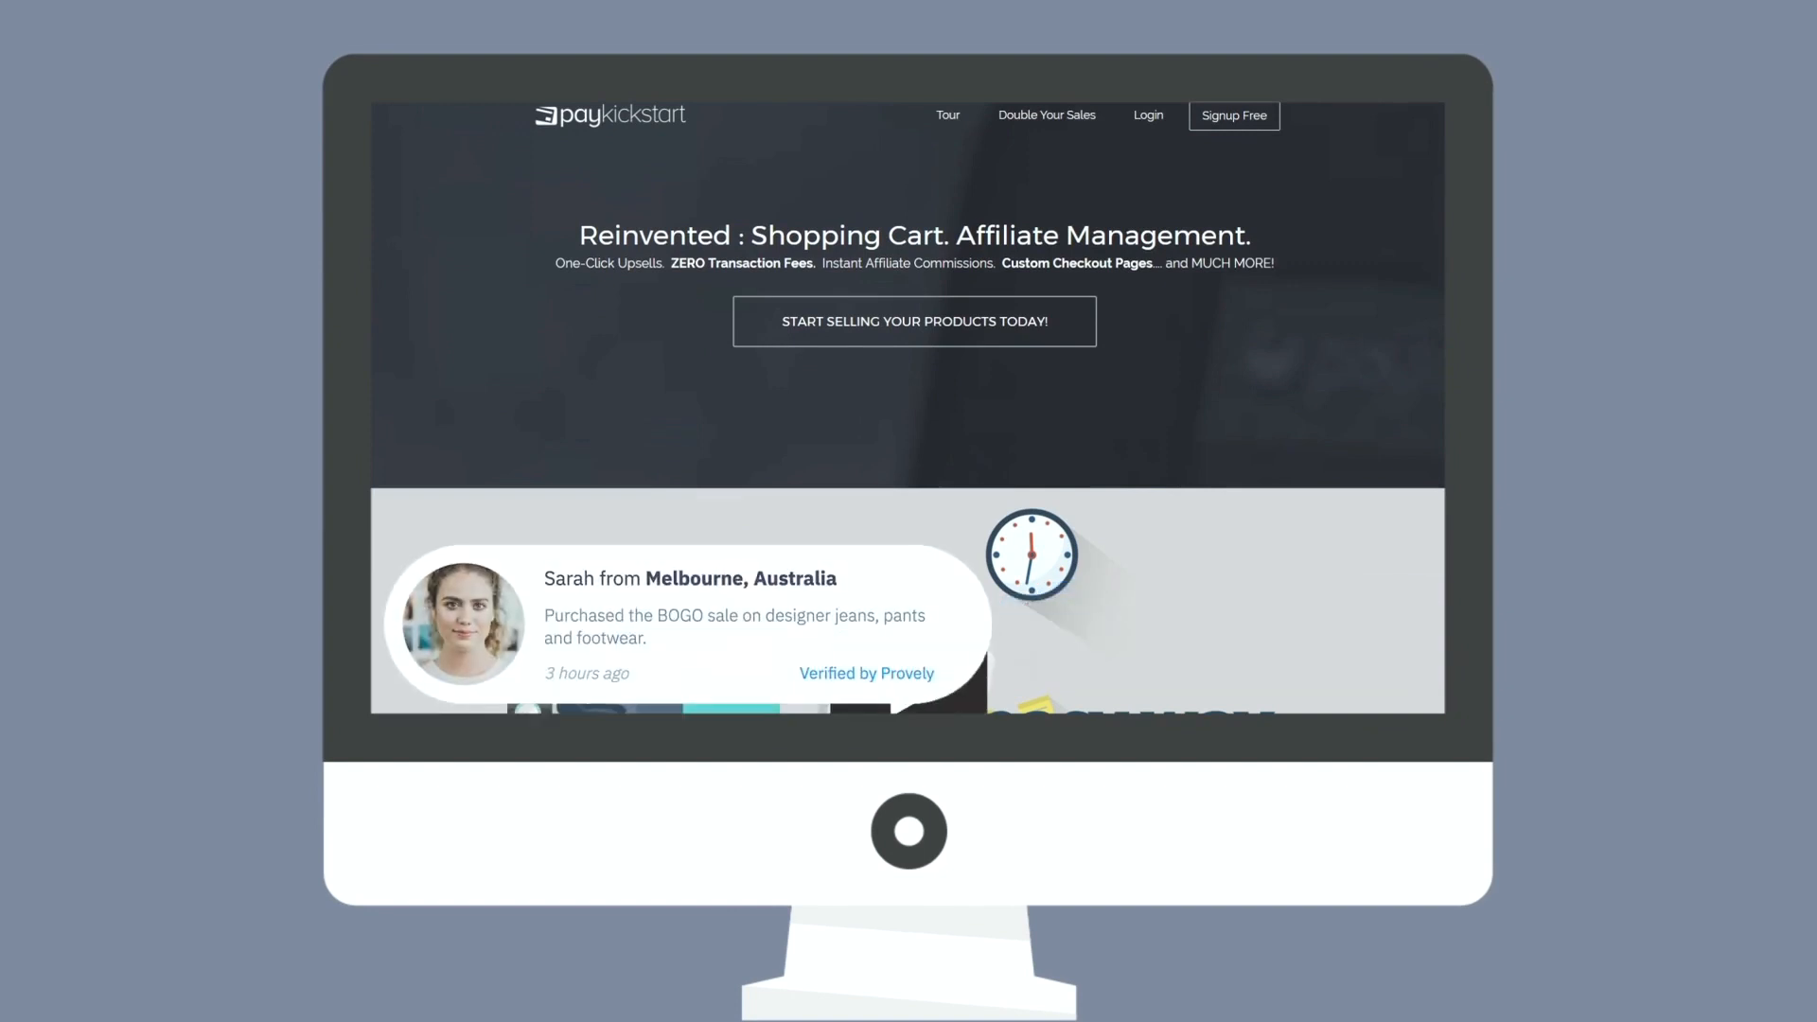
- Keep the promo playing to the '196 to 977 Leads' landing page notification example
left_click(1232, 115)
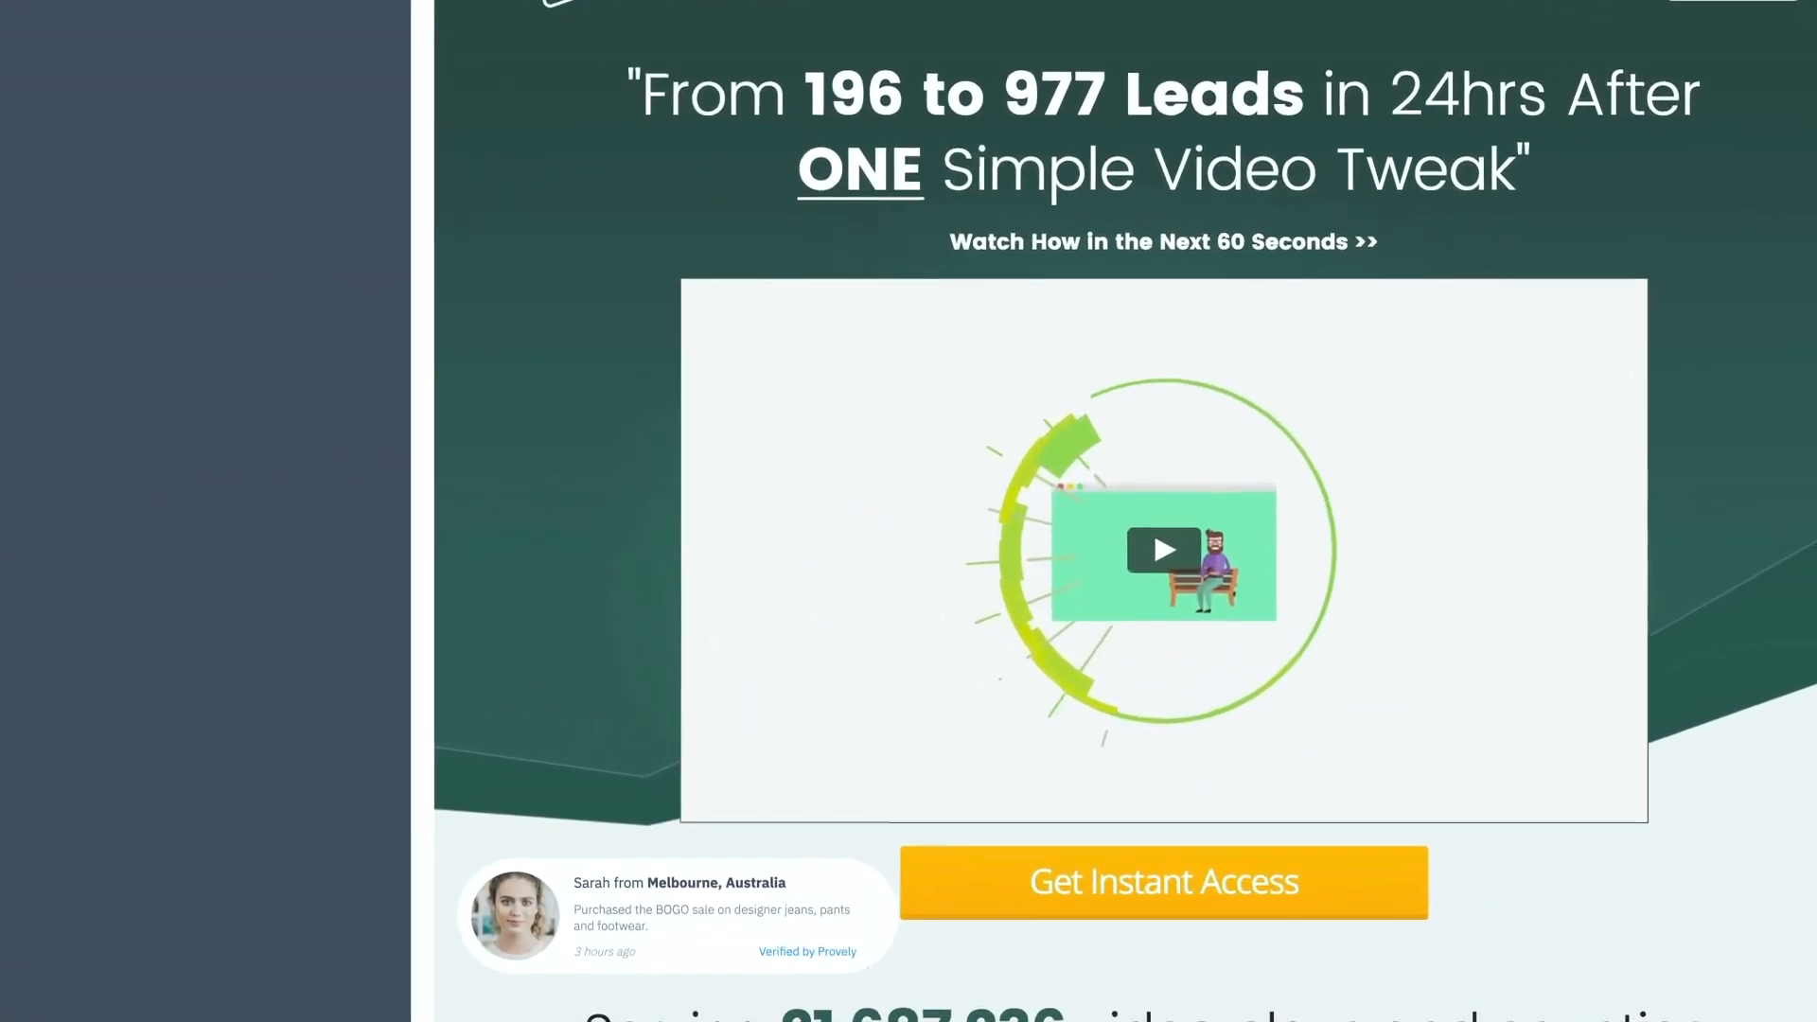
- Let the promo reach the 'How to DOUBLE Your Sales' webinar page with countdown timer
scroll("down", 3)
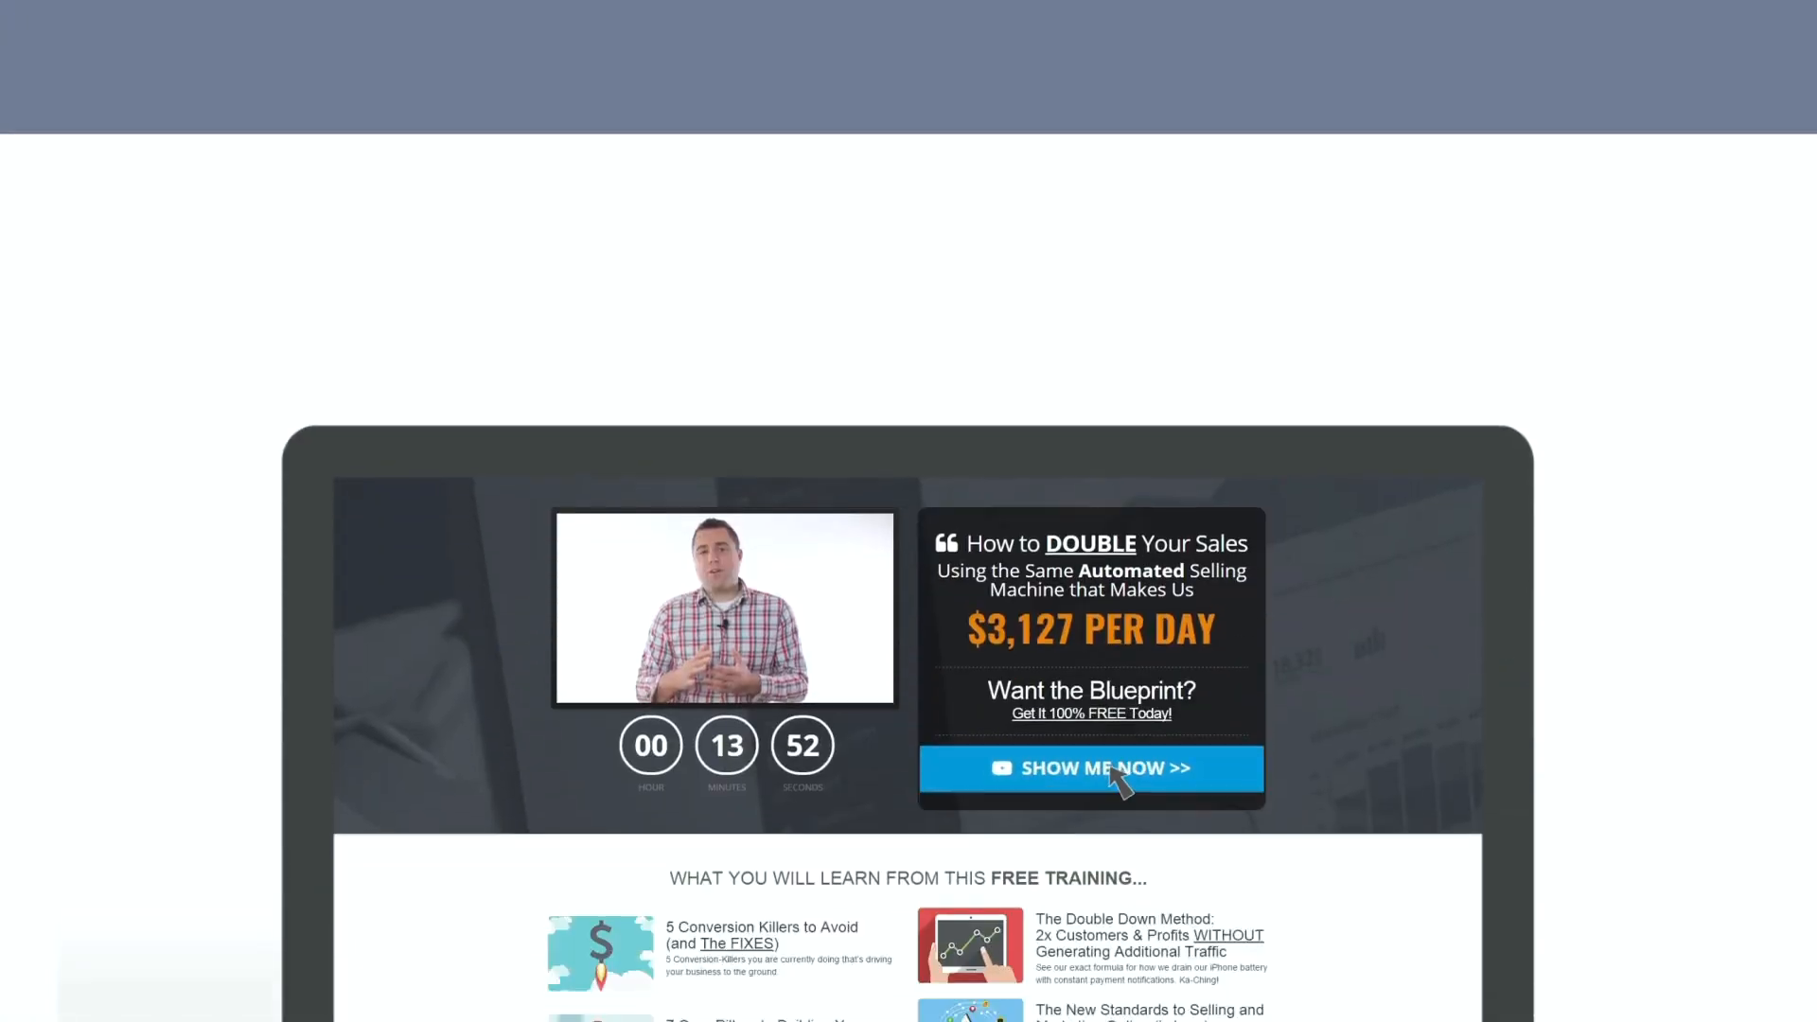
- Continue the promo to the Provely Editor 'Select Type' notification screen
left_click(1090, 766)
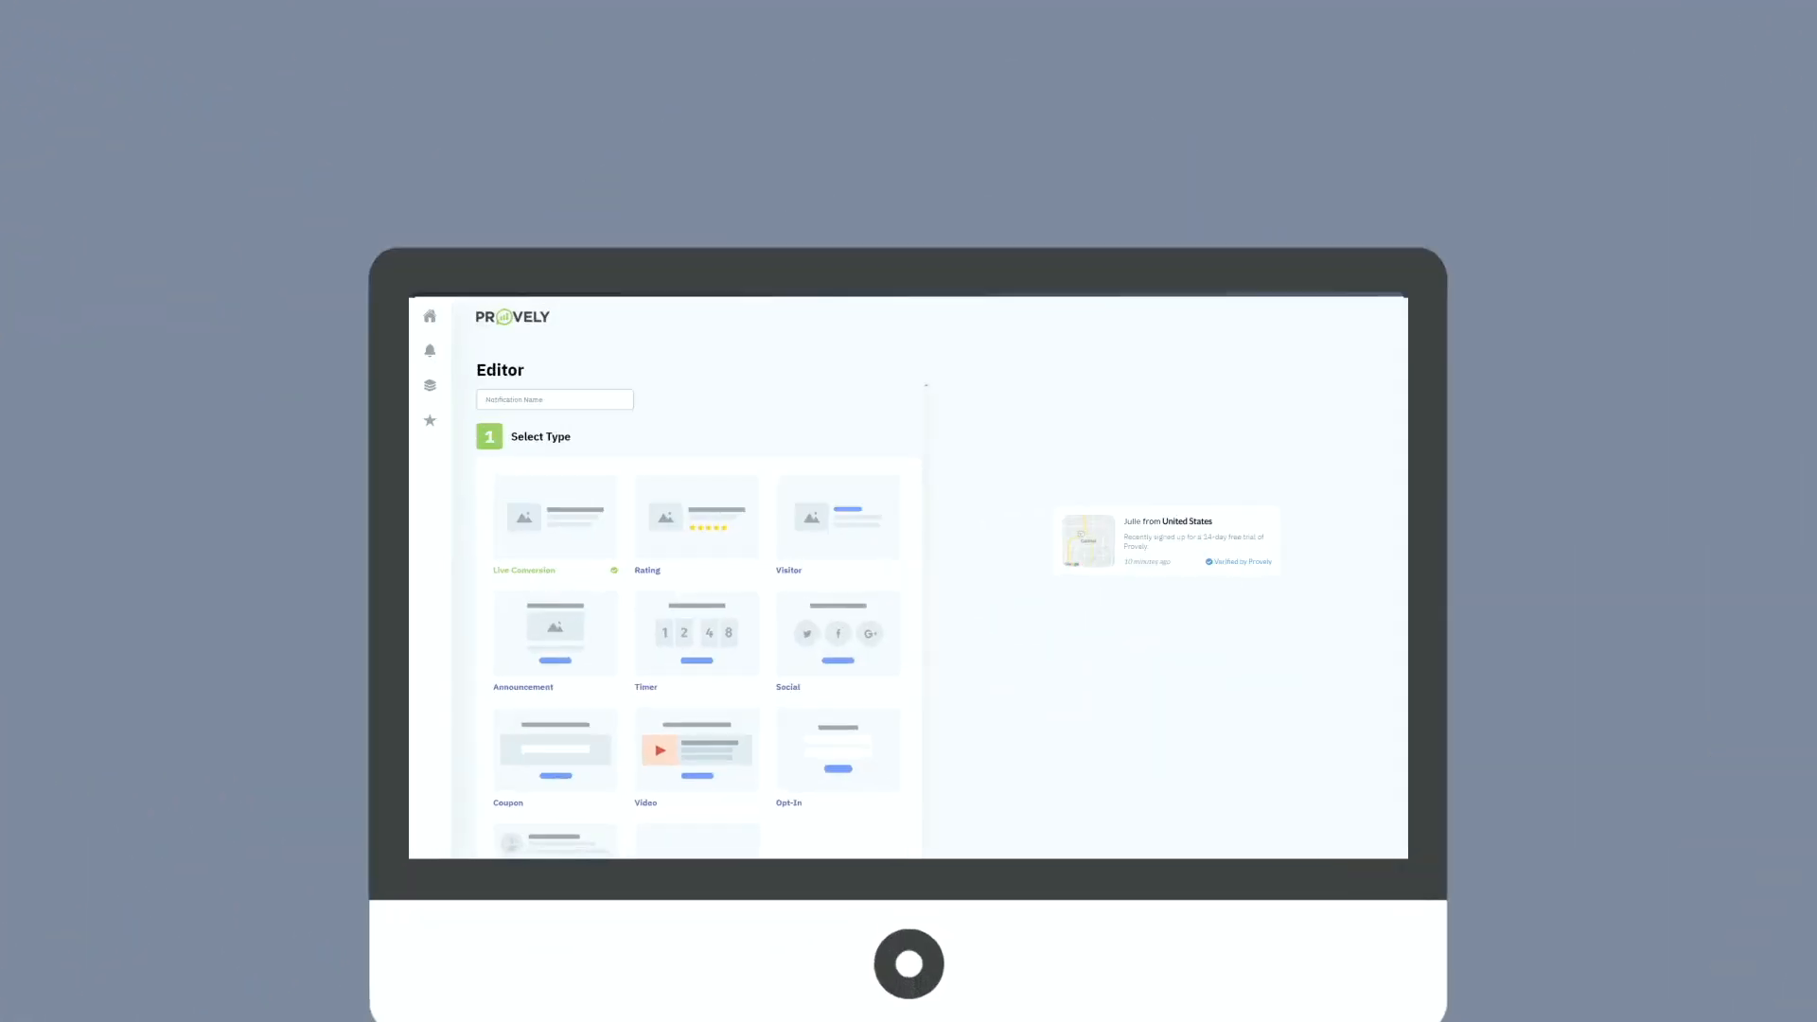
- Follow the editor walkthrough of Domain, Display Settings, Data Source / Integration and Embed code
scroll("down", 3)
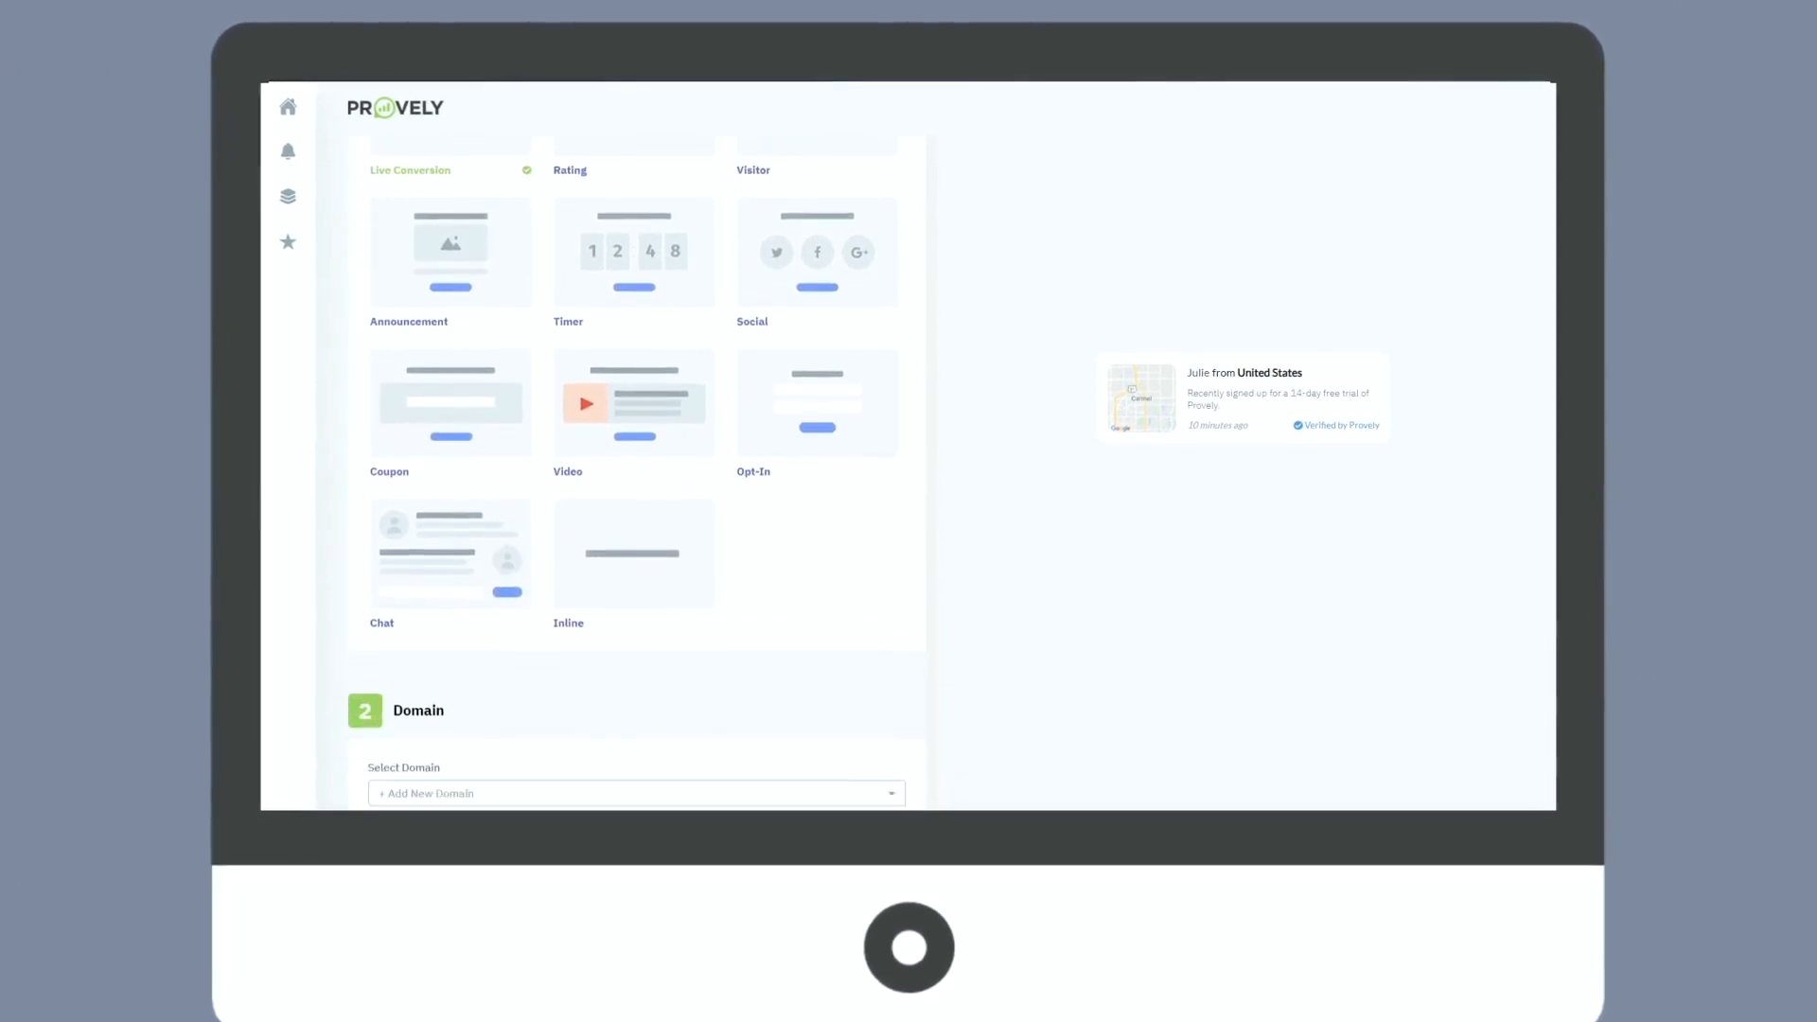
scroll("down", 3)
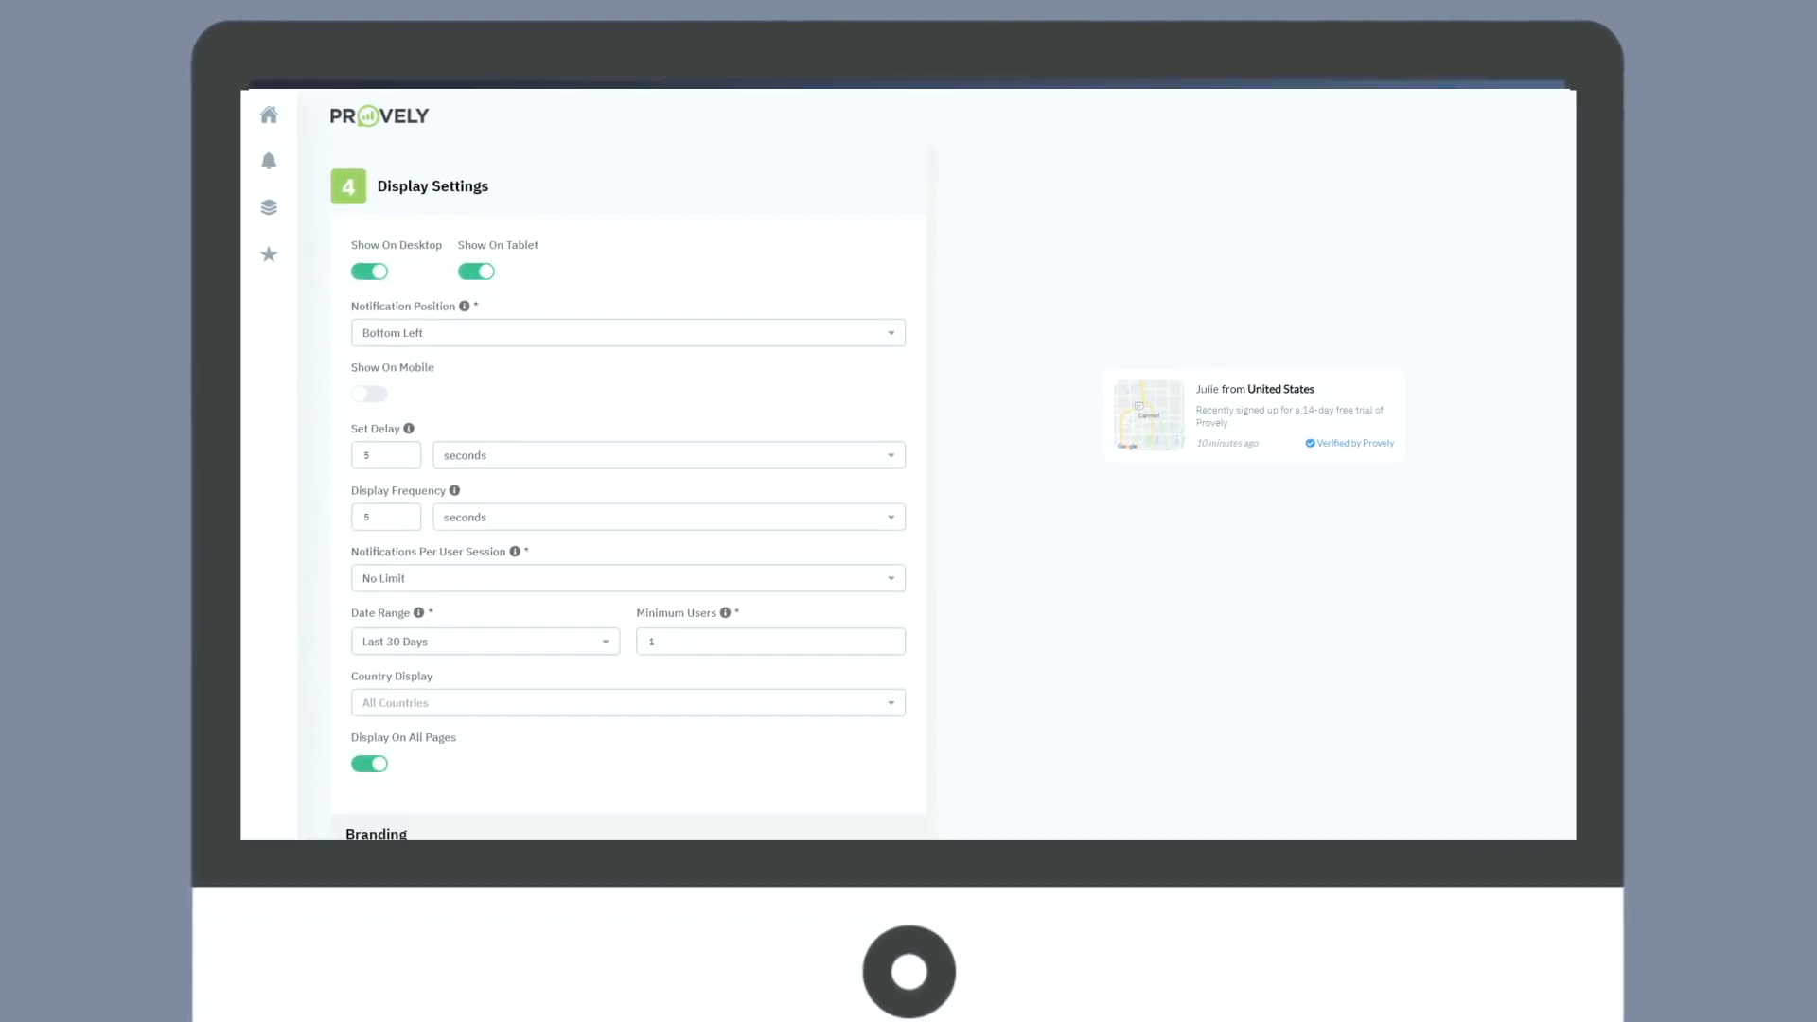
scroll("down", 3)
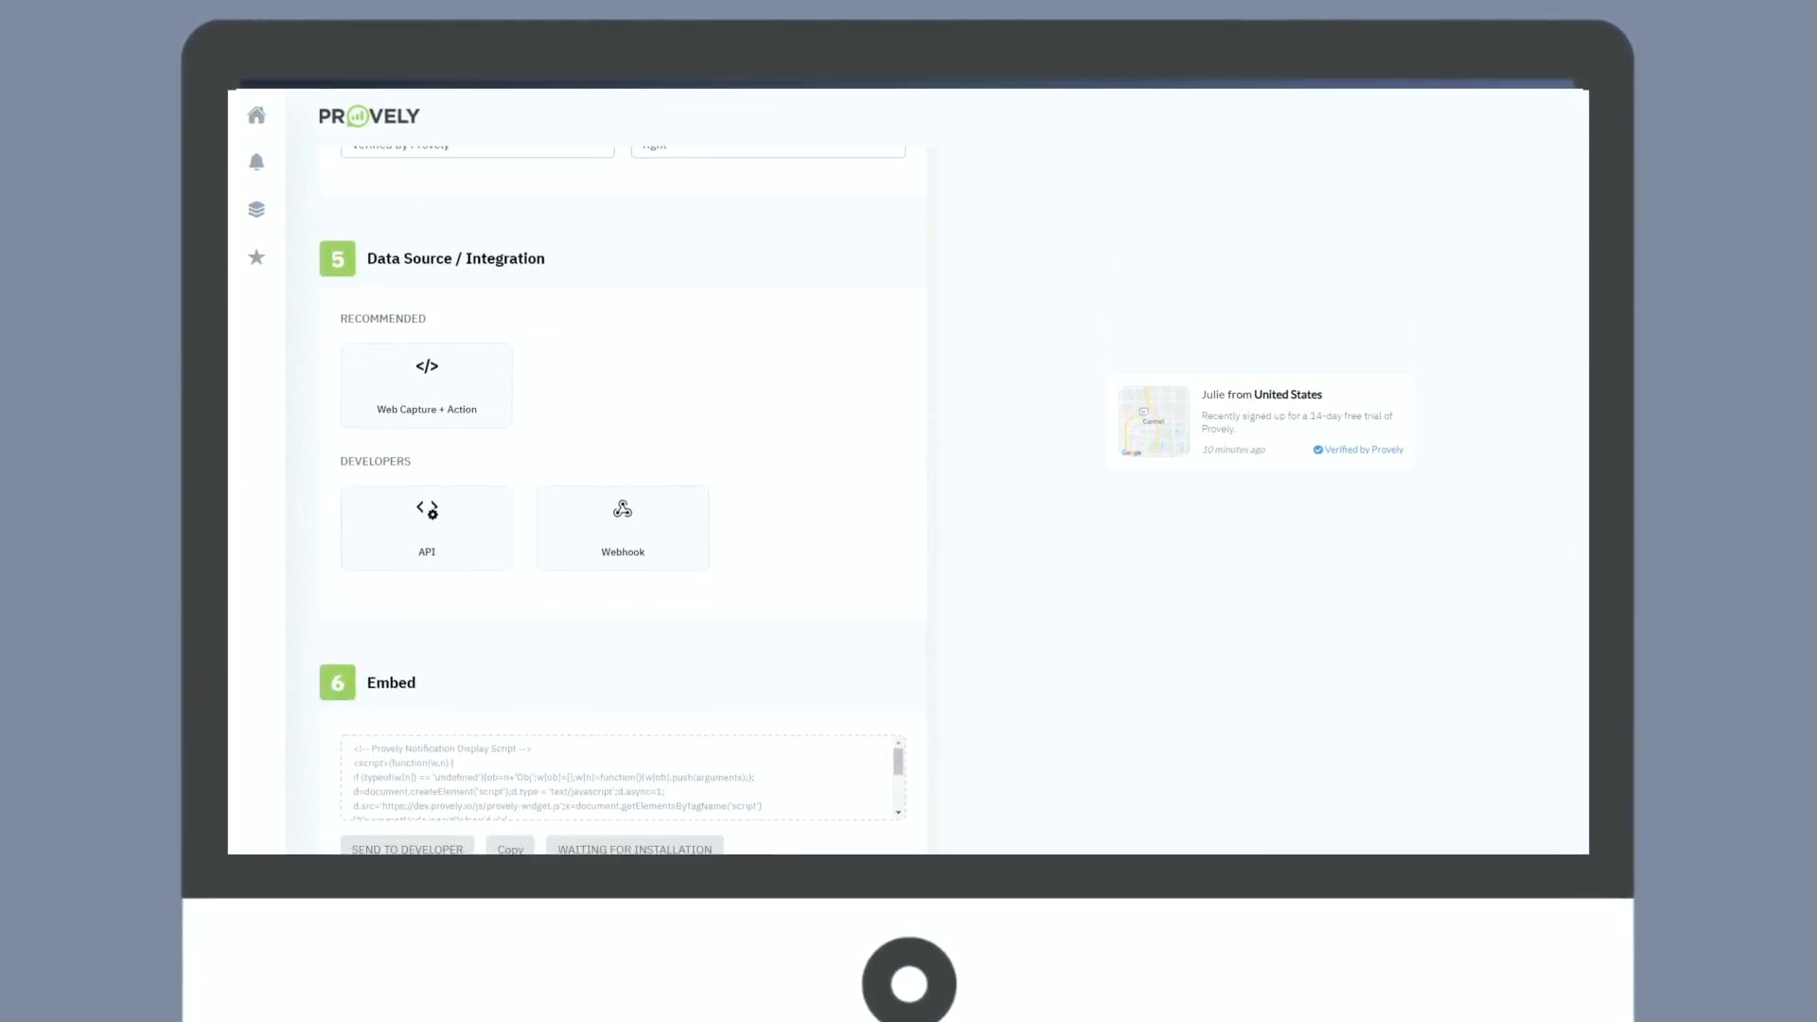
scroll("down", 3)
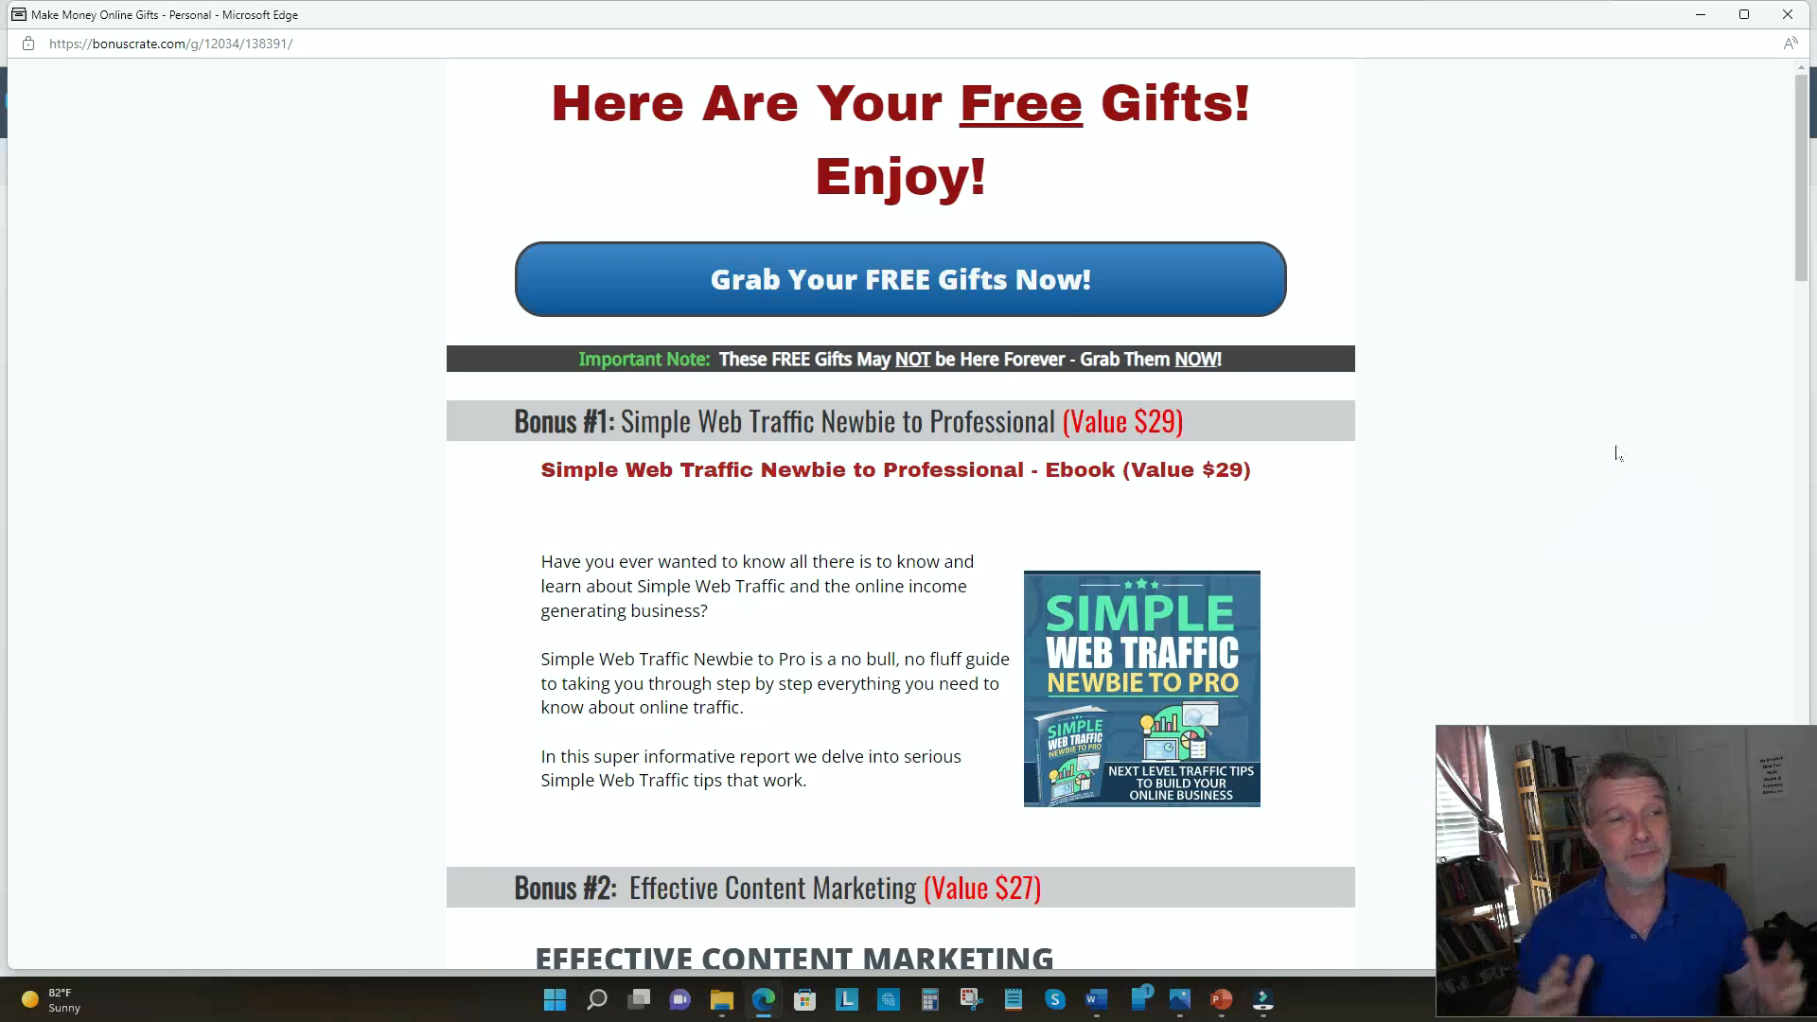
mouse_move(768, 311)
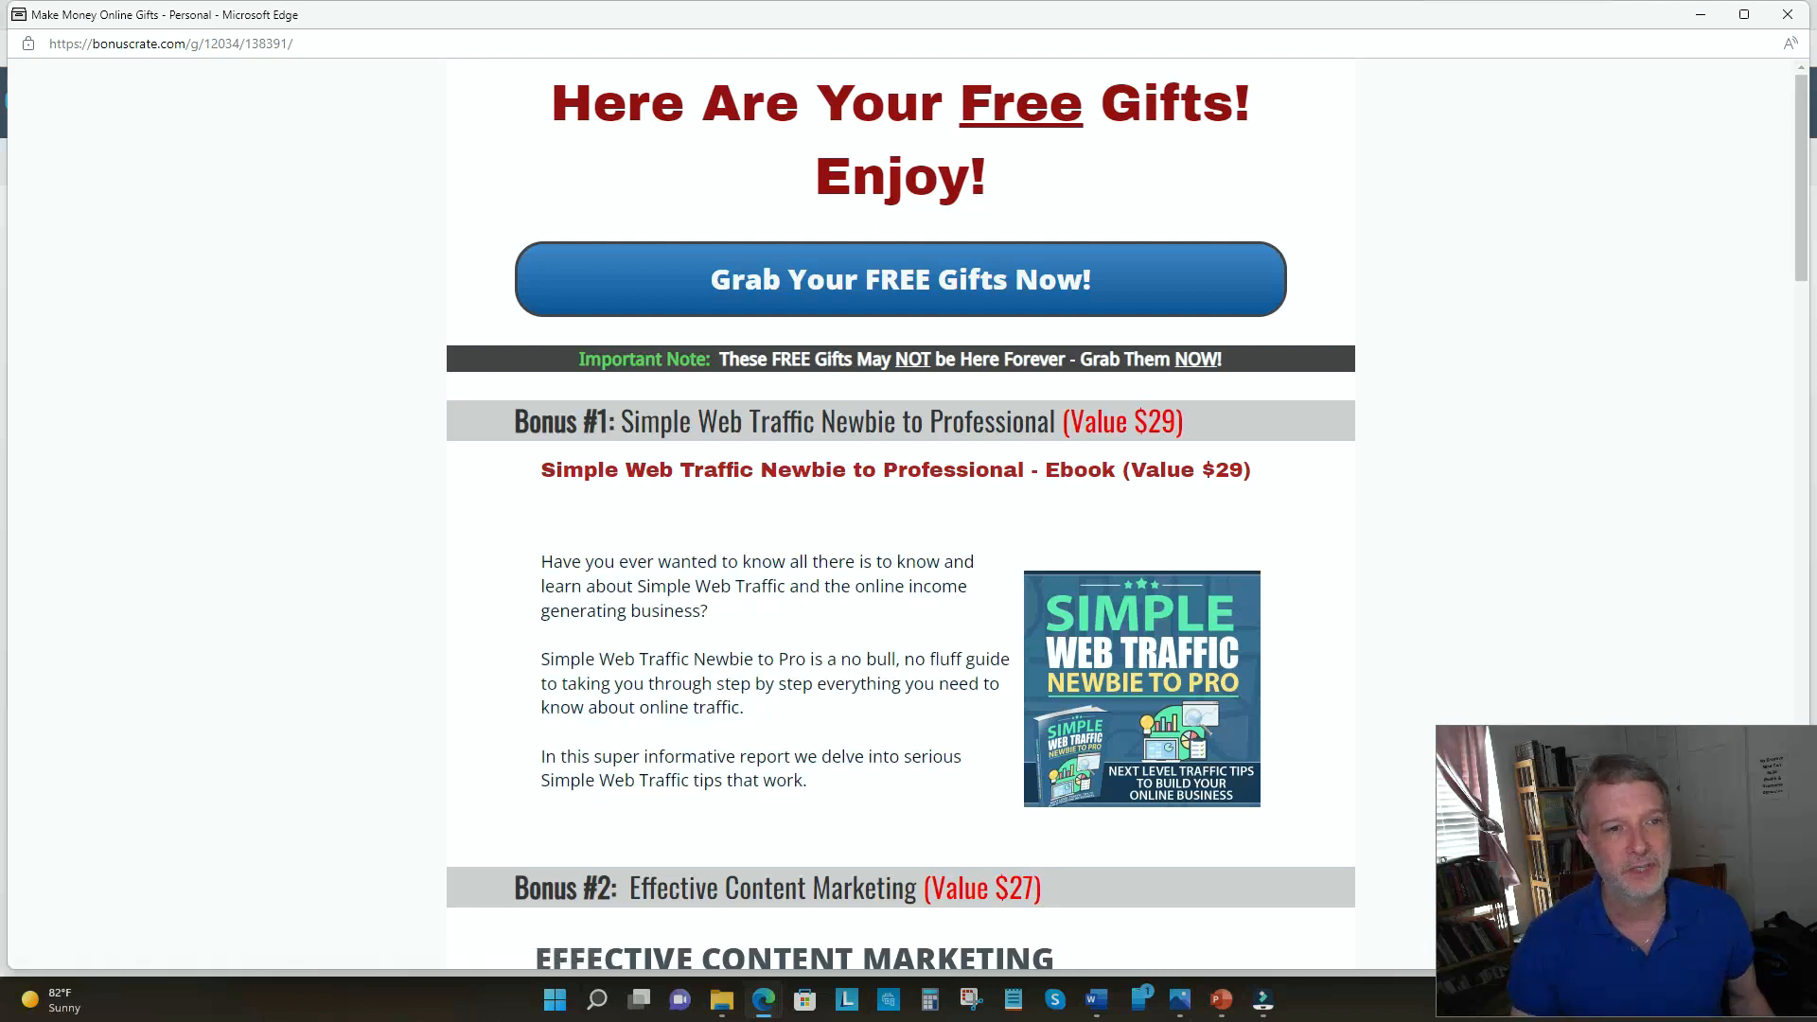
mouse_move(1232, 441)
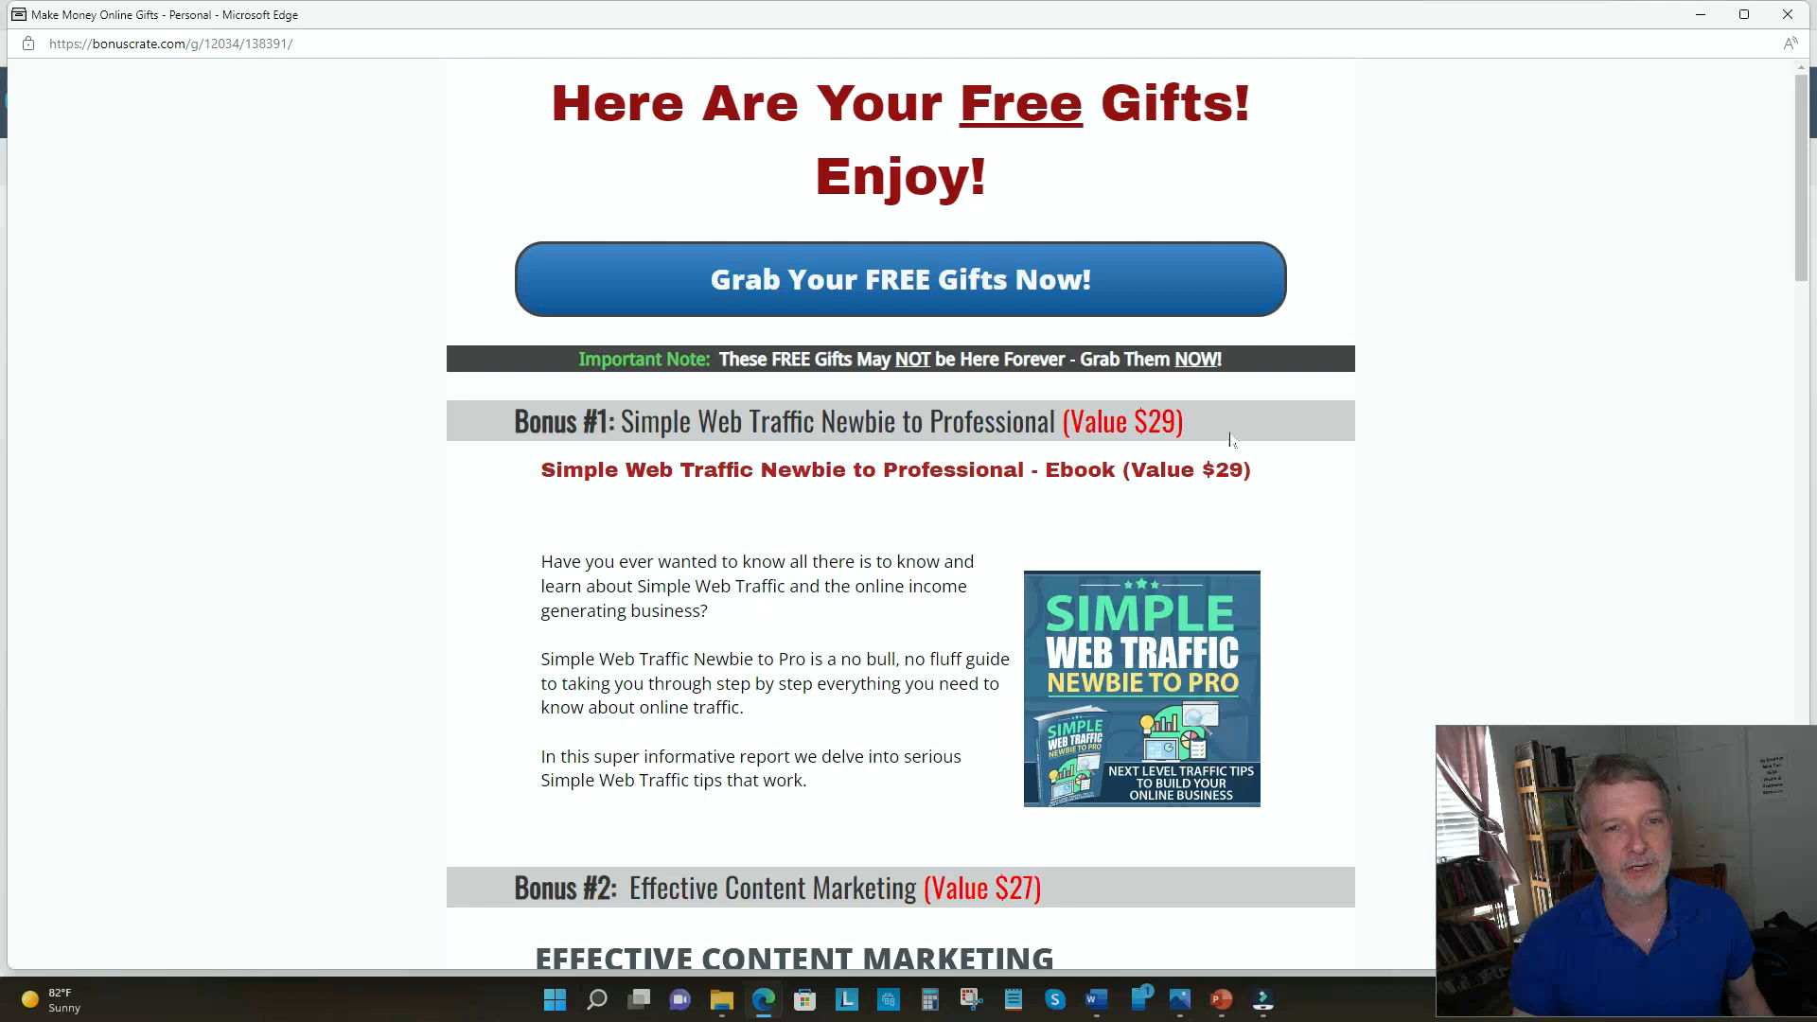
- Scroll through Bonus #3 to Bonus #6 down to the Grab Your FREE Gifts Now! button
scroll("down", 3)
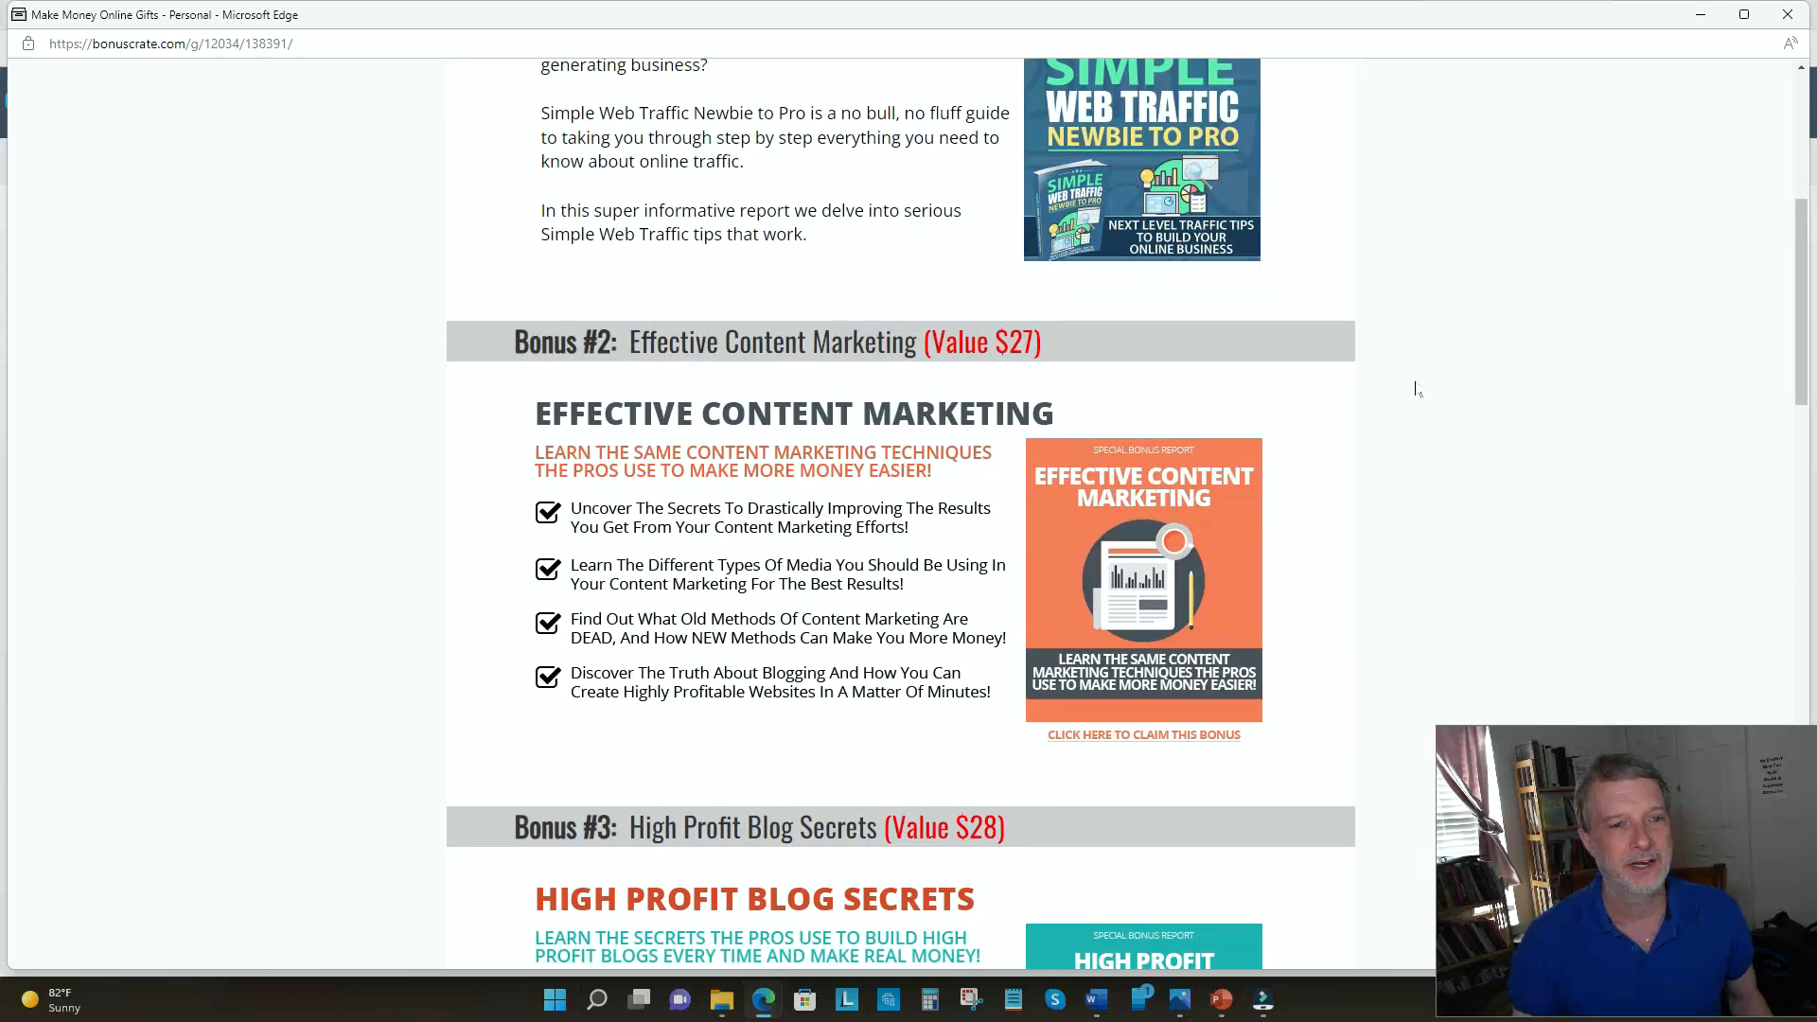
scroll("down", 3)
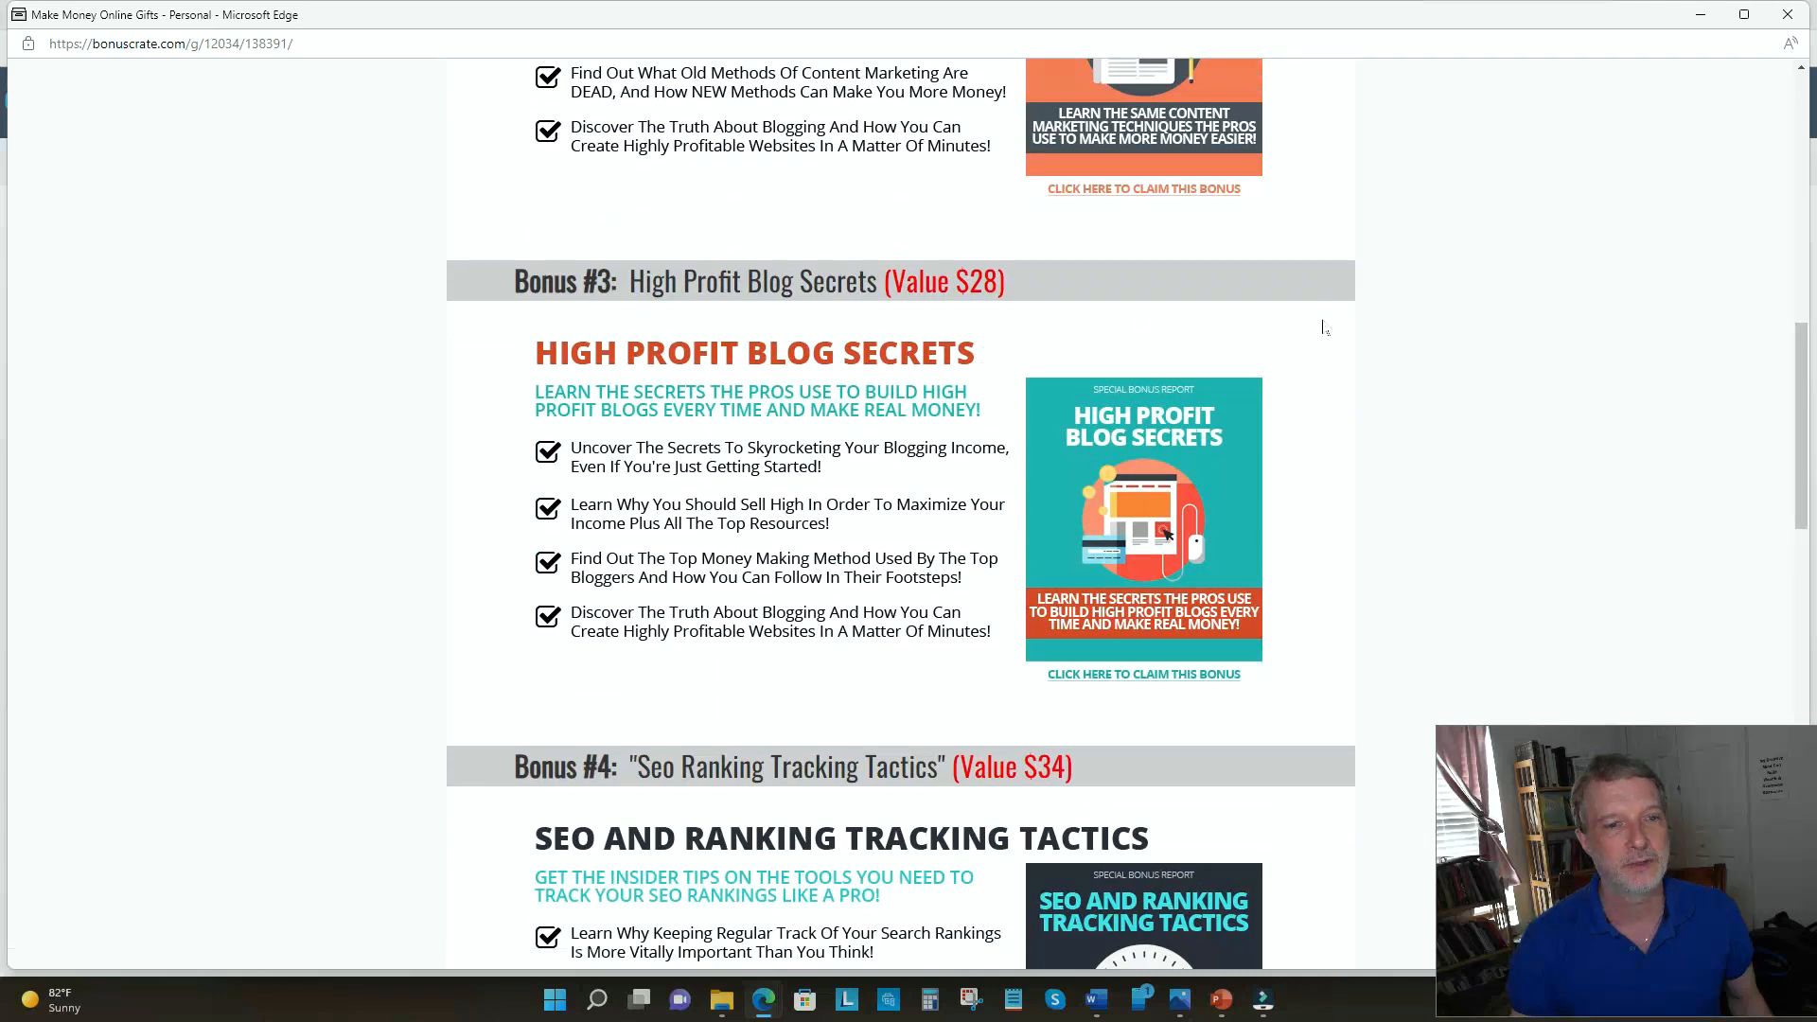
scroll("down", 3)
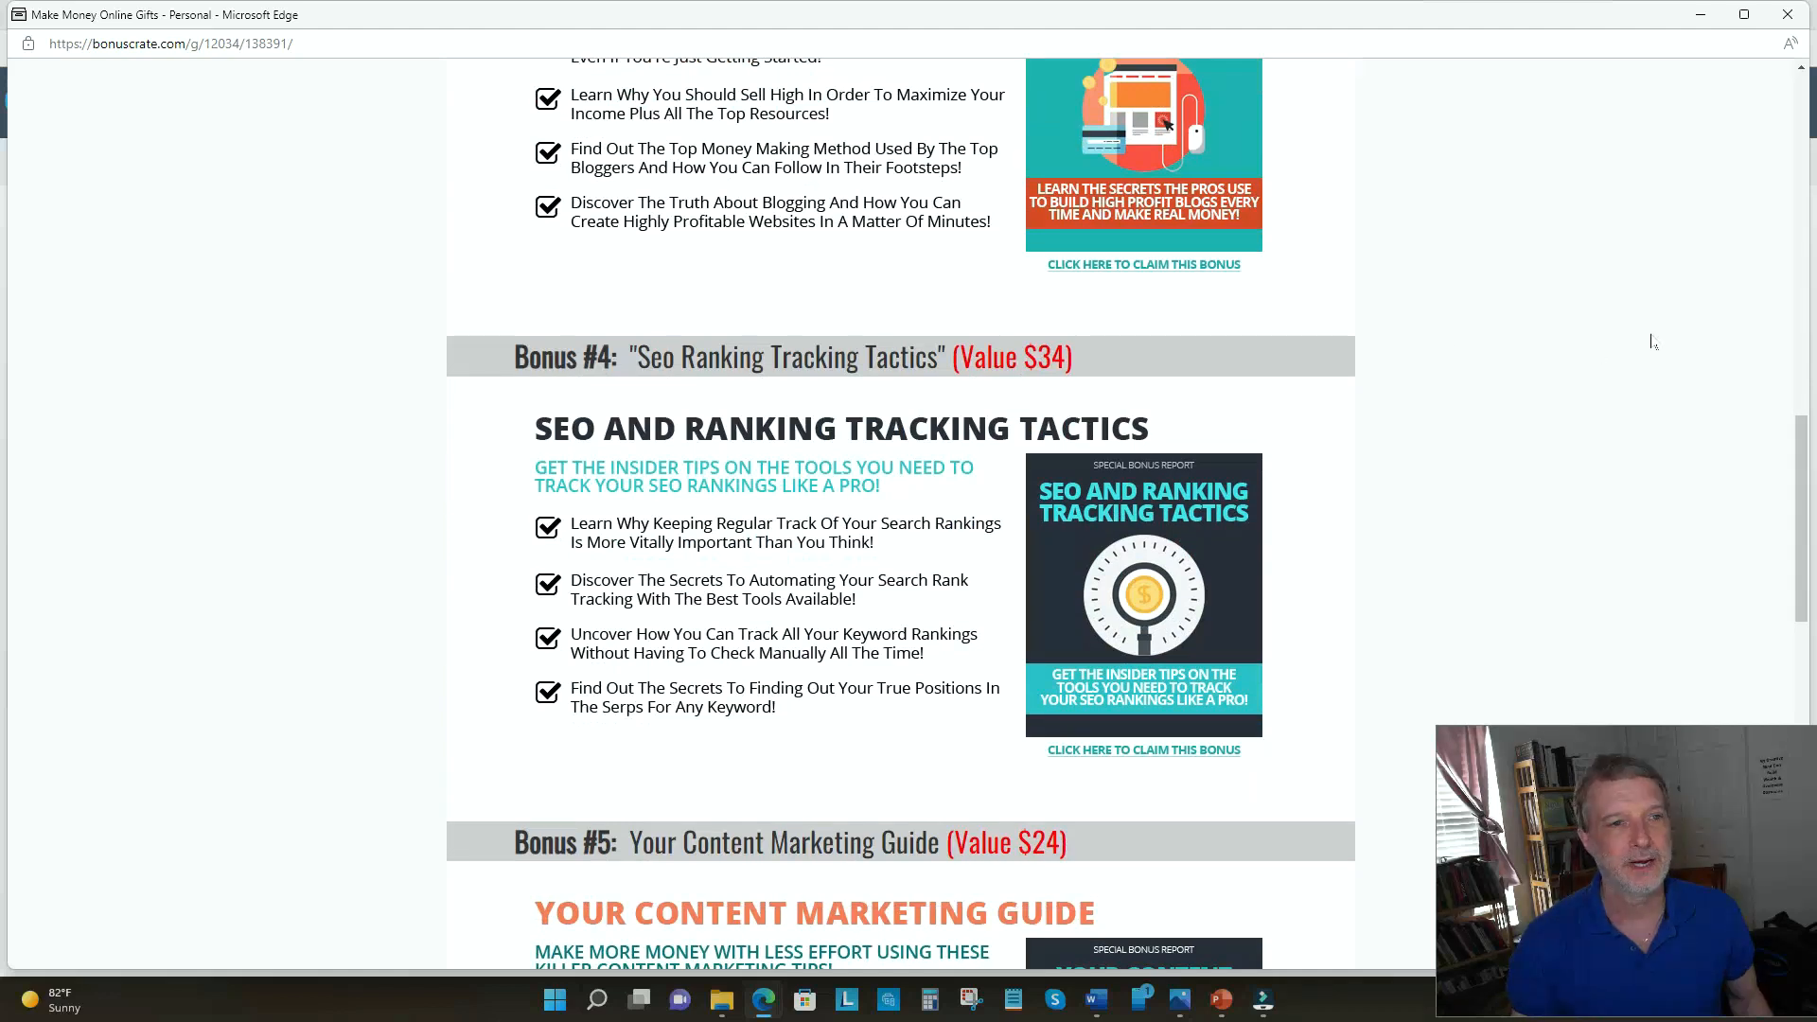
scroll("down", 3)
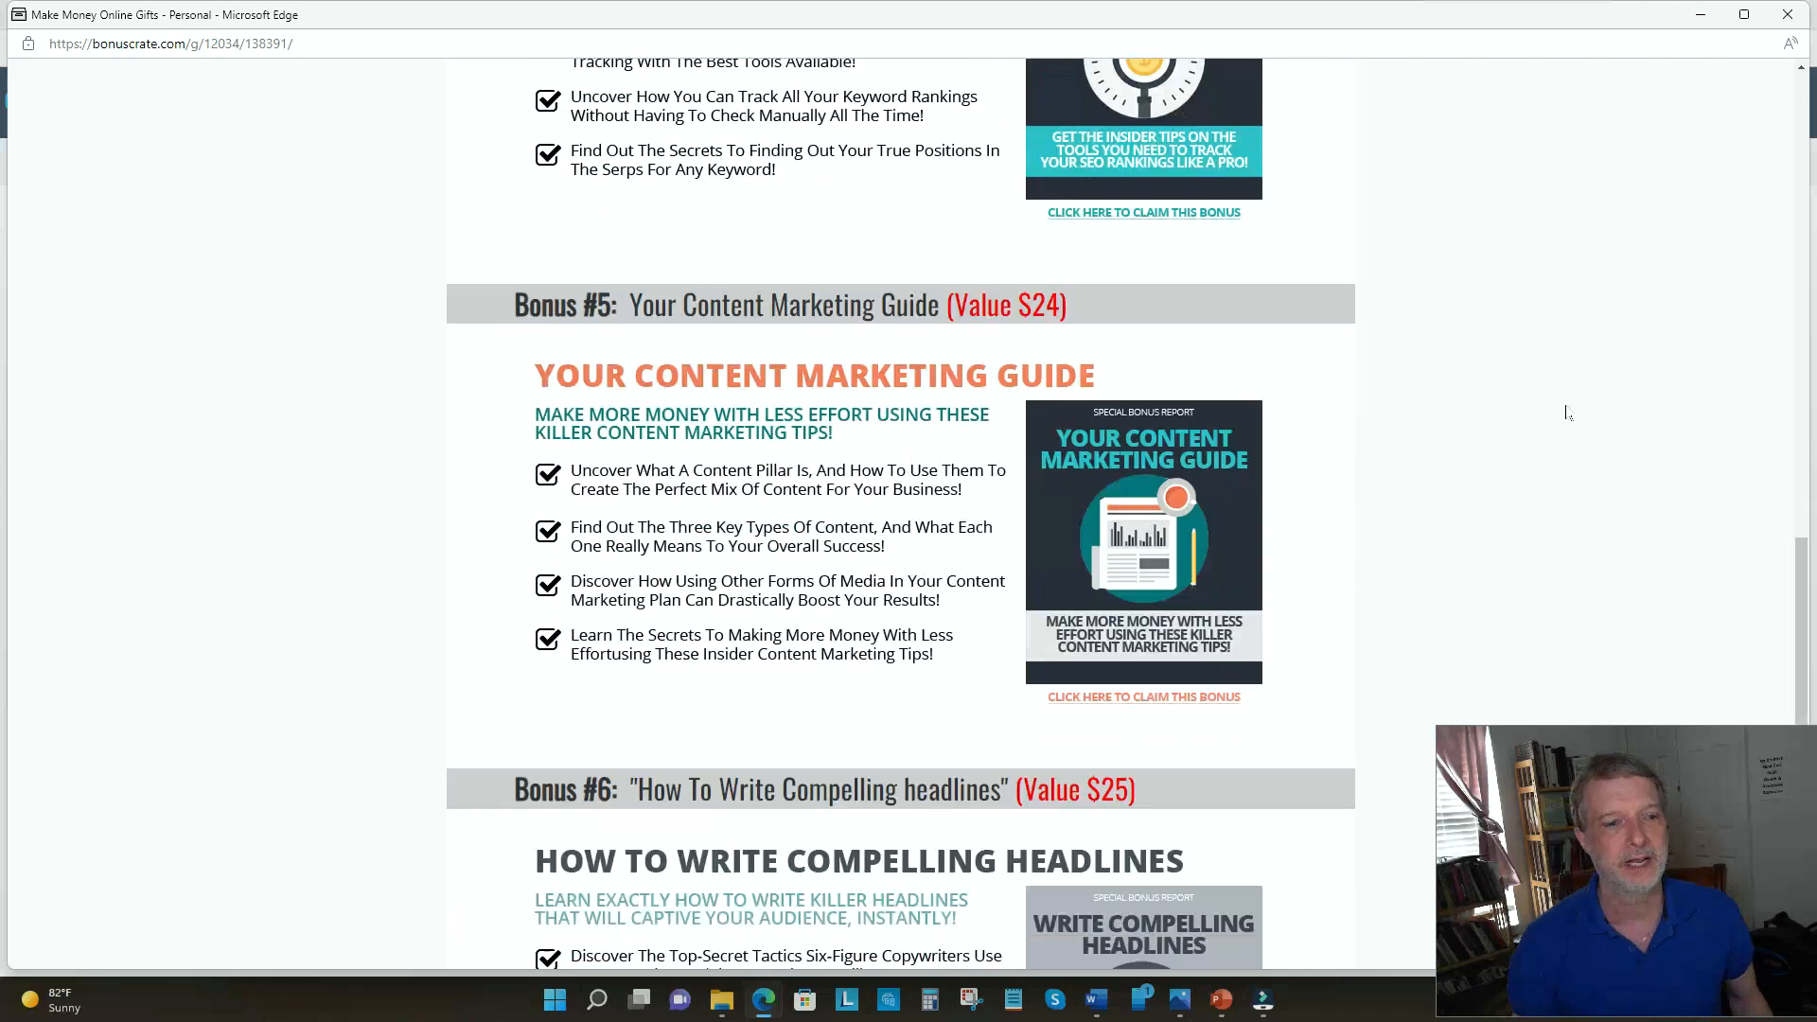
scroll("down", 3)
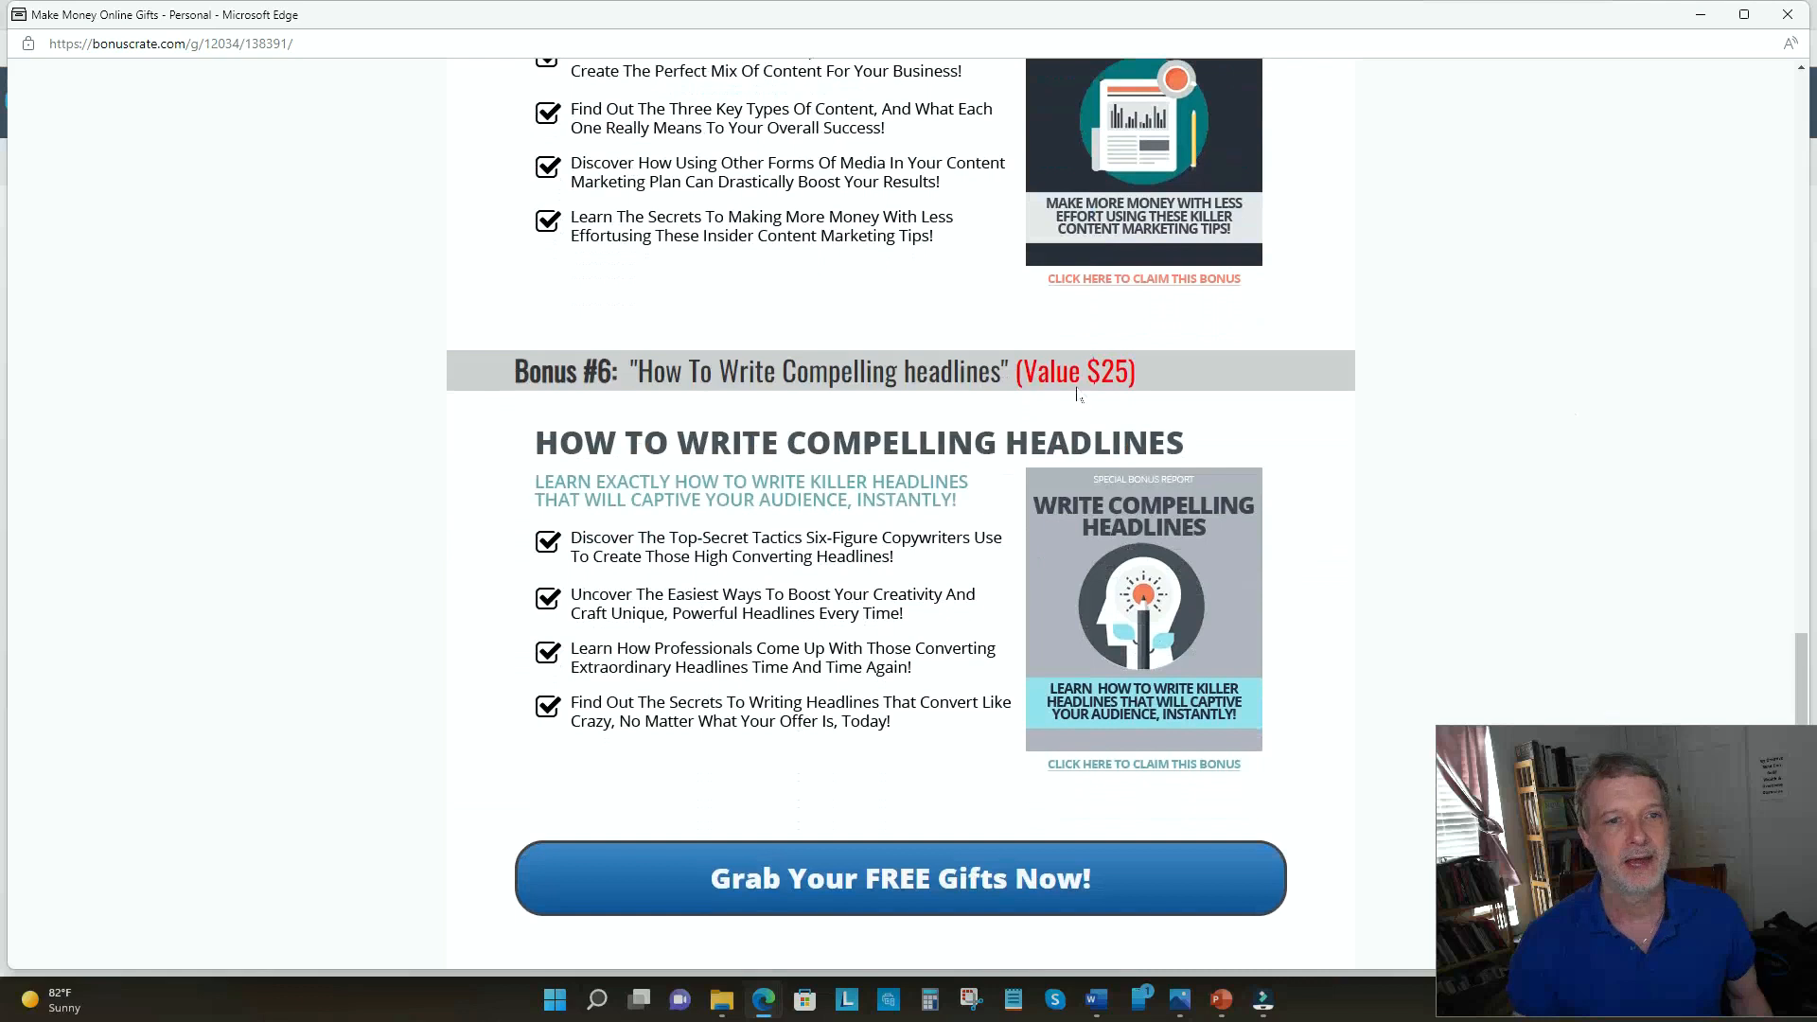